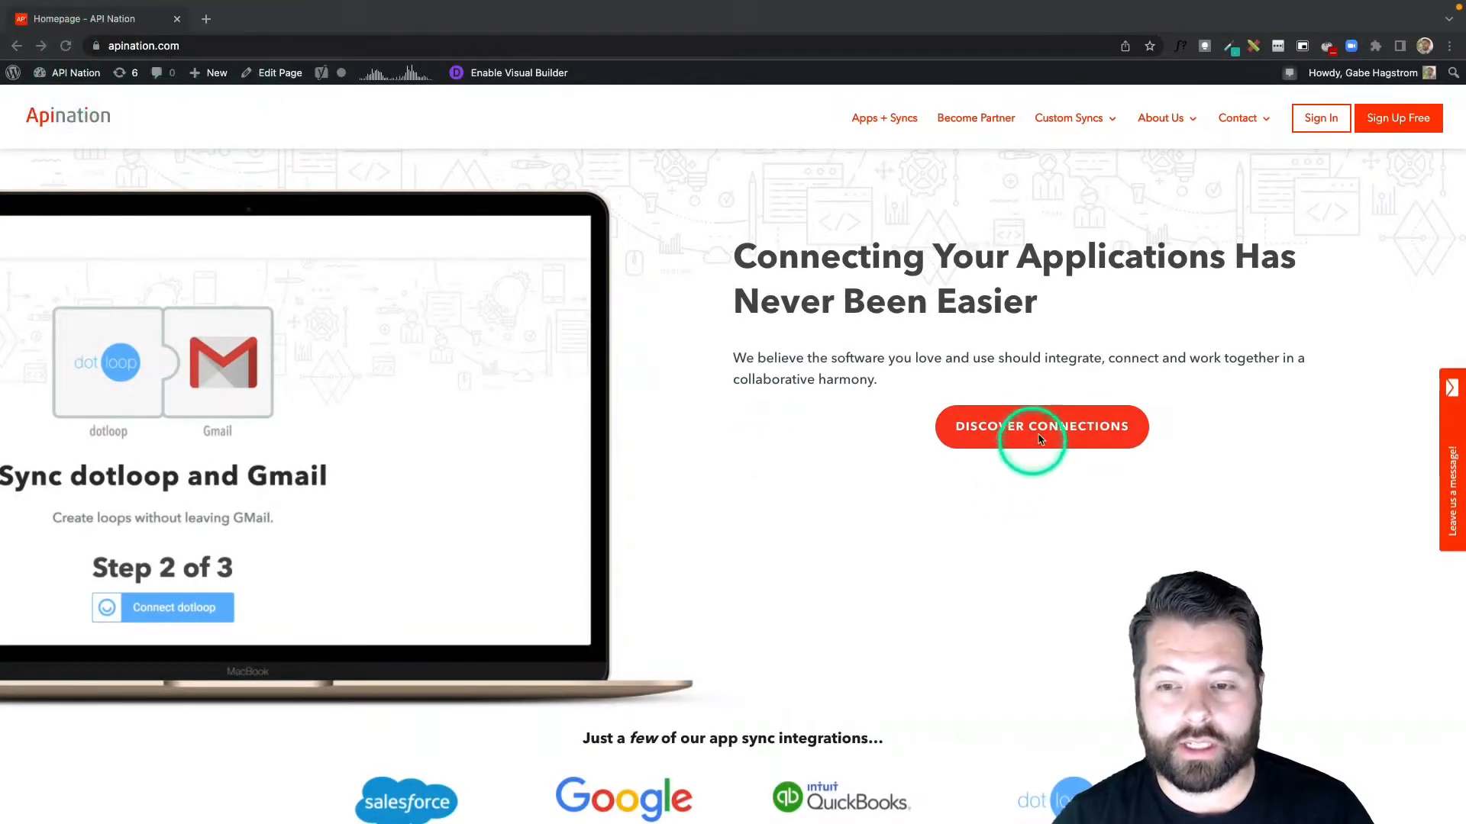
- Browse the All Applications grid and reach MailChimp's 'Choose App for sync' list
{"action": "left_click", "coordinate": [1039, 426]}
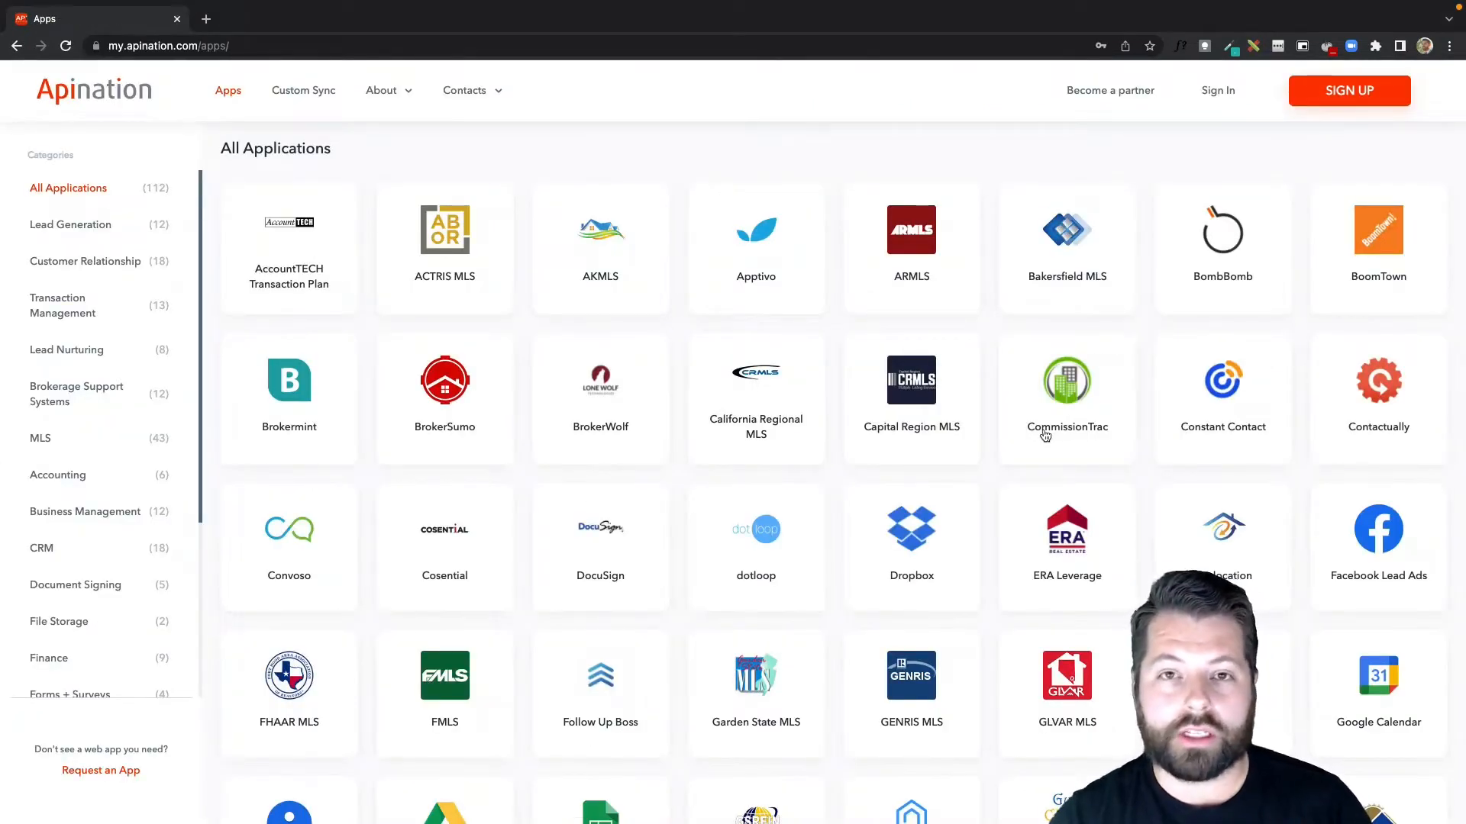
{"action": "scroll", "scroll_direction": "down", "scroll_amount": 3}
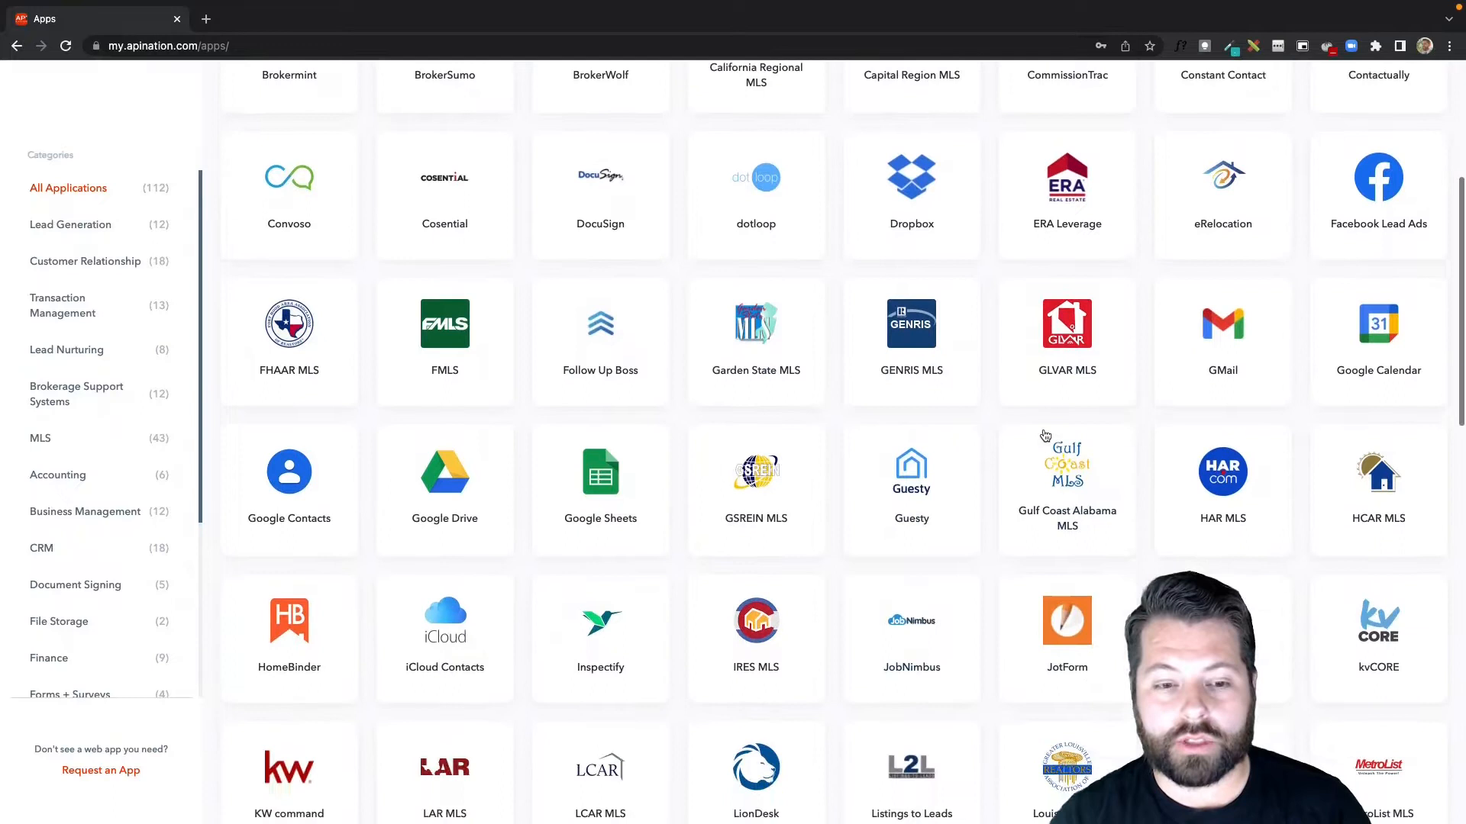
{"action": "scroll", "scroll_direction": "down", "scroll_amount": 3}
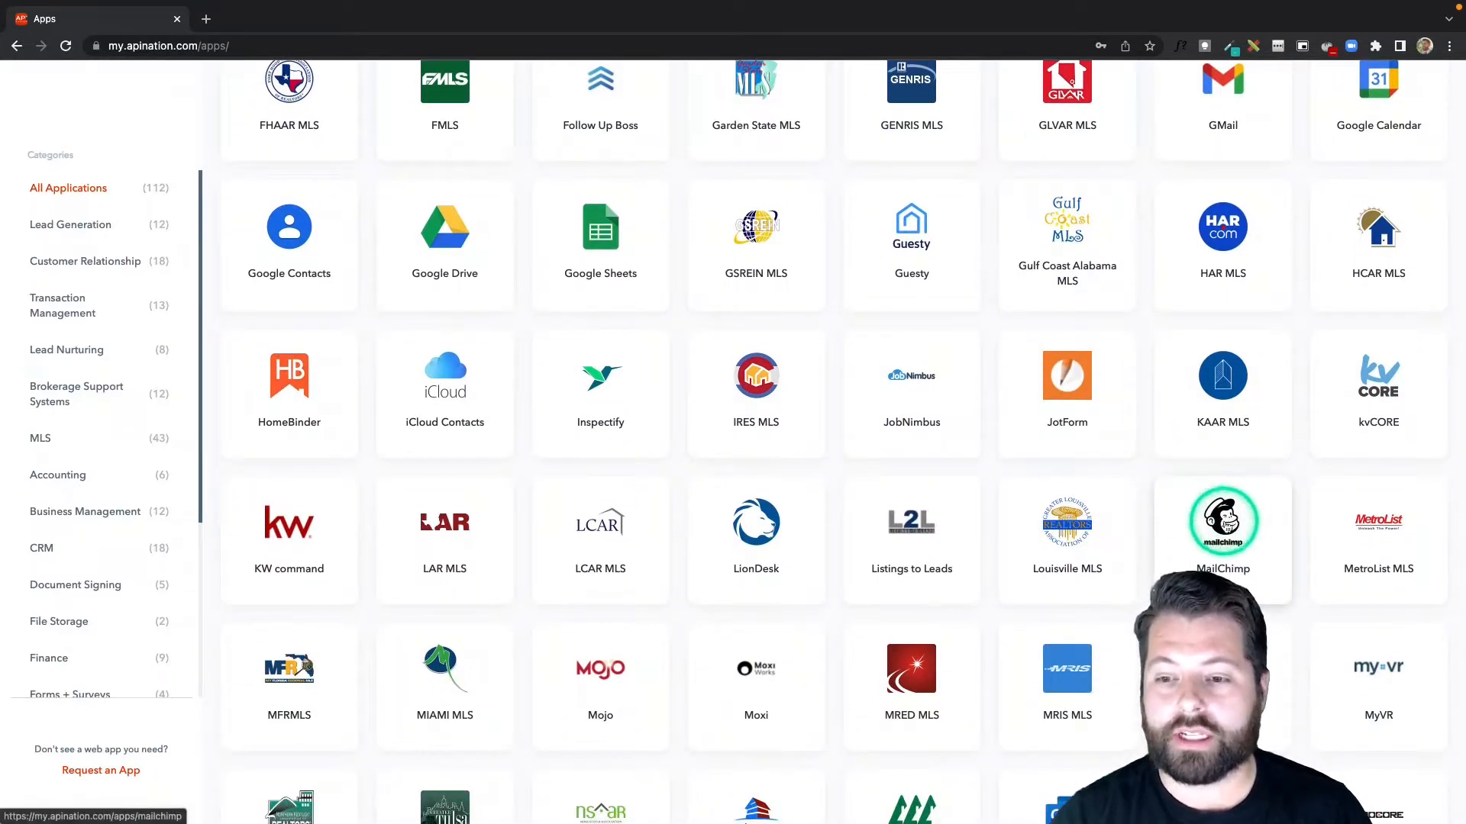
{"action": "left_click", "coordinate": [1222, 521]}
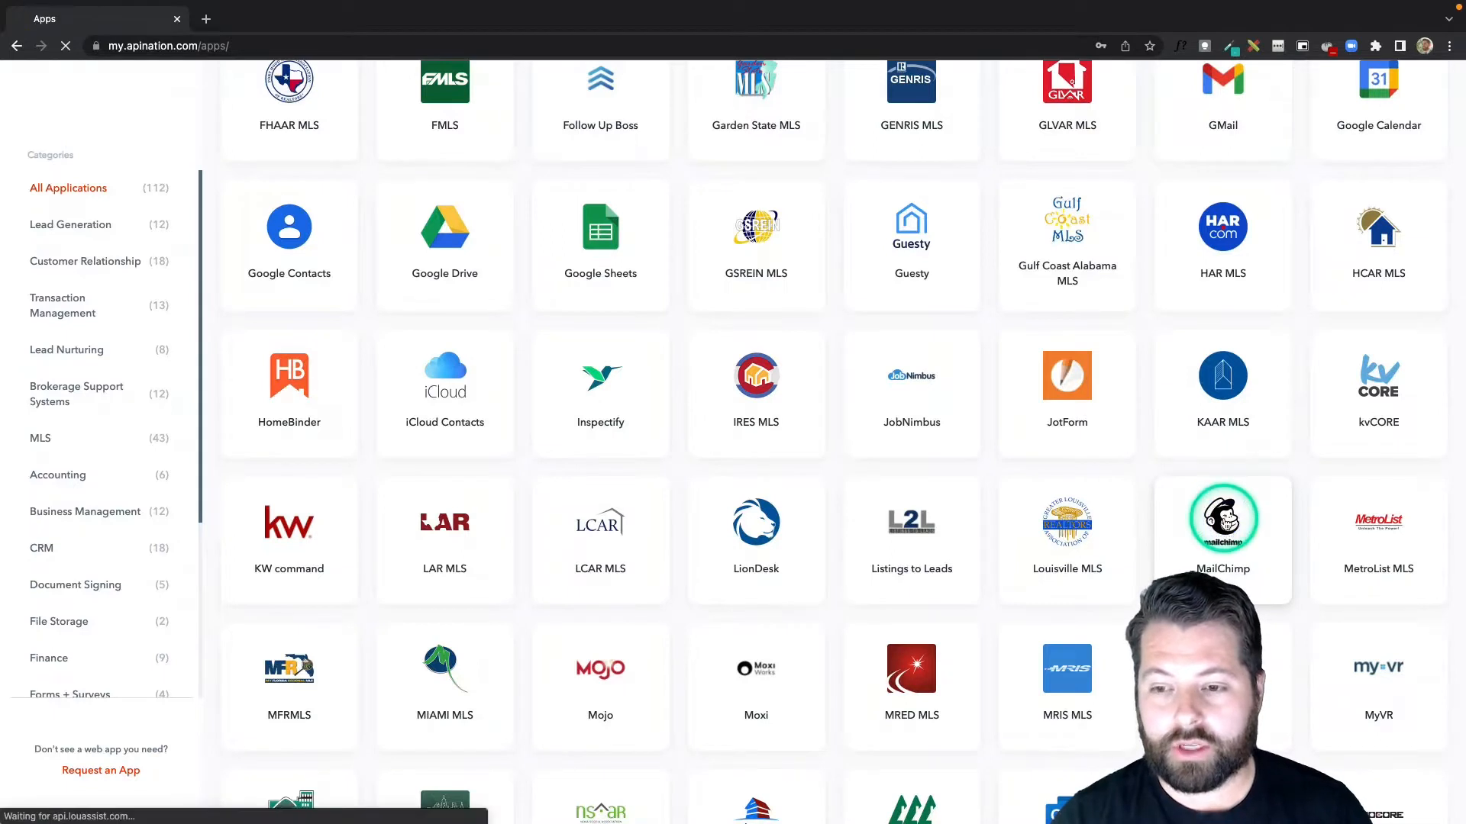
{"action": "left_click", "coordinate": [1222, 518]}
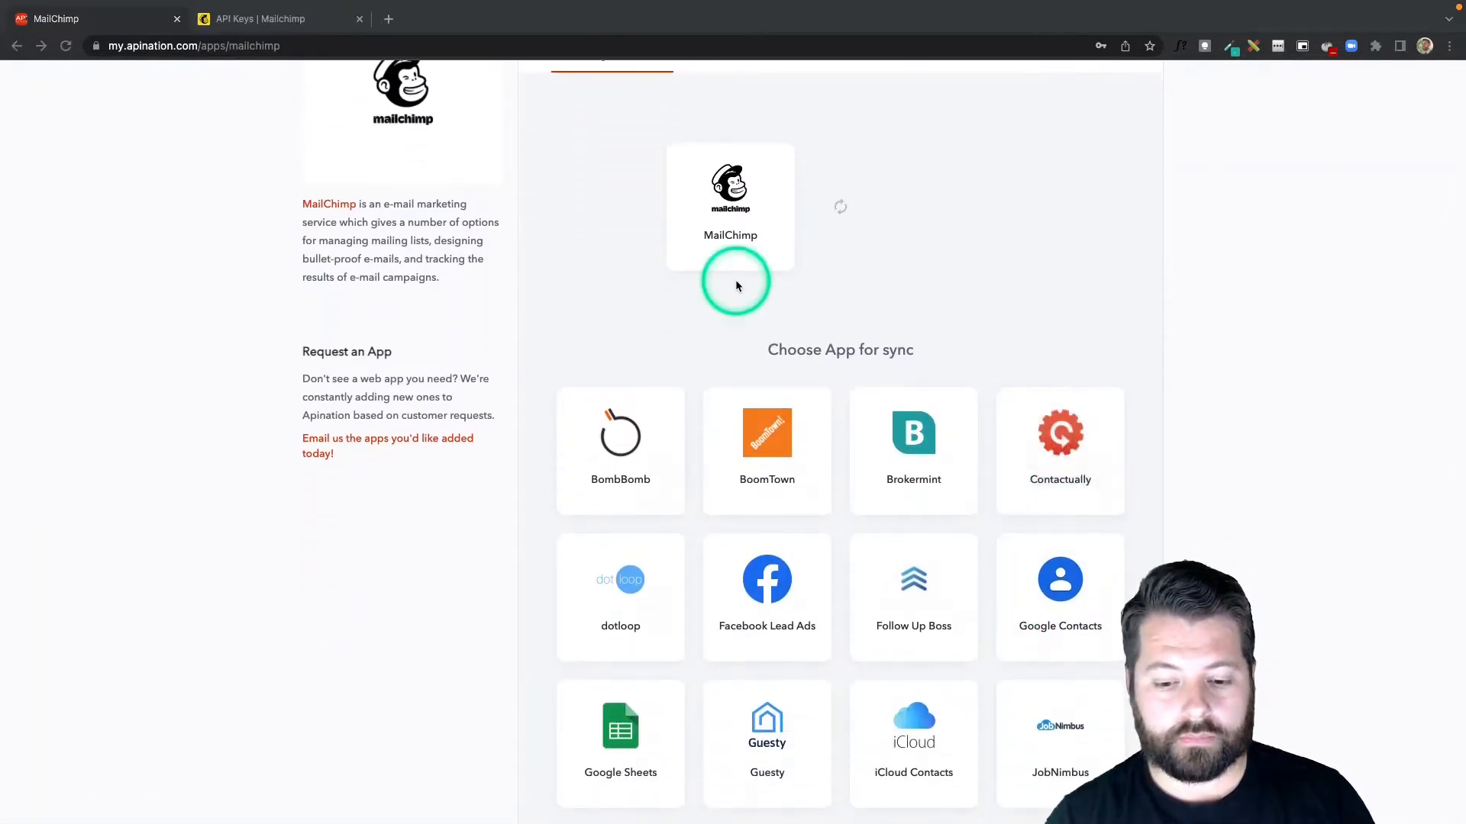
{"action": "scroll", "scroll_direction": "down", "scroll_amount": 3}
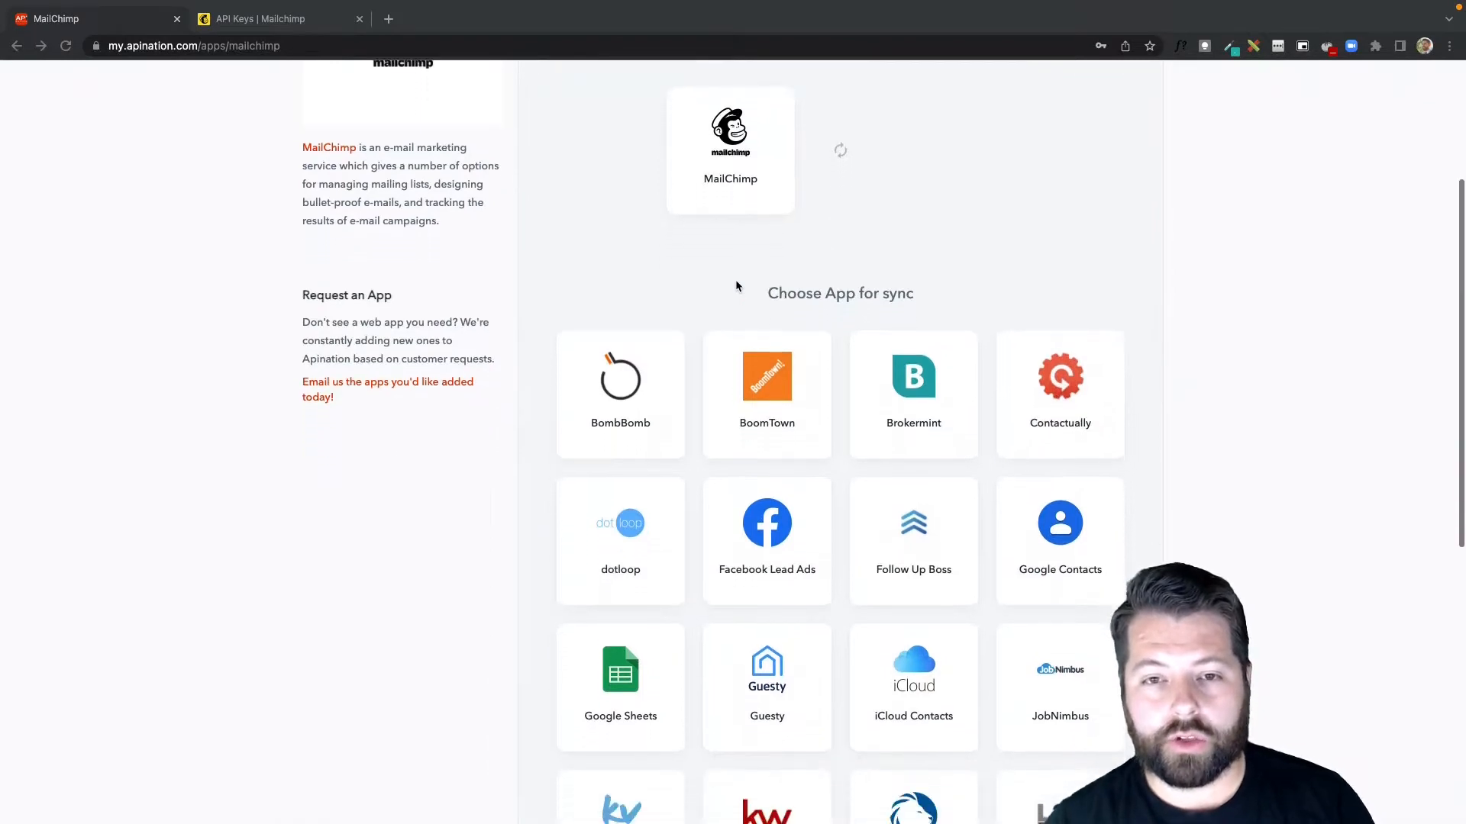
{"action": "scroll", "scroll_direction": "down", "scroll_amount": 3}
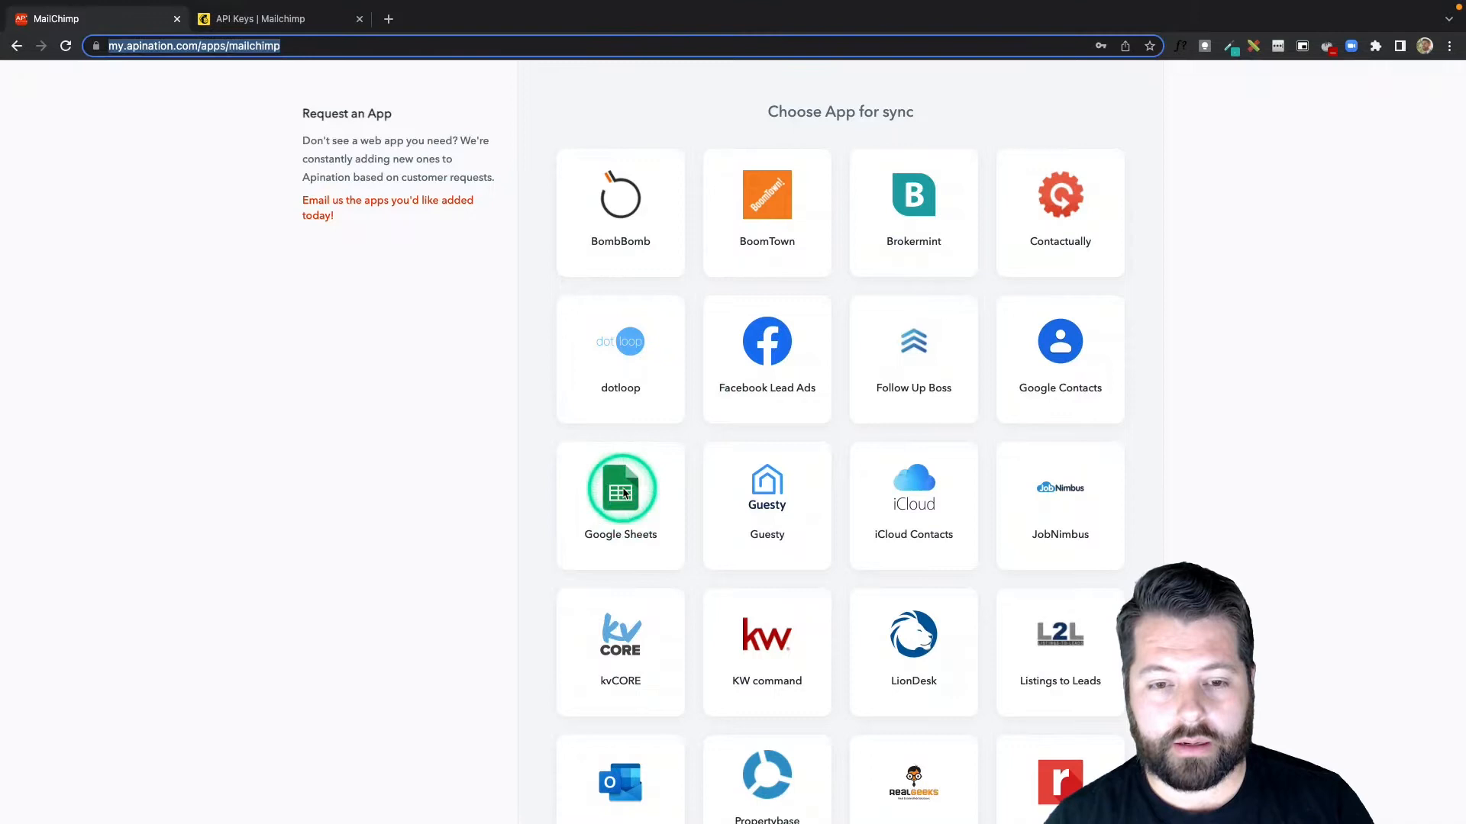
- Pair MailChimp with Google Sheets and activate the 'MailChimp subscribers to Google Sheets Spreadsheet' sync
{"action": "left_click", "coordinate": [620, 488]}
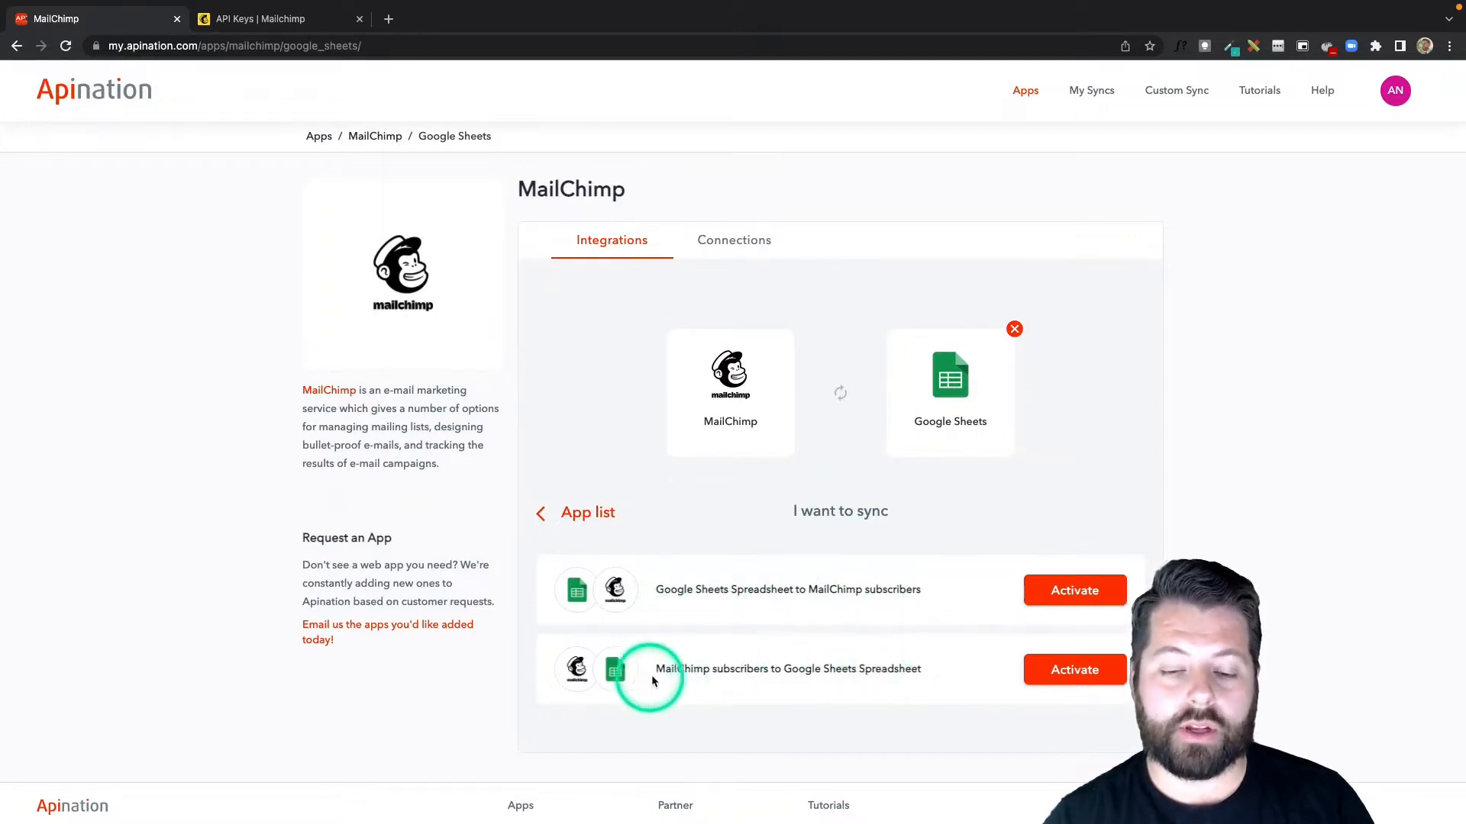
{"action": "mouse_move", "coordinate": [890, 675]}
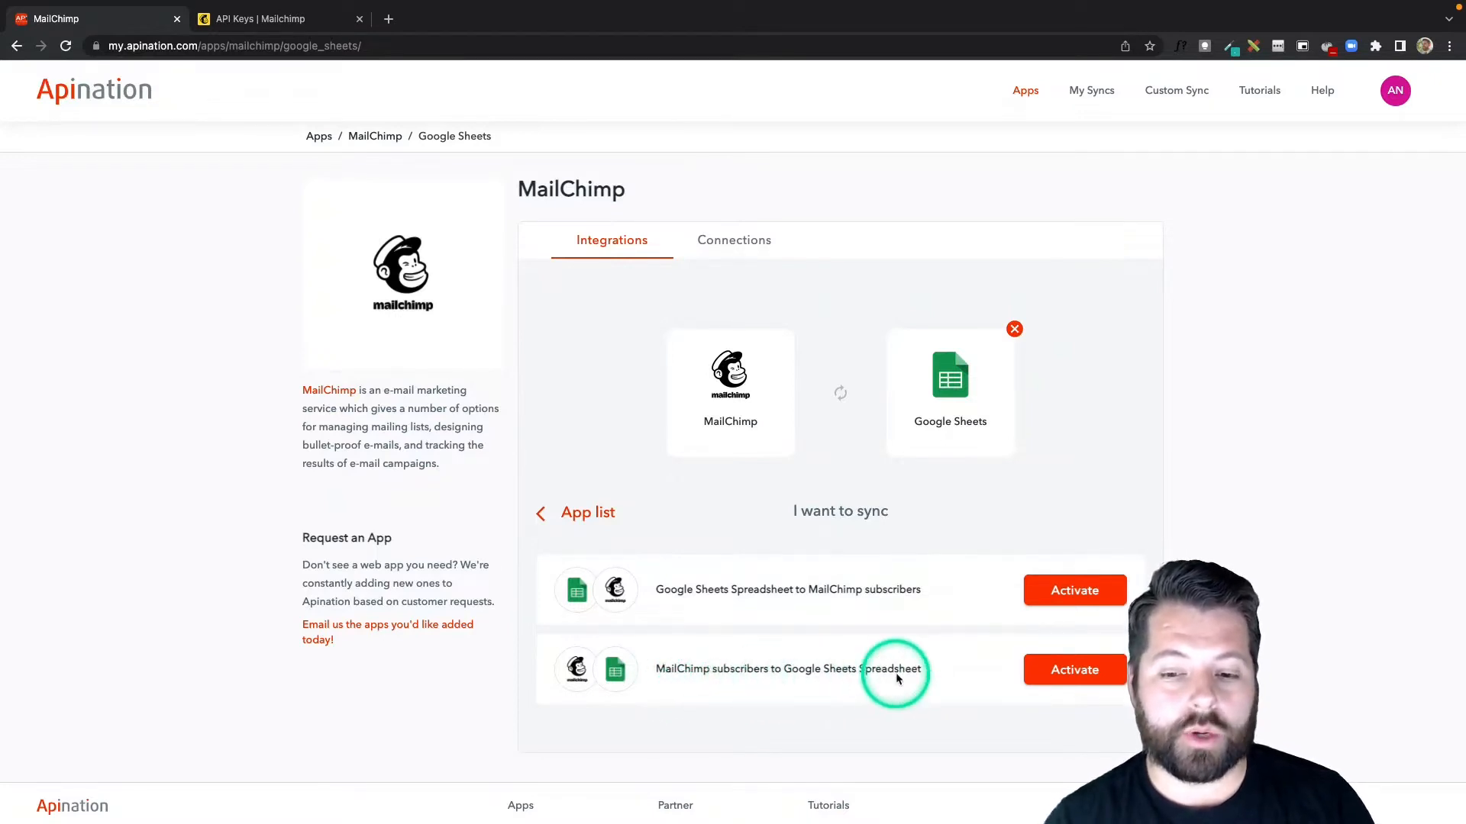
{"action": "mouse_move", "coordinate": [760, 589]}
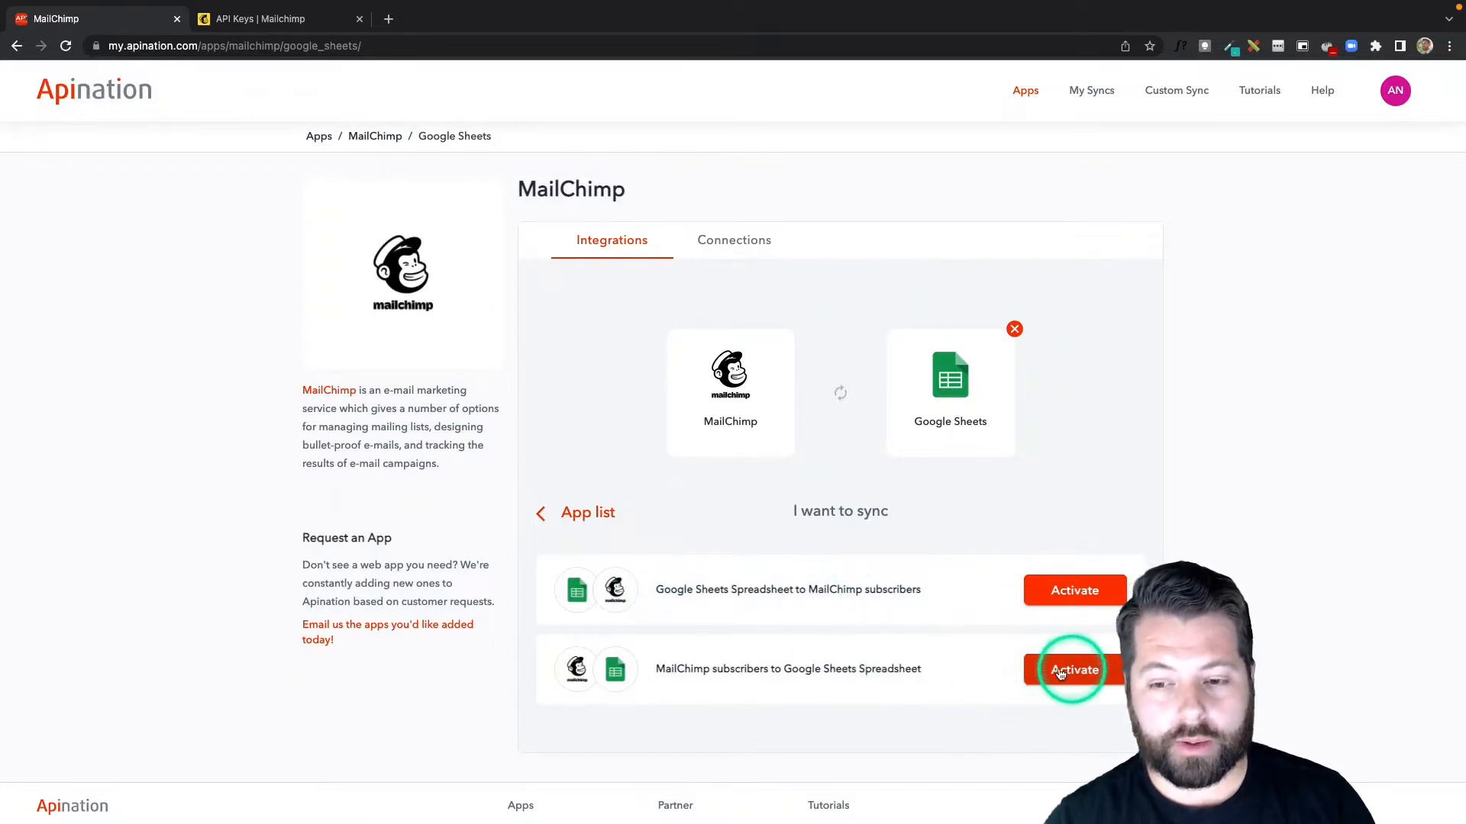
{"action": "left_click", "coordinate": [1073, 670]}
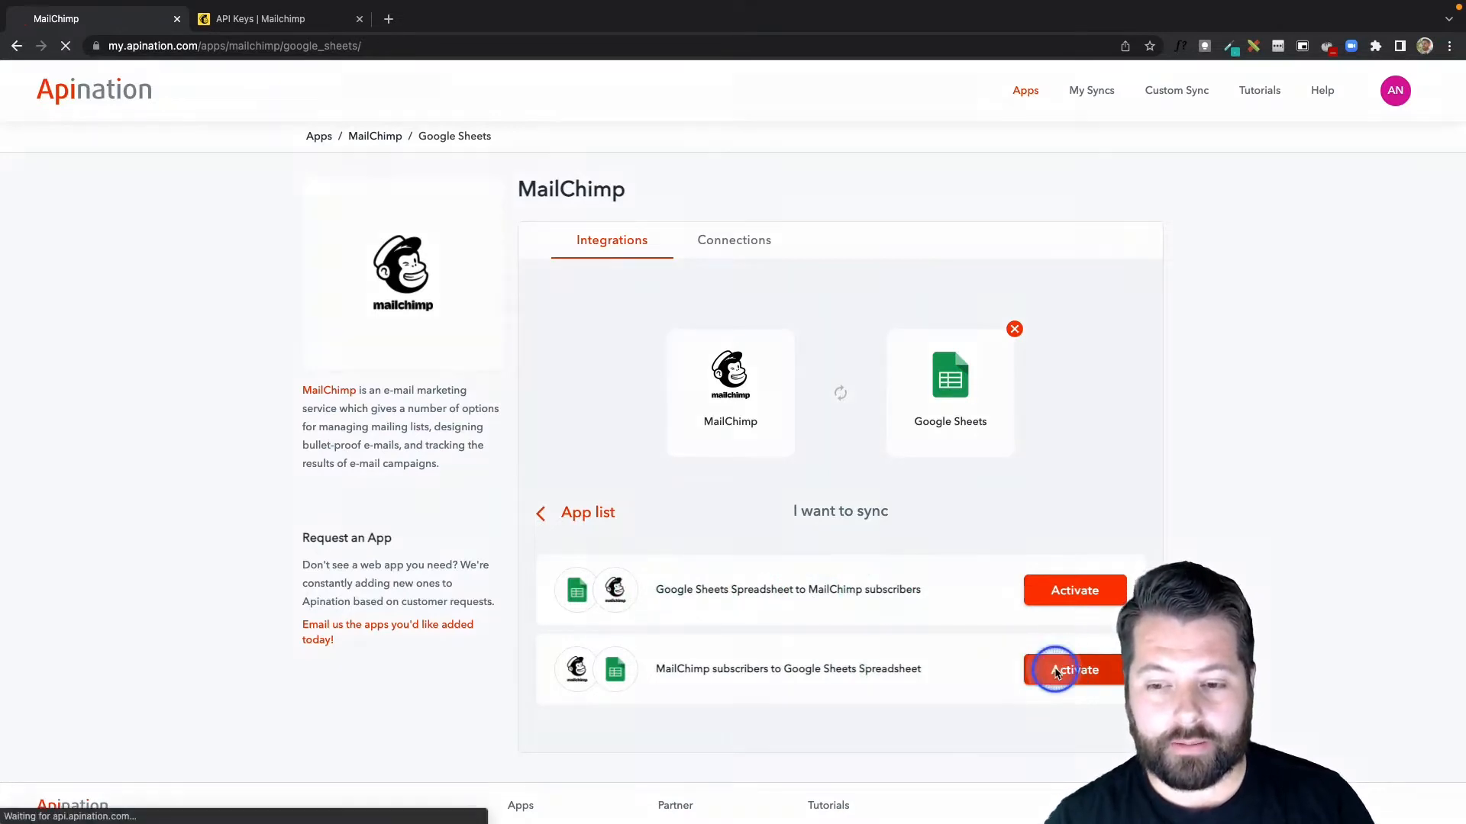
- Connect the first listed Google account and allow Apination access to its Google Sheets
{"action": "left_click", "coordinate": [1073, 671]}
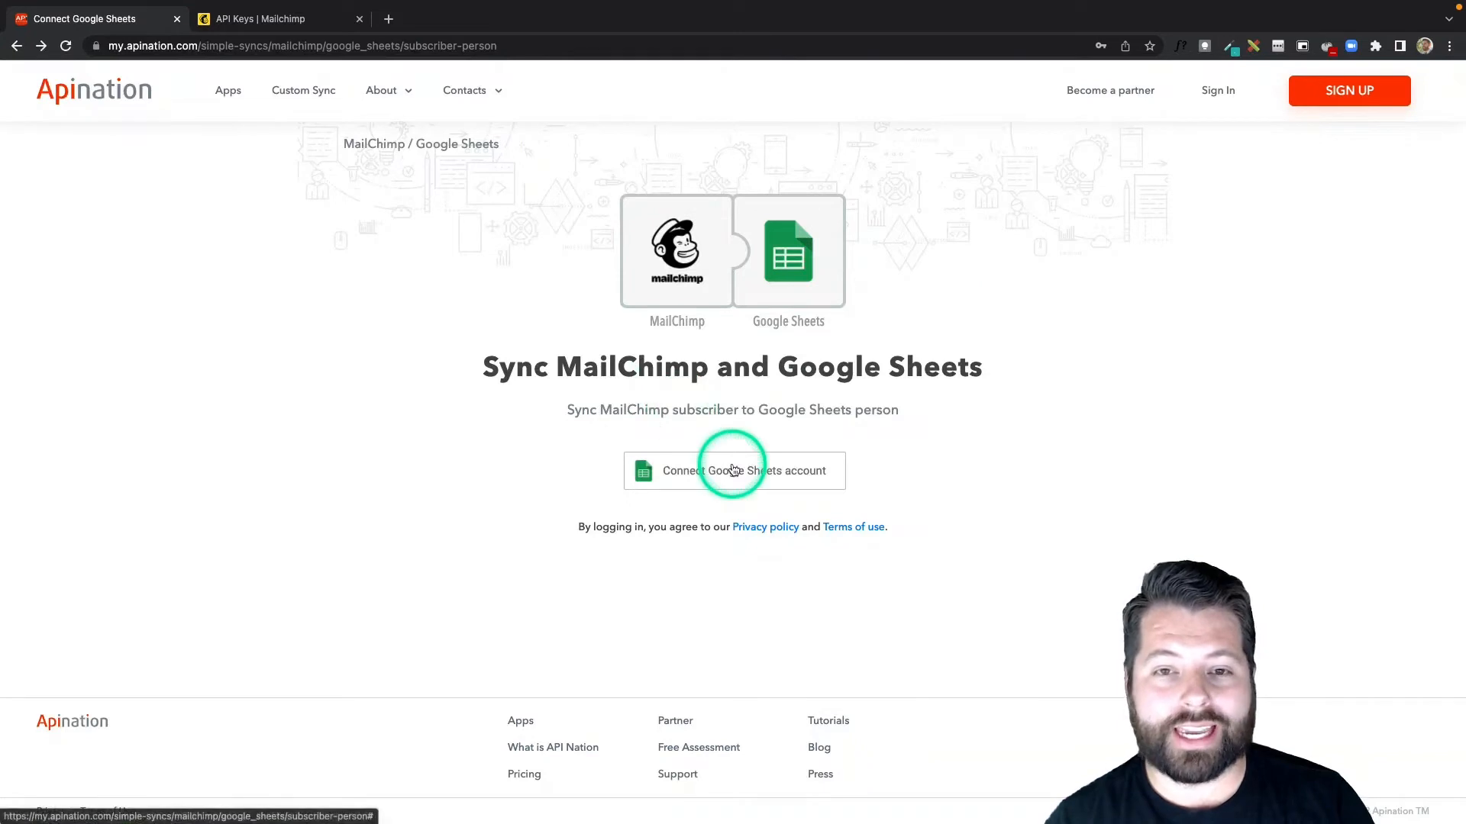
{"action": "left_click", "coordinate": [734, 470]}
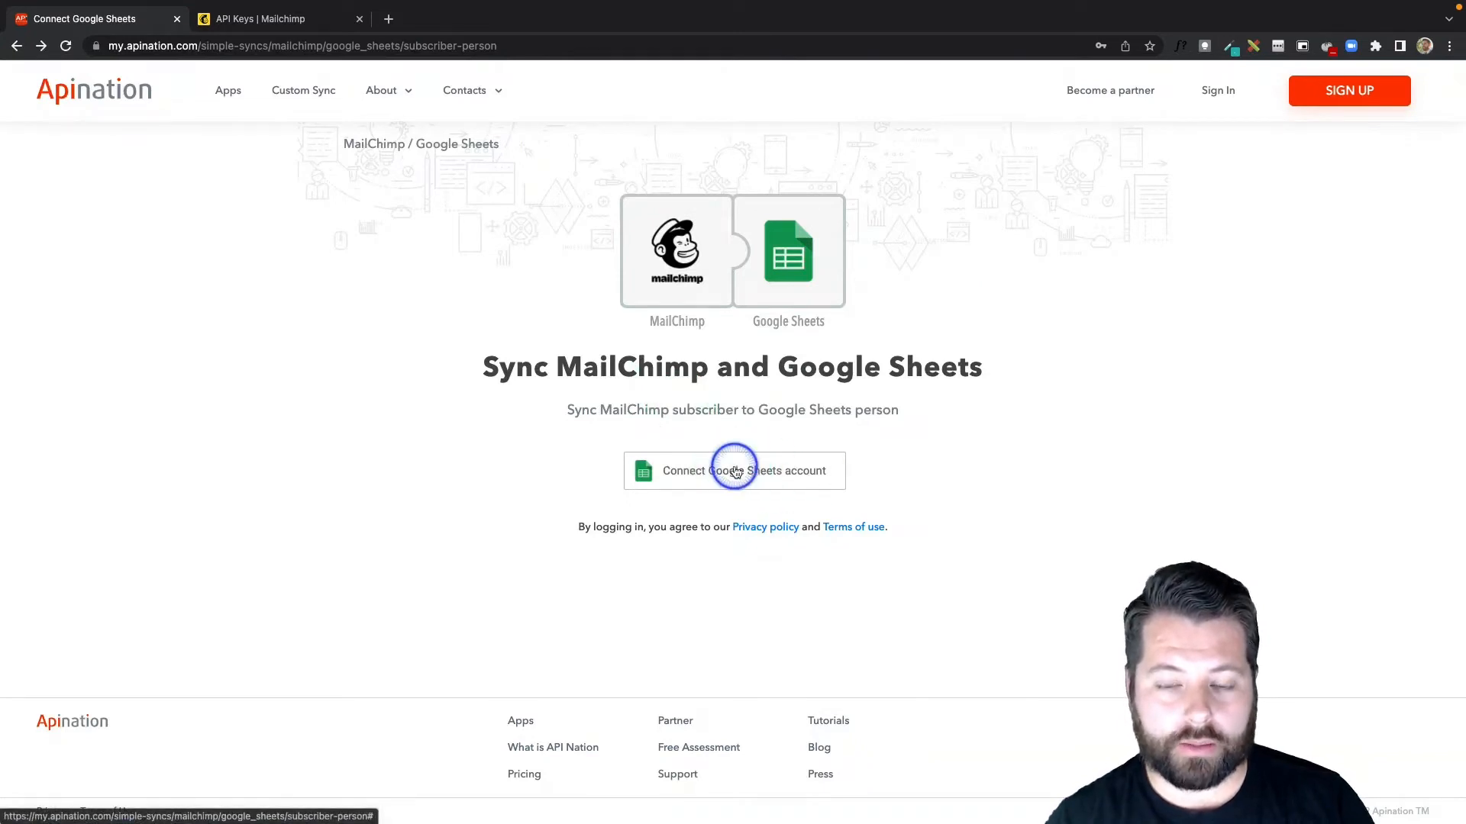
{"action": "left_click", "coordinate": [732, 470]}
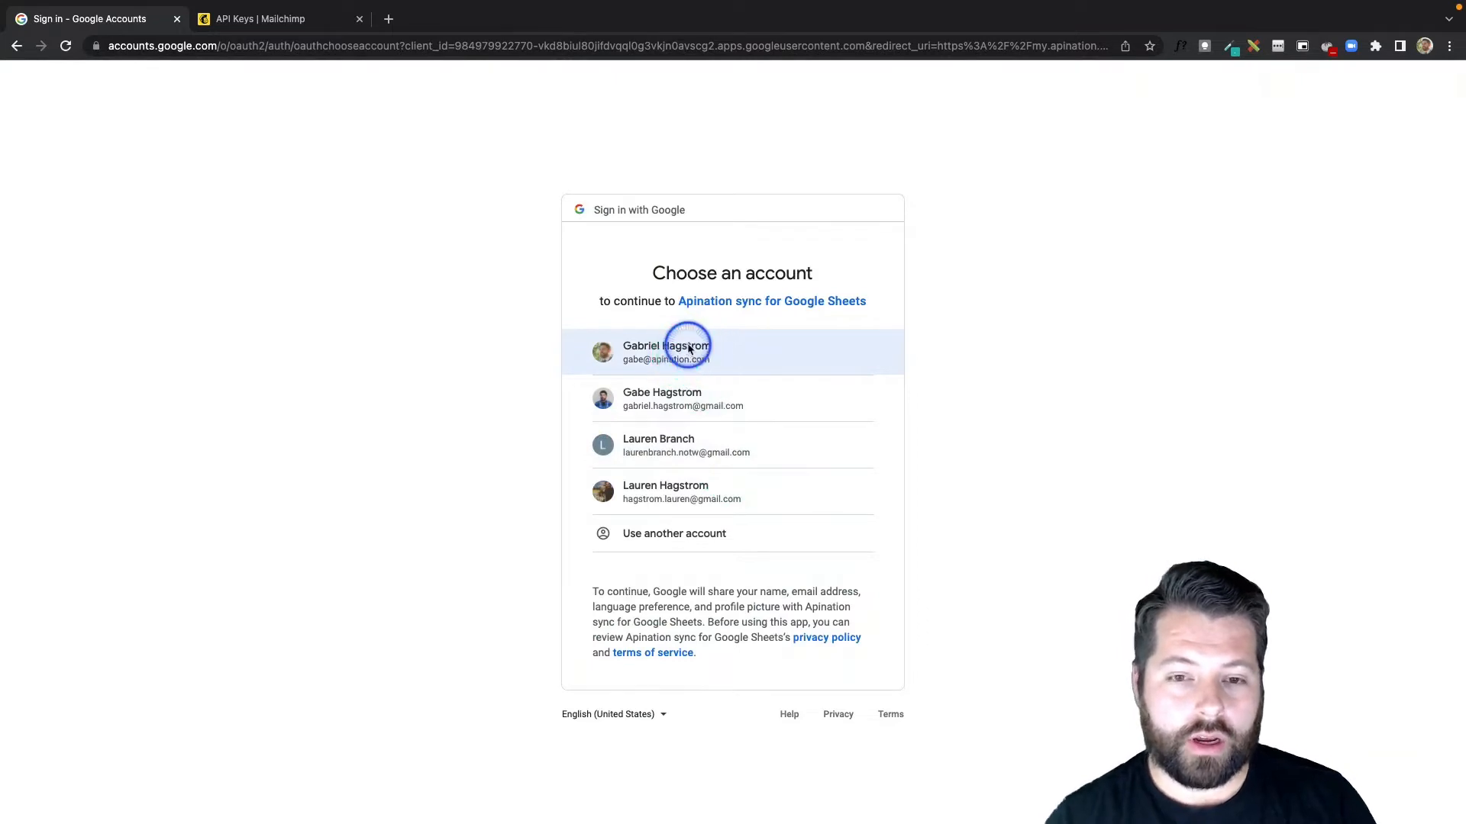
{"action": "left_click", "coordinate": [666, 353]}
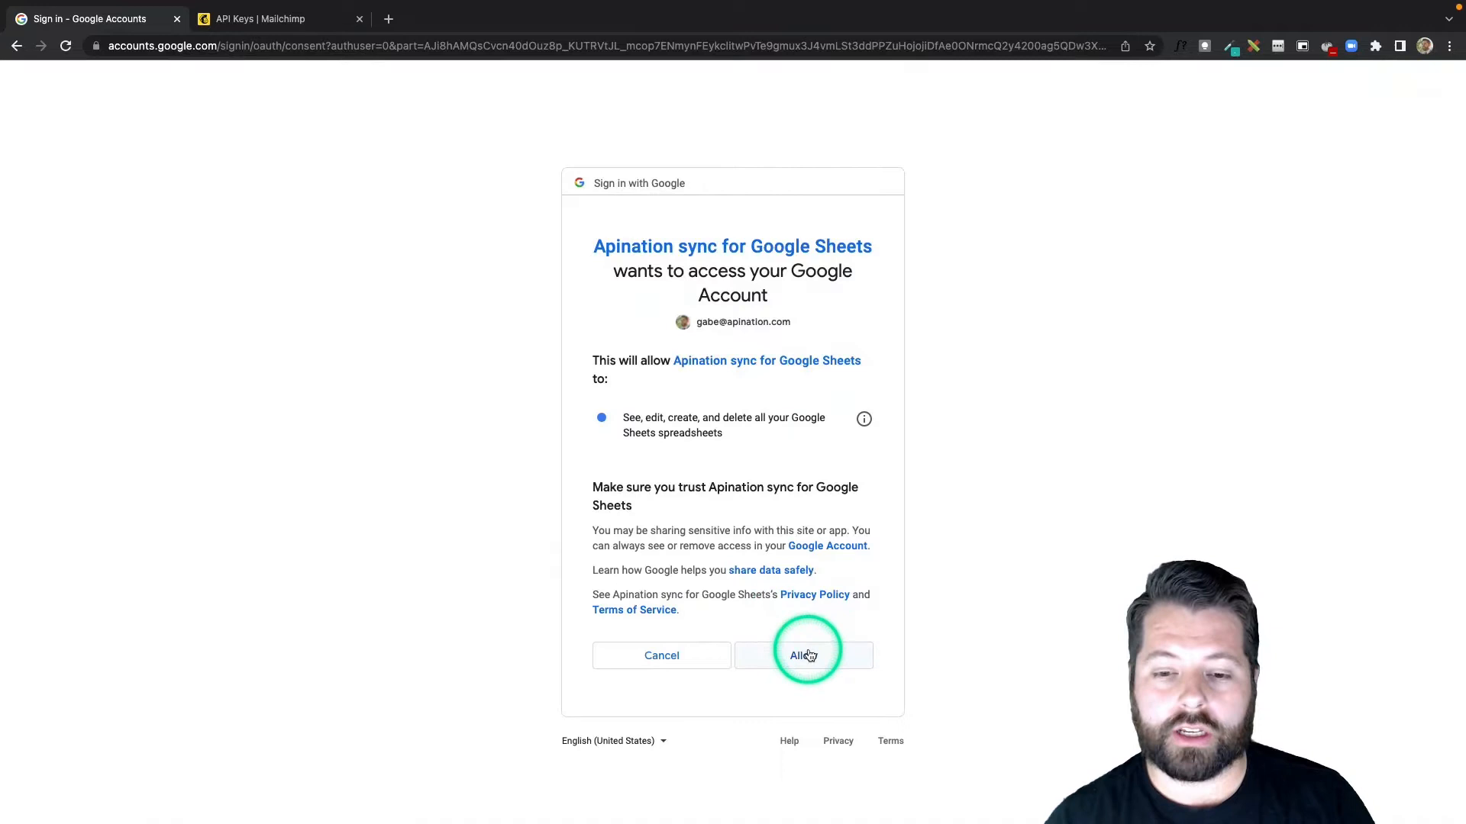
{"action": "left_click", "coordinate": [802, 655]}
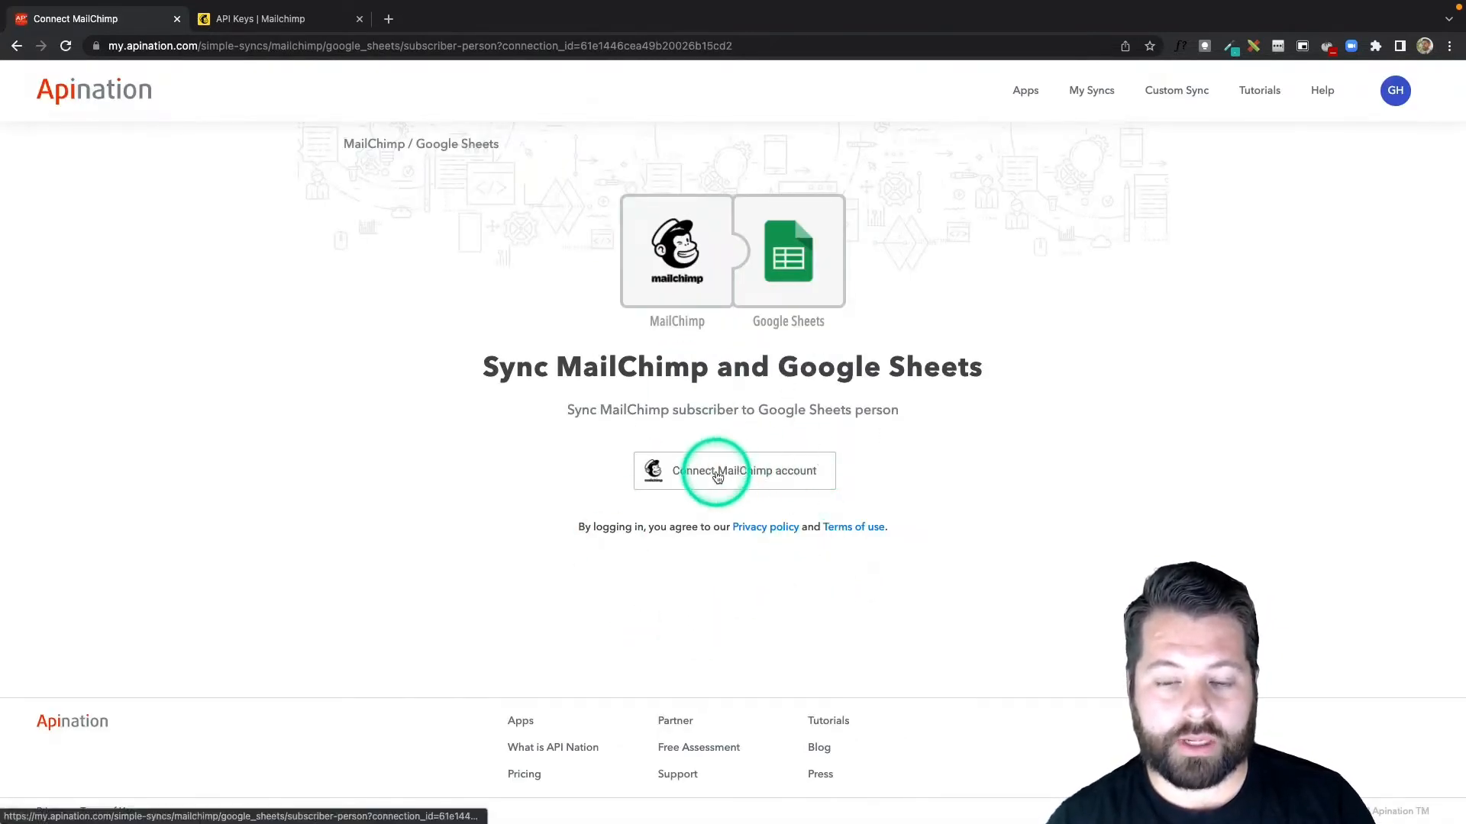
- Start connecting a MailChimp account, naming the connection 'Broker'
{"action": "left_click", "coordinate": [734, 471]}
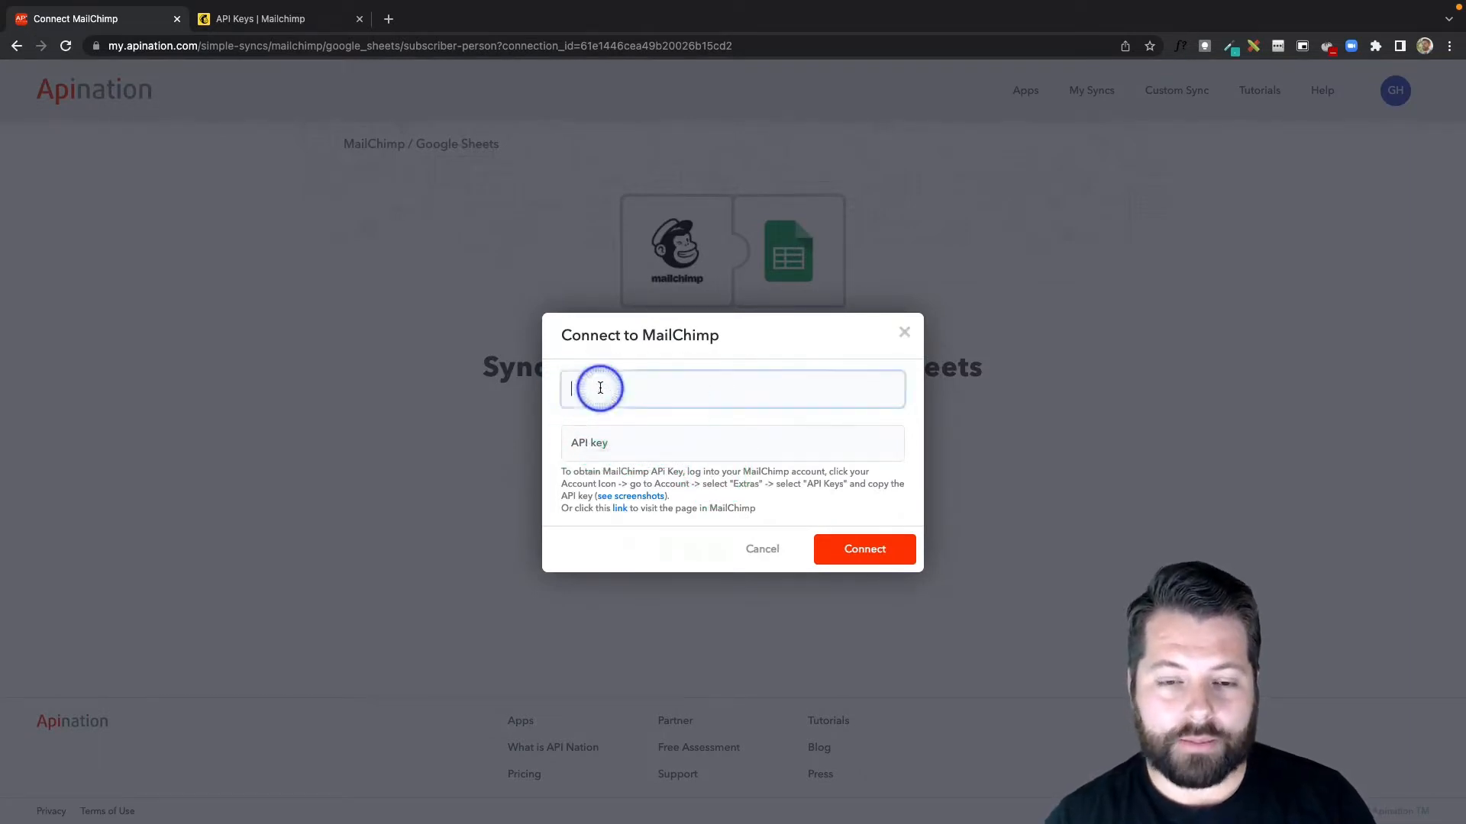
{"action": "type", "text": "Broker"}
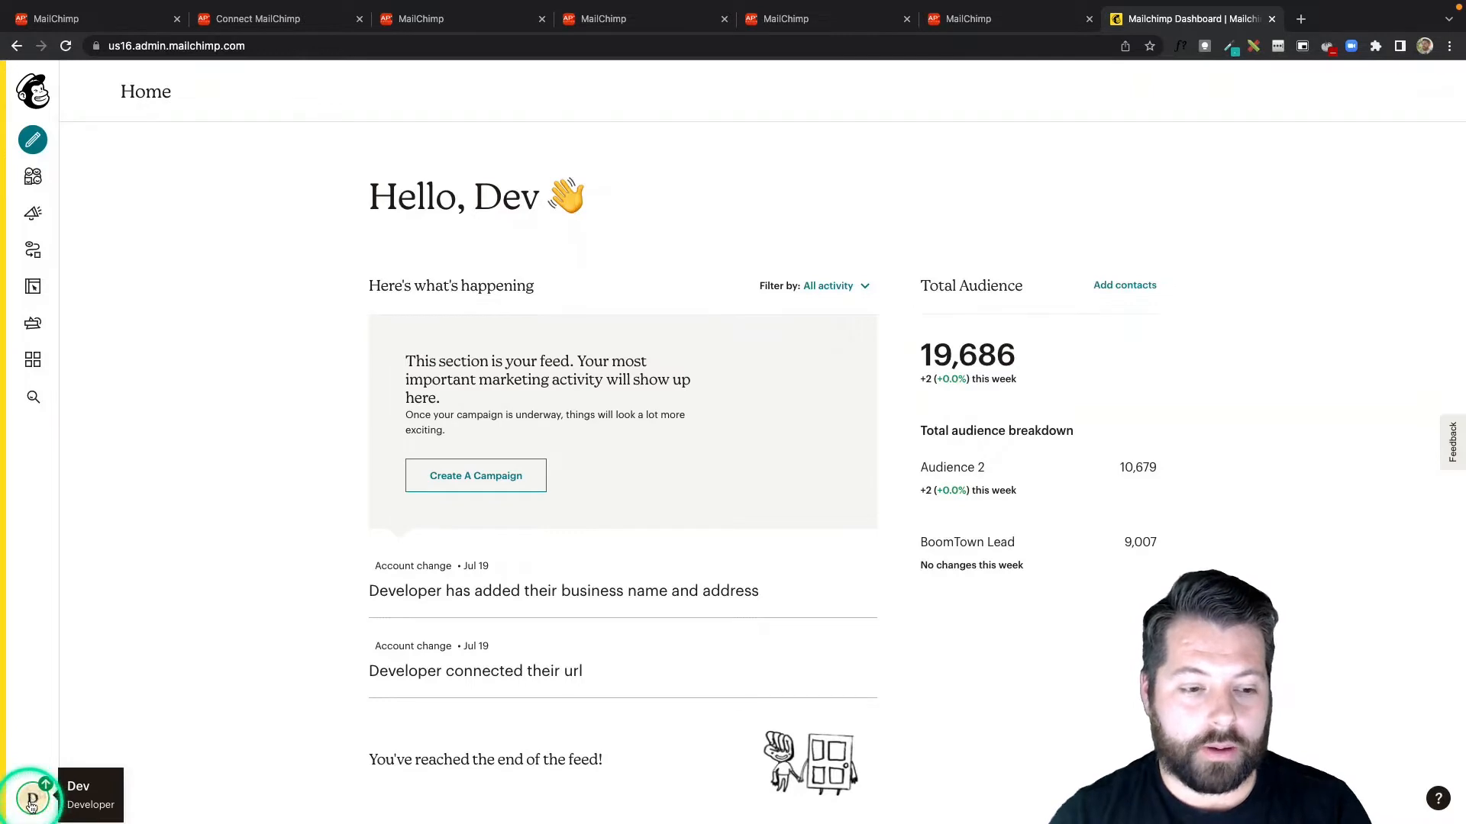
- From the Mailchimp account's Extras > API keys page, create a new API key
{"action": "left_click", "coordinate": [32, 798]}
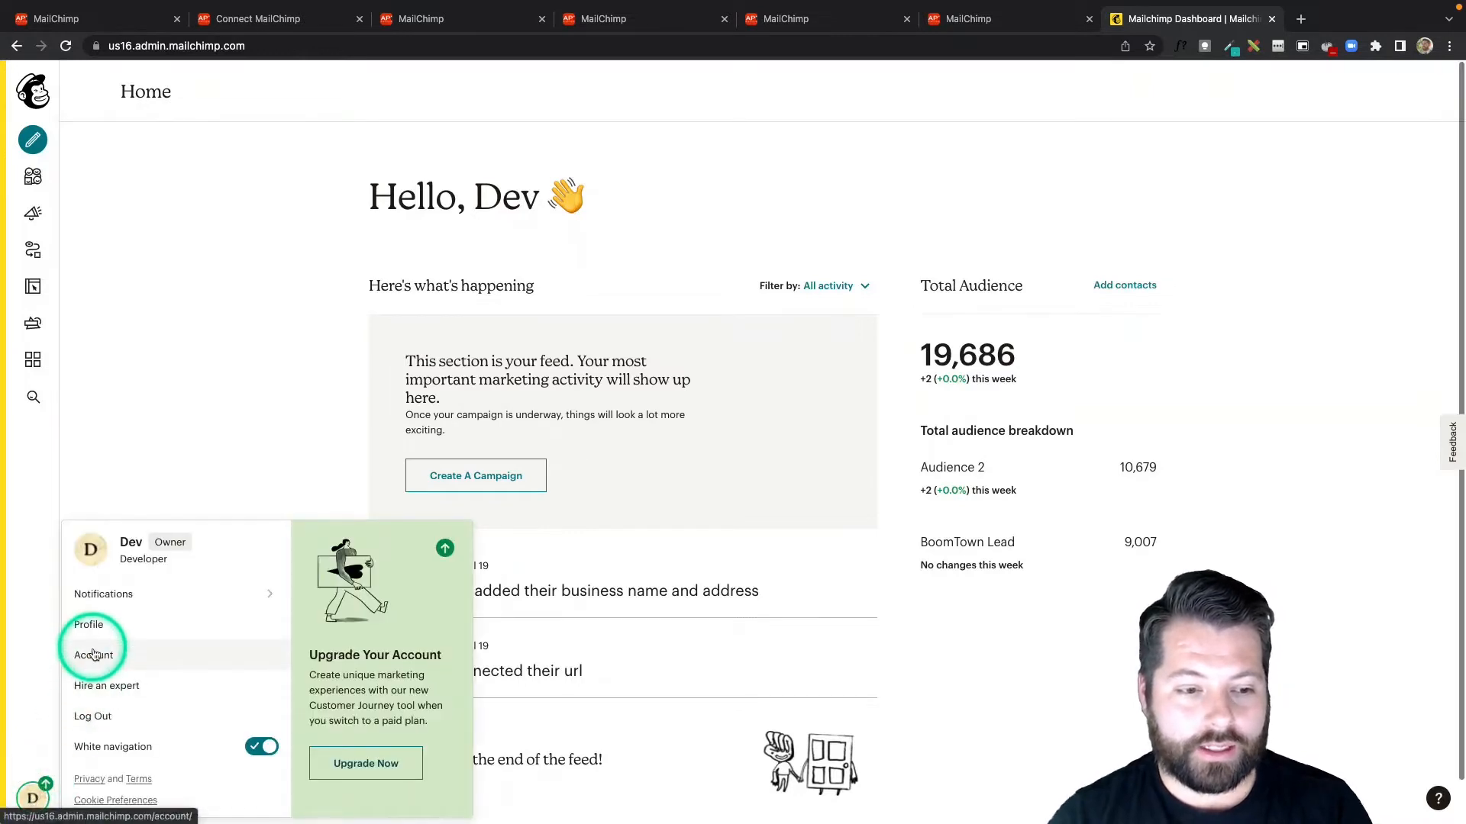
{"action": "left_click", "coordinate": [93, 655]}
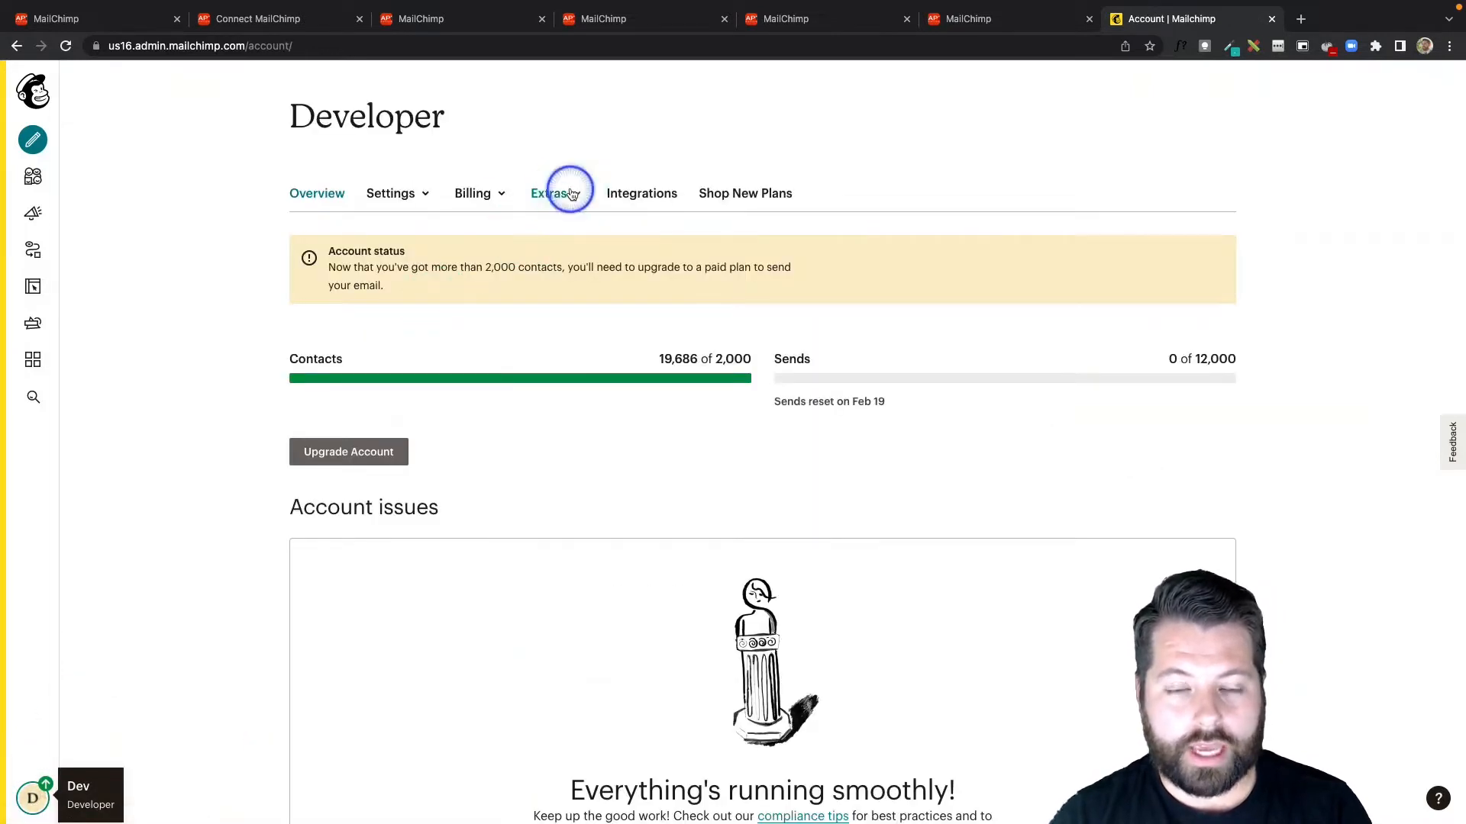
{"action": "left_click", "coordinate": [550, 193]}
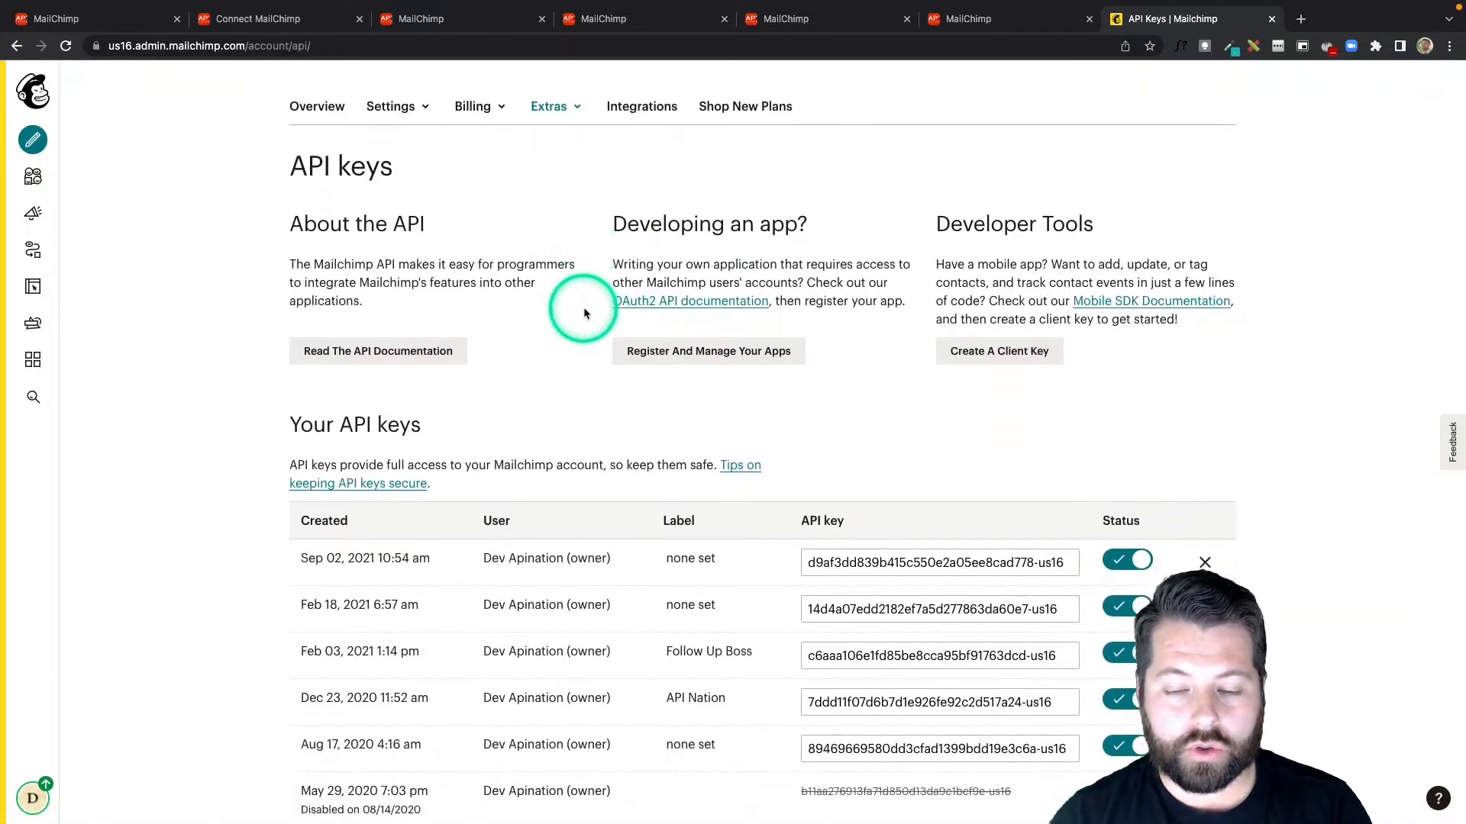
{"action": "scroll", "scroll_direction": "down", "scroll_amount": 3}
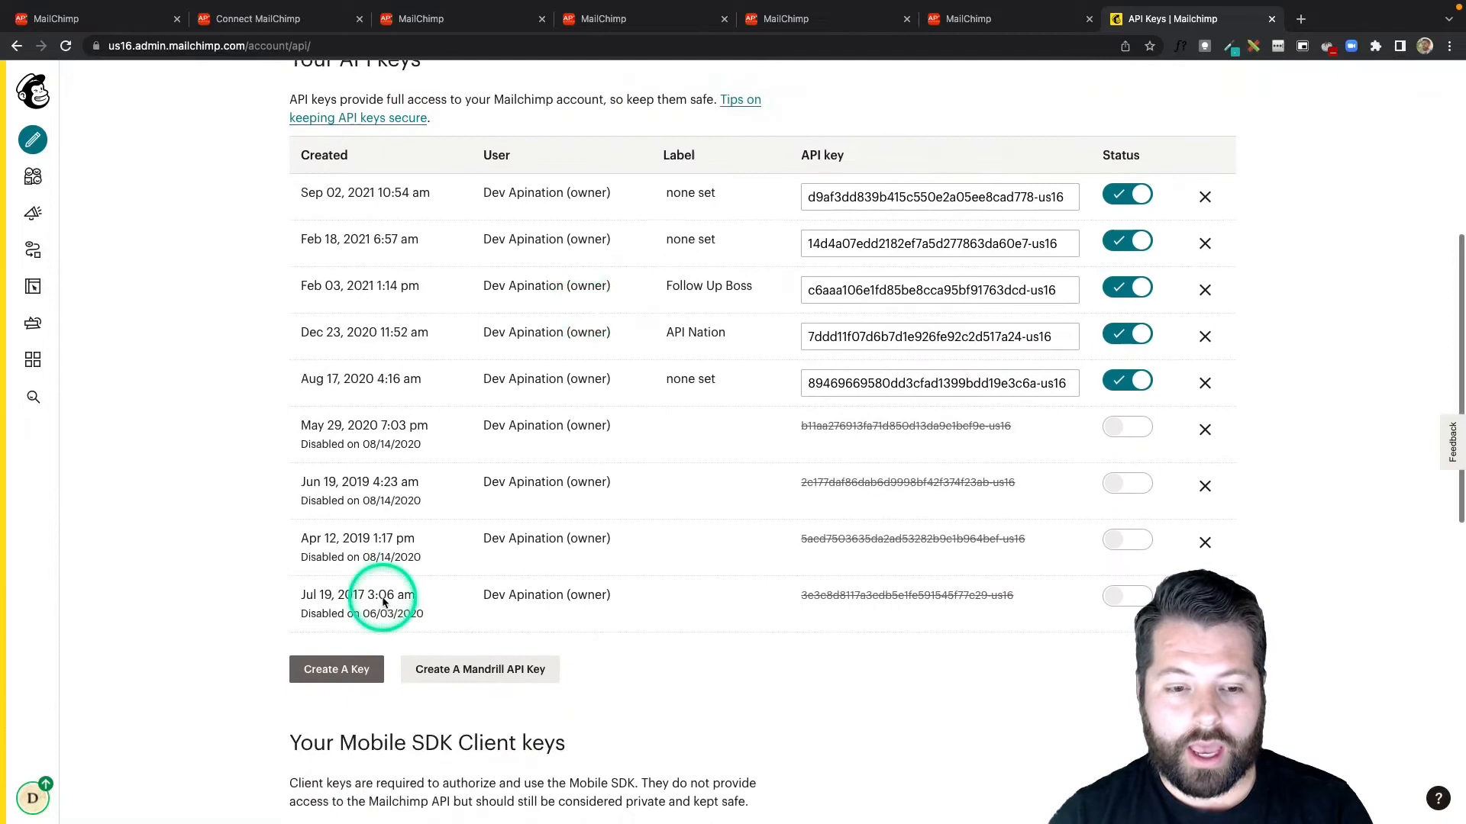
{"action": "left_click", "coordinate": [336, 669]}
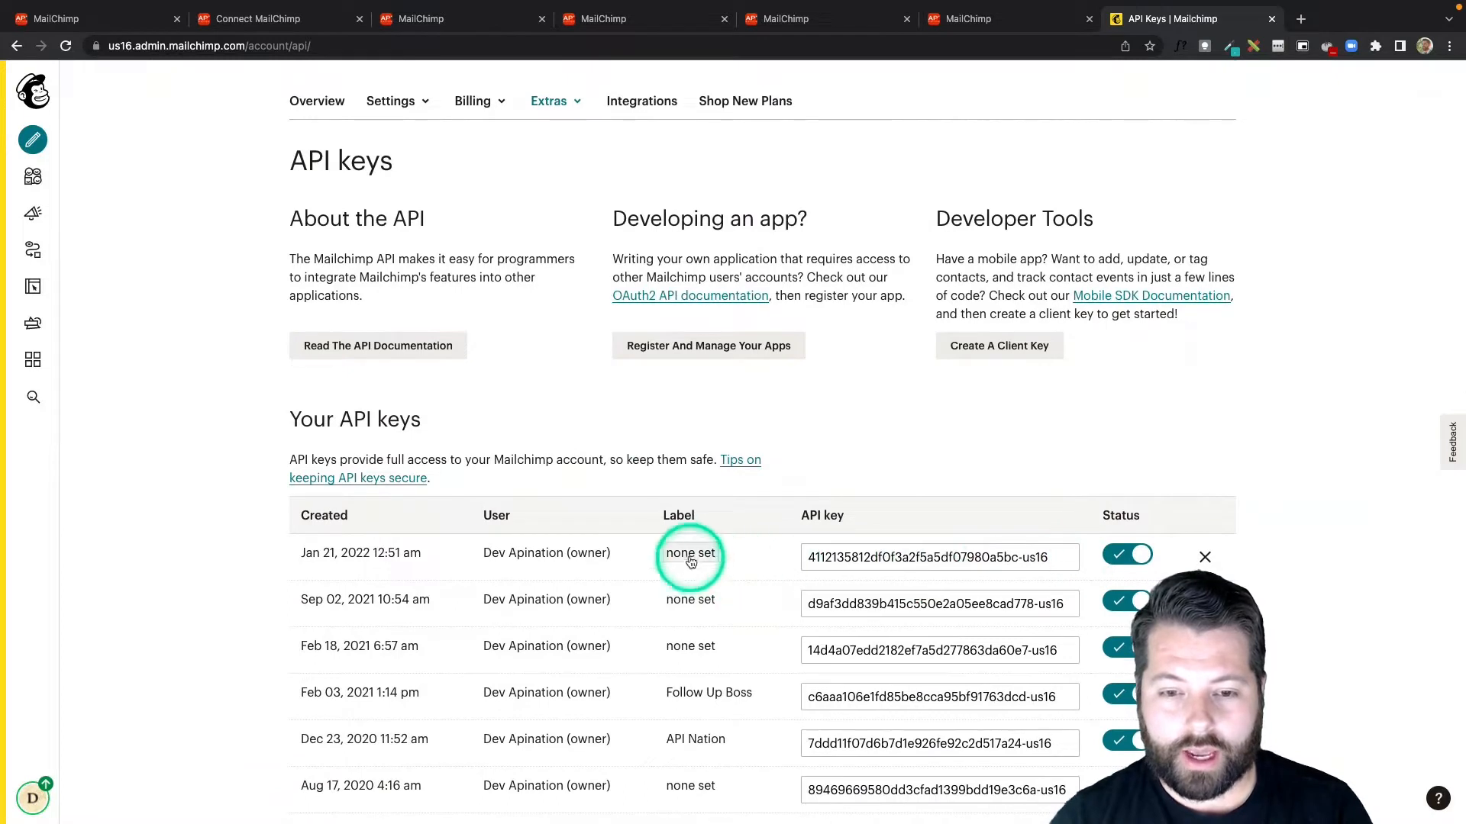
{"action": "type", "text": "API Na"}
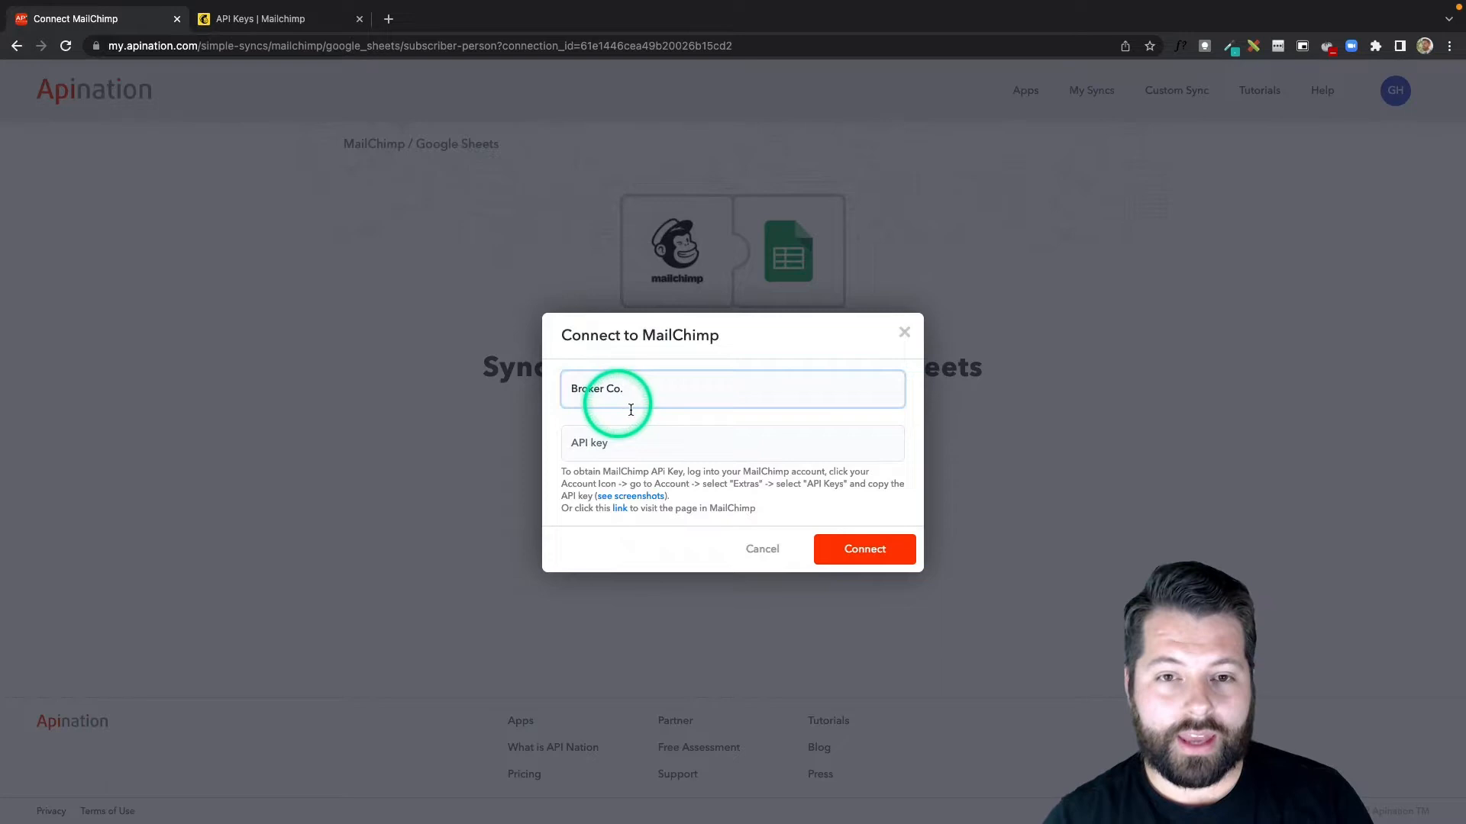
- Connect the Broker Co. MailChimp account using the newly generated API key
{"action": "left_click", "coordinate": [617, 443]}
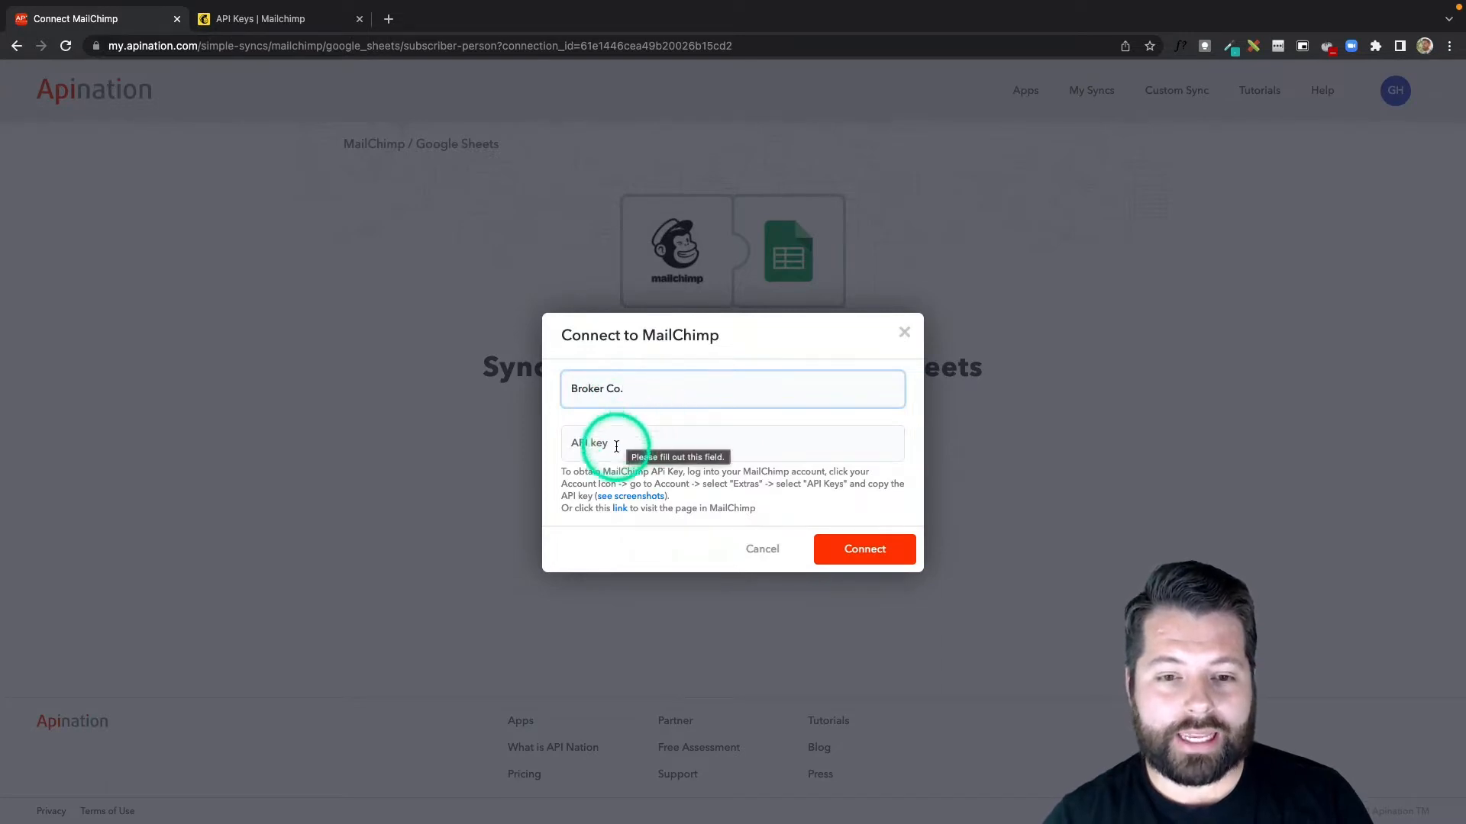
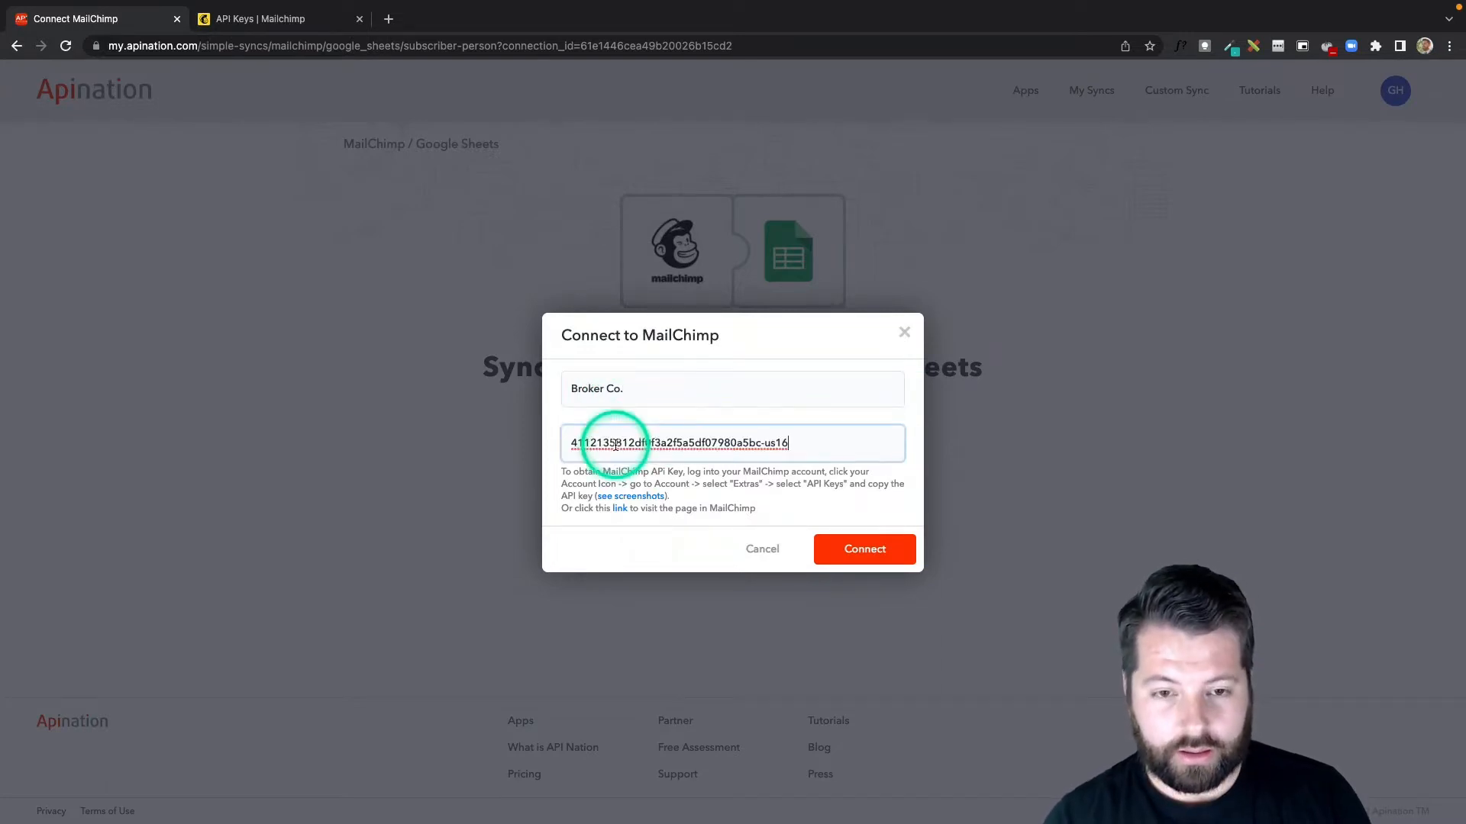
{"action": "left_click", "coordinate": [863, 548]}
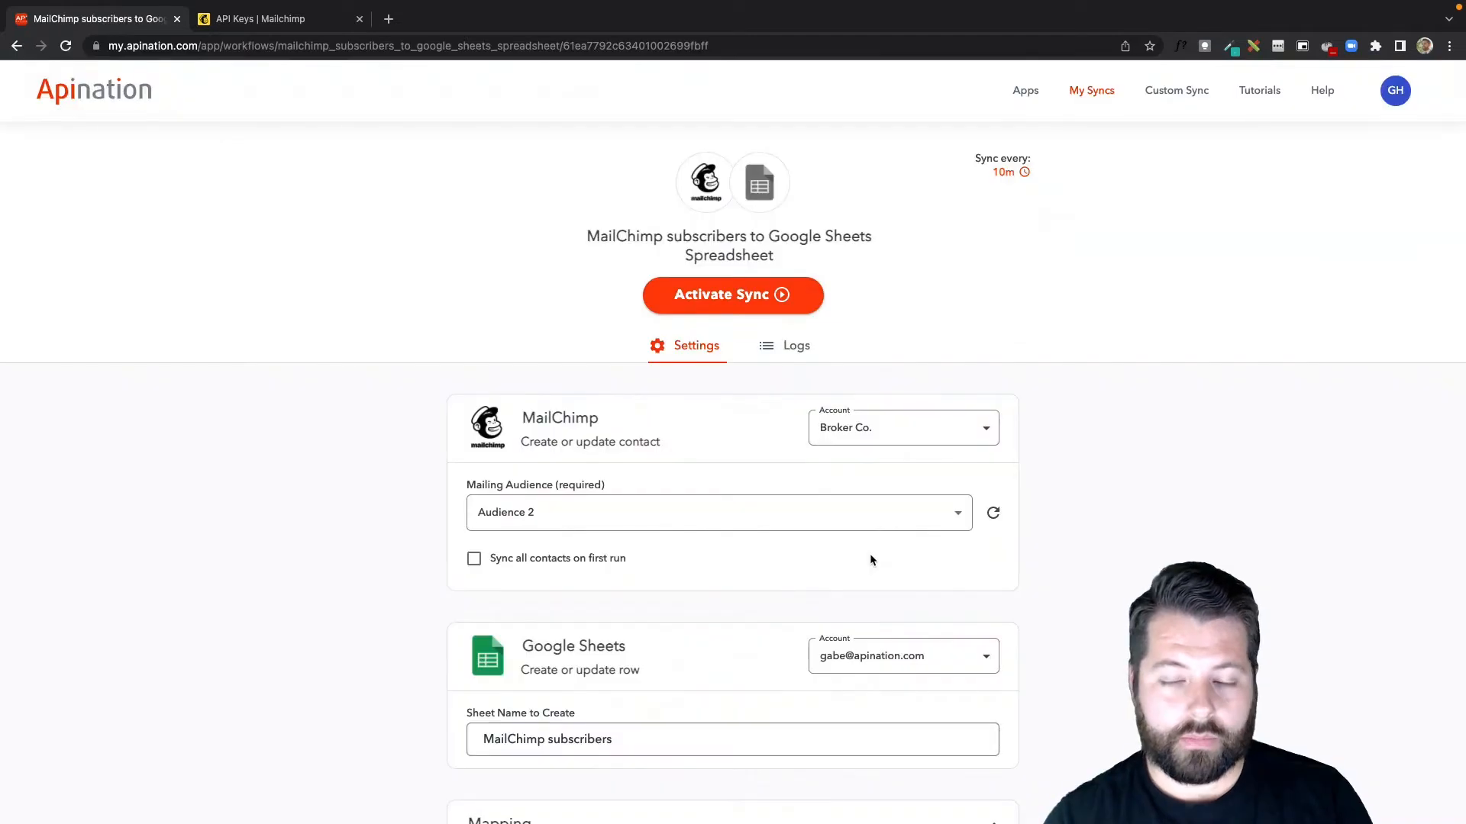
- Select Audience 2 as the mailing audience and enable 'Sync all contacts on first run'
{"action": "scroll", "scroll_direction": "down", "scroll_amount": 3}
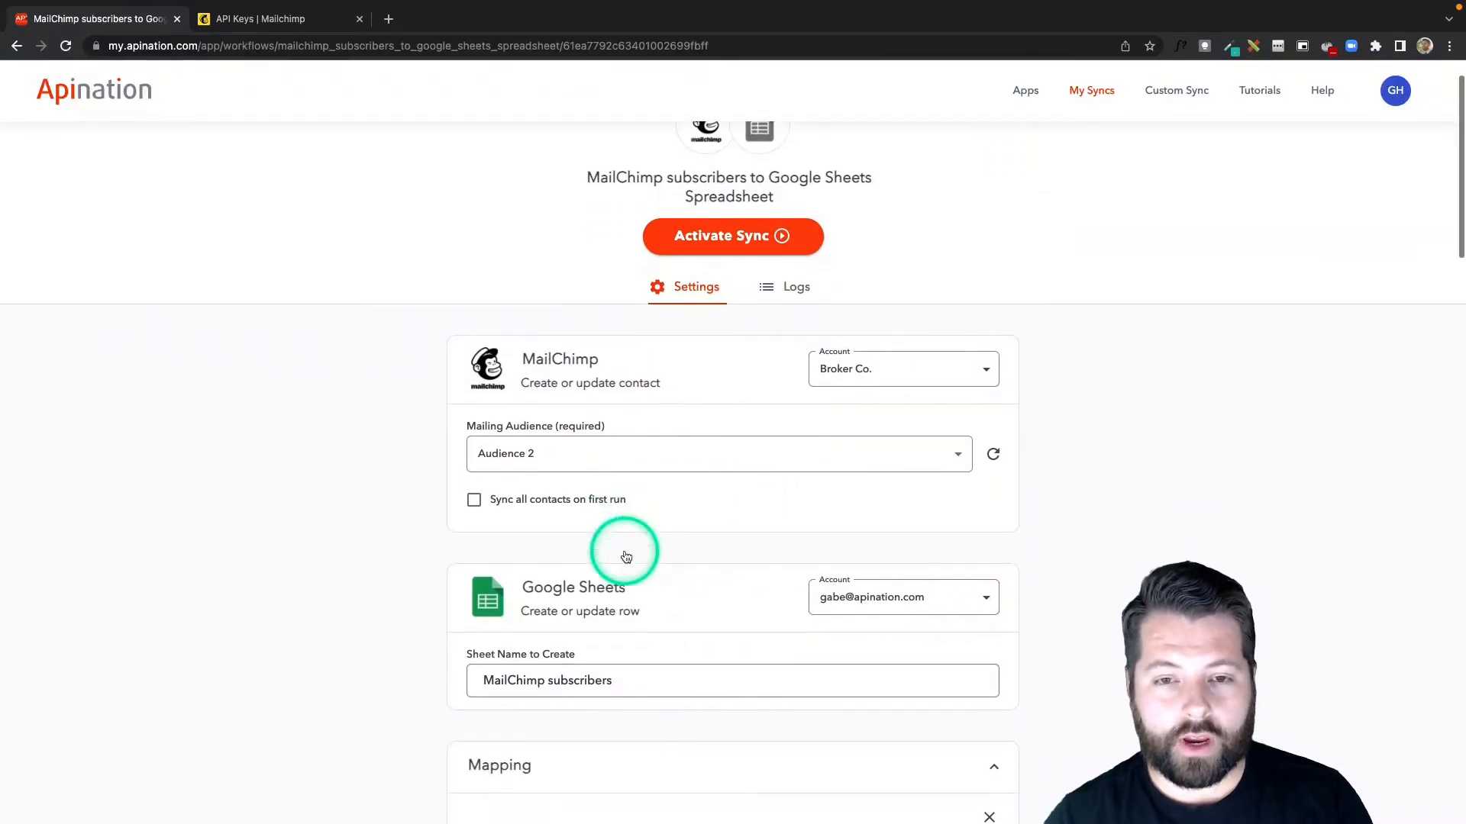
{"action": "scroll", "scroll_direction": "down", "scroll_amount": 3}
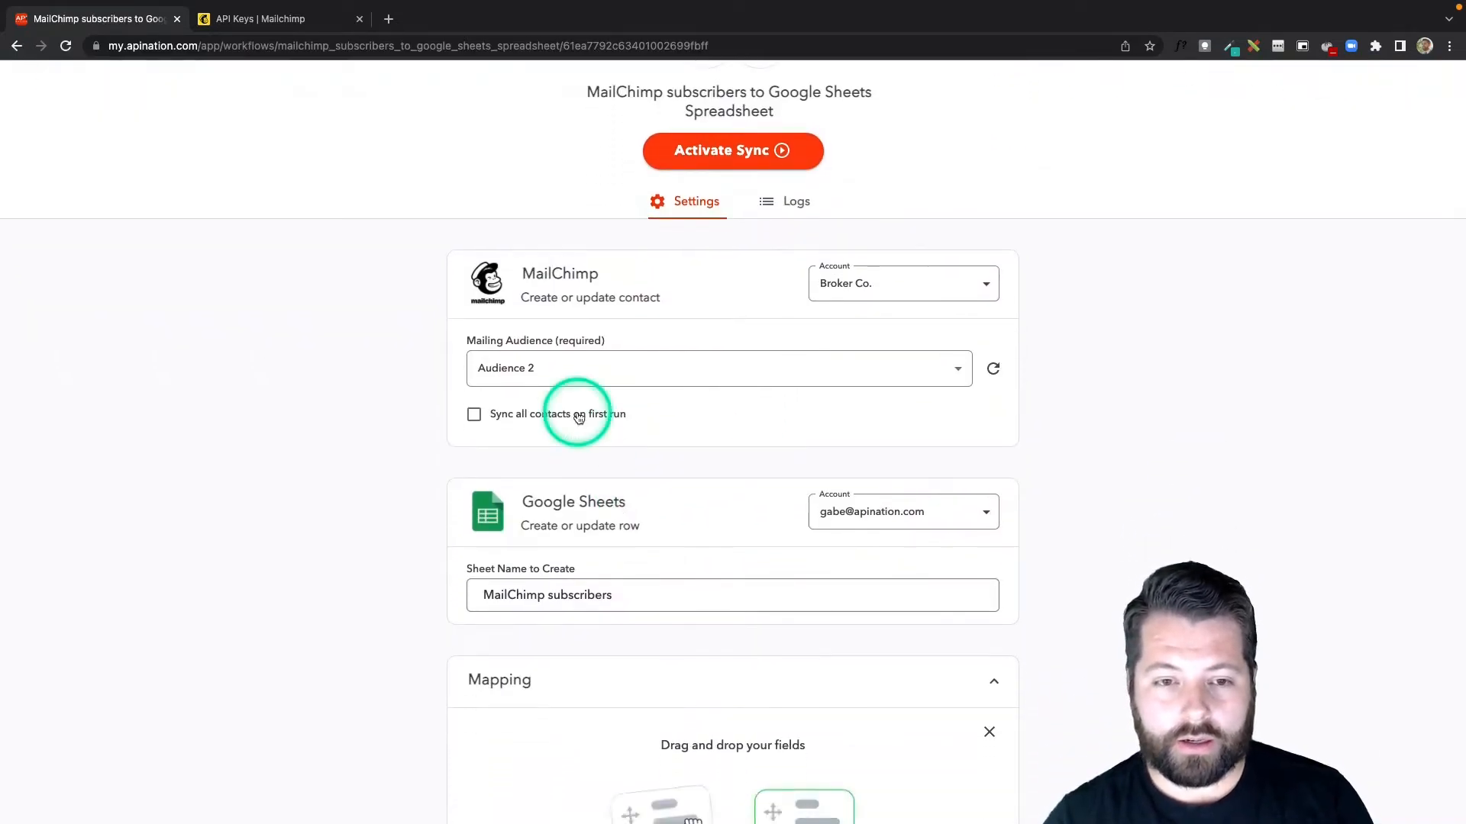
{"action": "left_click", "coordinate": [717, 368]}
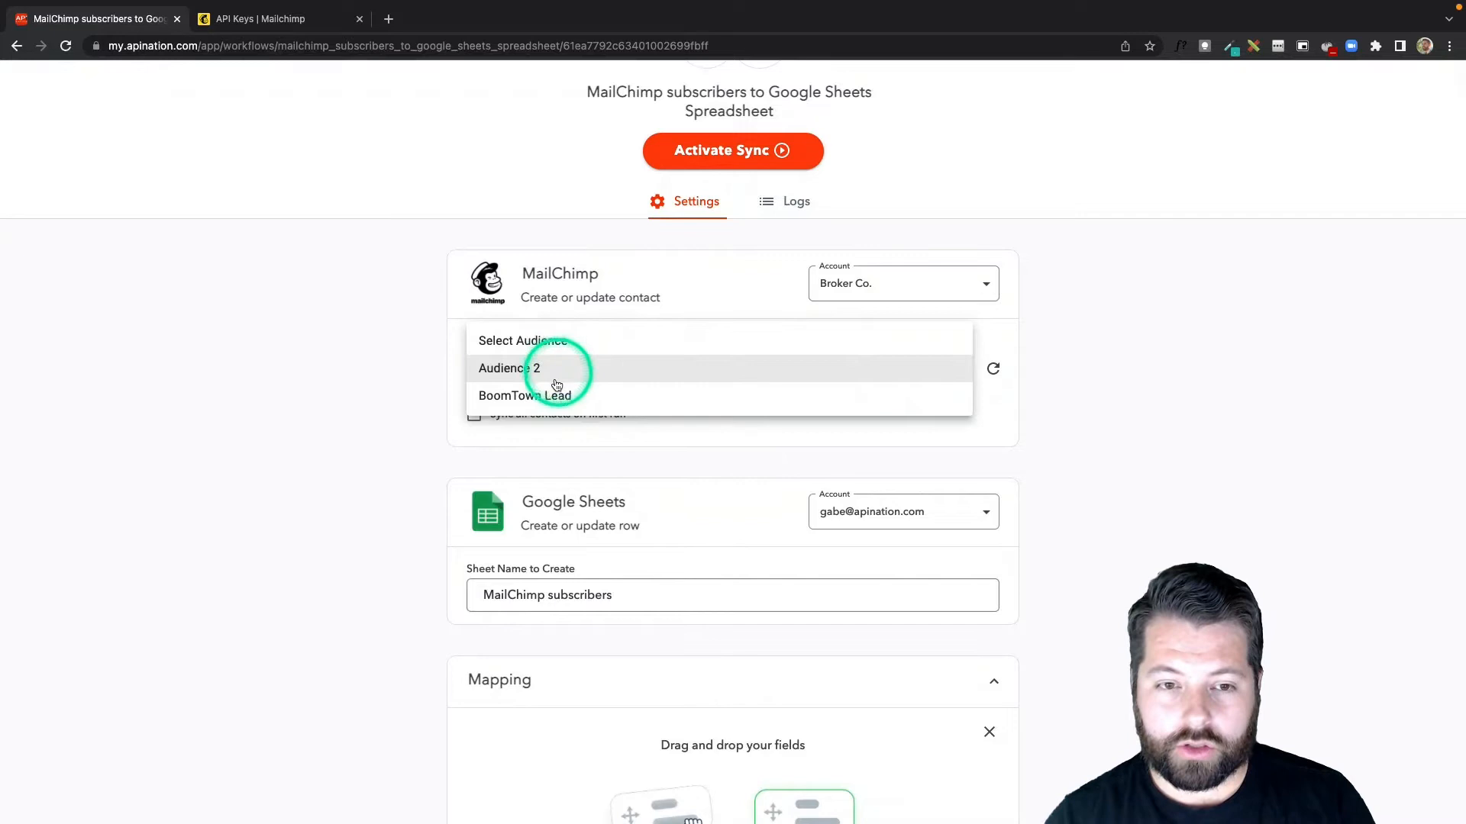
{"action": "left_click", "coordinate": [508, 368]}
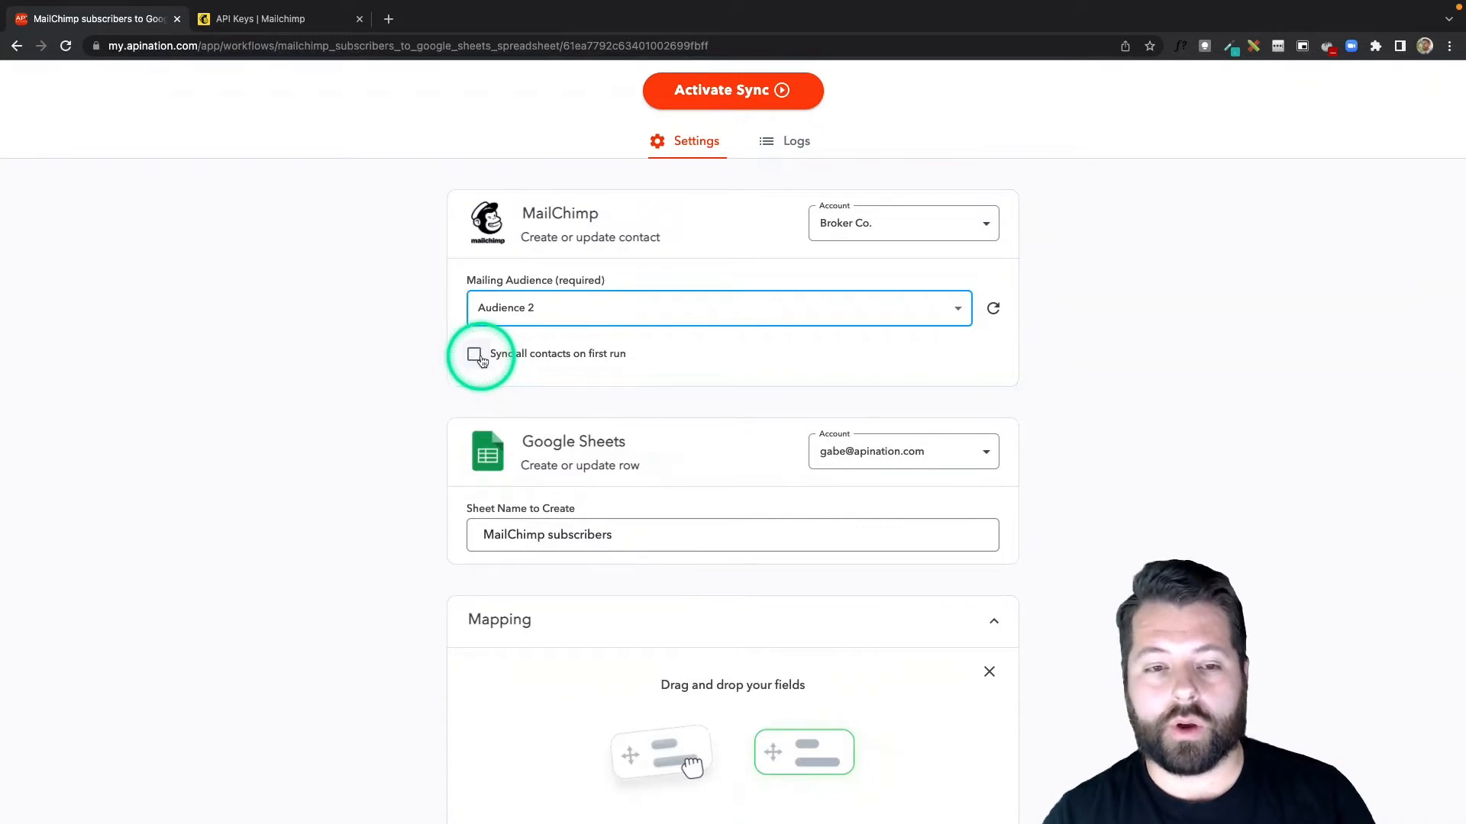
{"action": "left_click", "coordinate": [473, 353]}
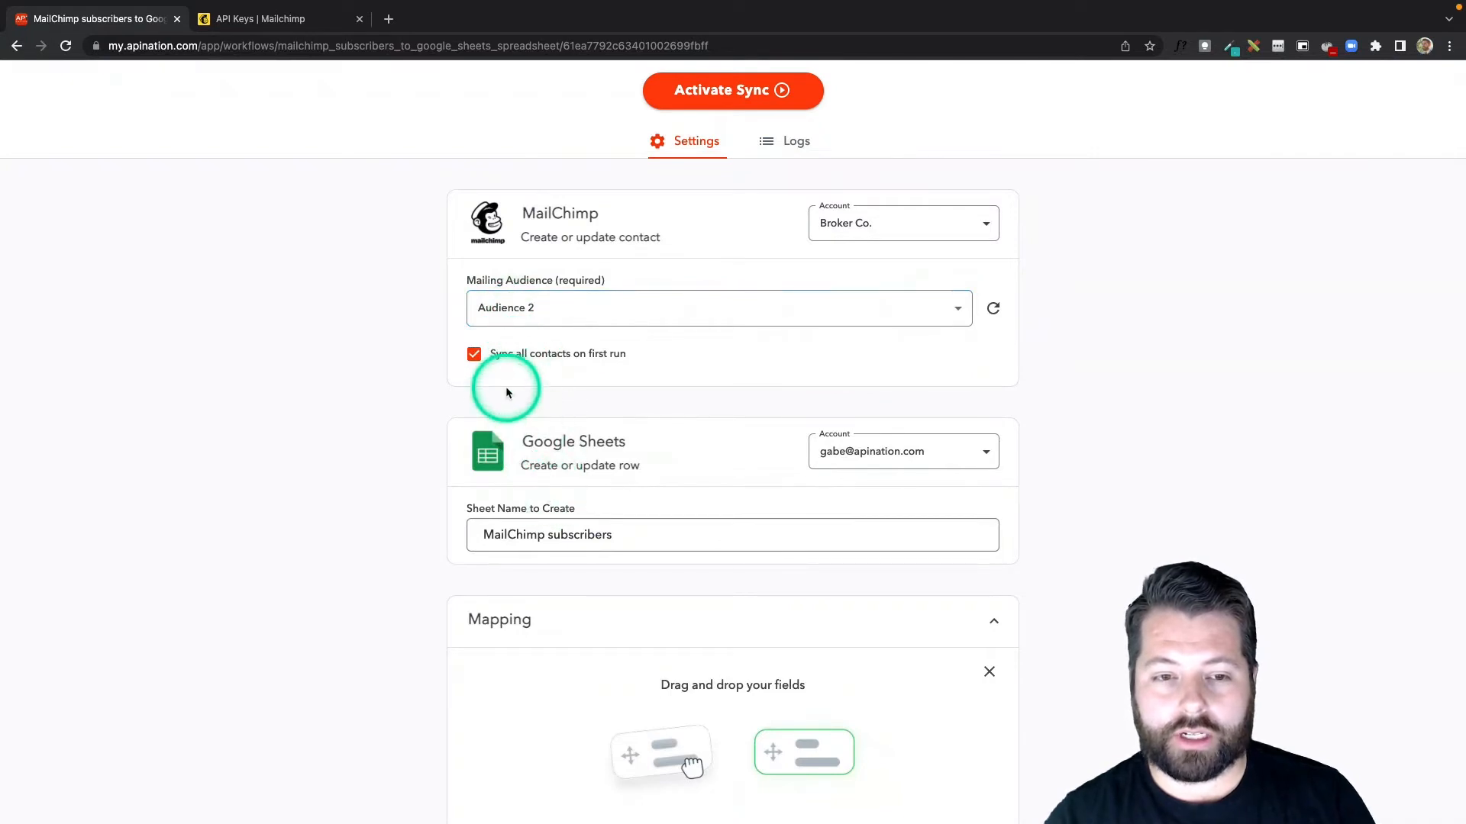
{"action": "left_click", "coordinate": [473, 353]}
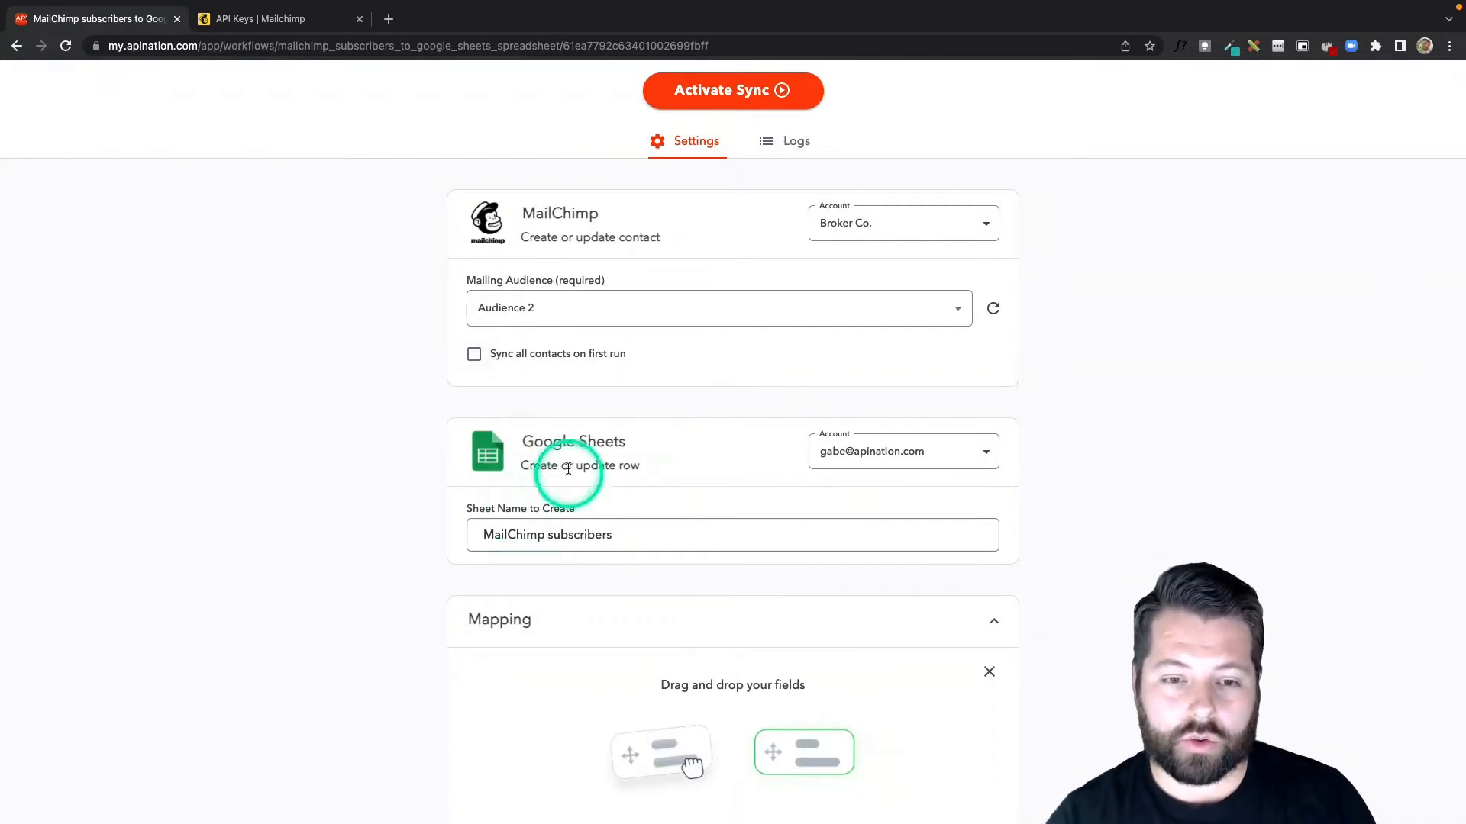
{"action": "left_click", "coordinate": [473, 353]}
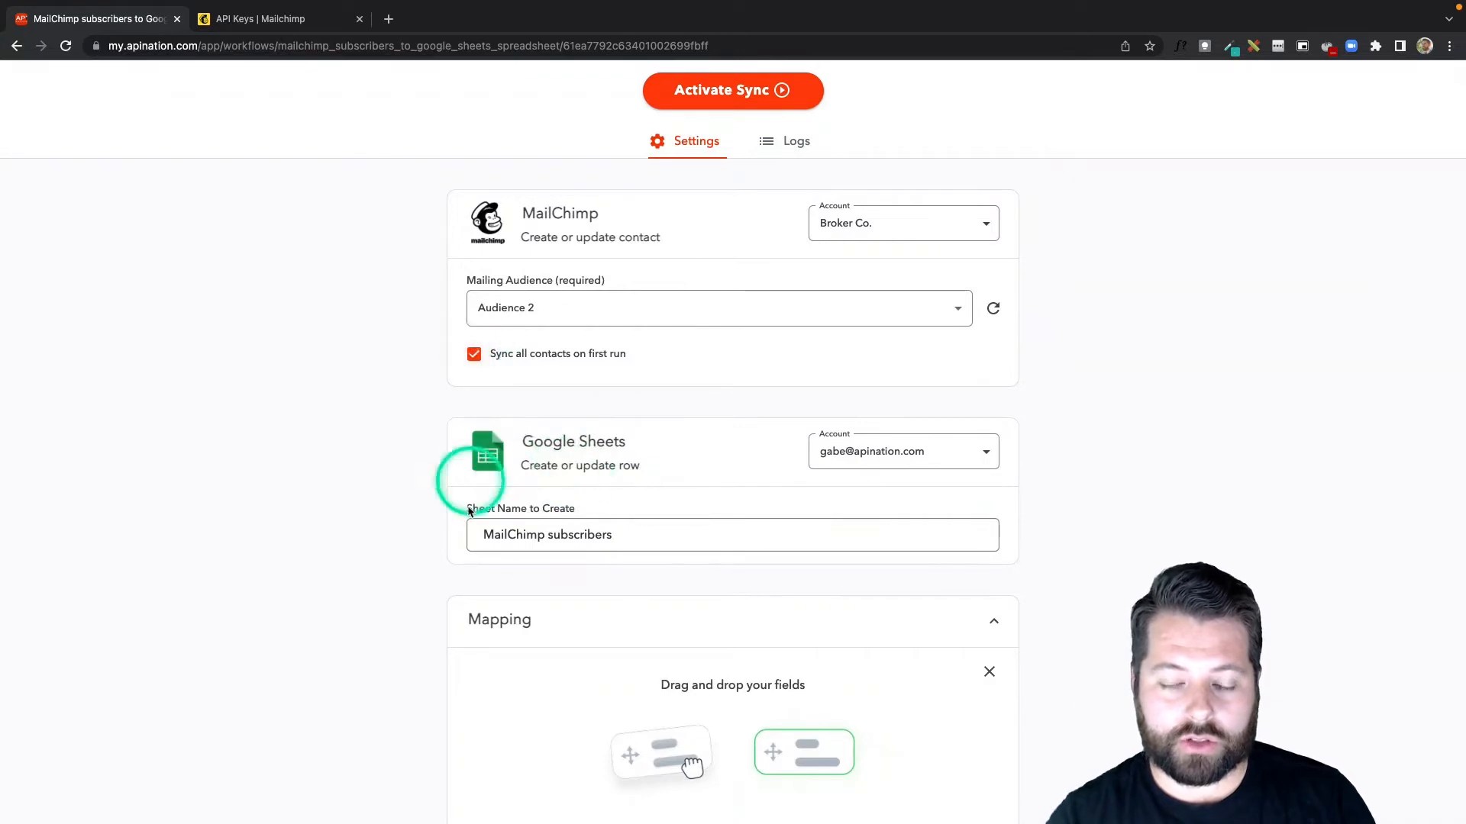
{"action": "scroll", "scroll_direction": "down", "scroll_amount": 3}
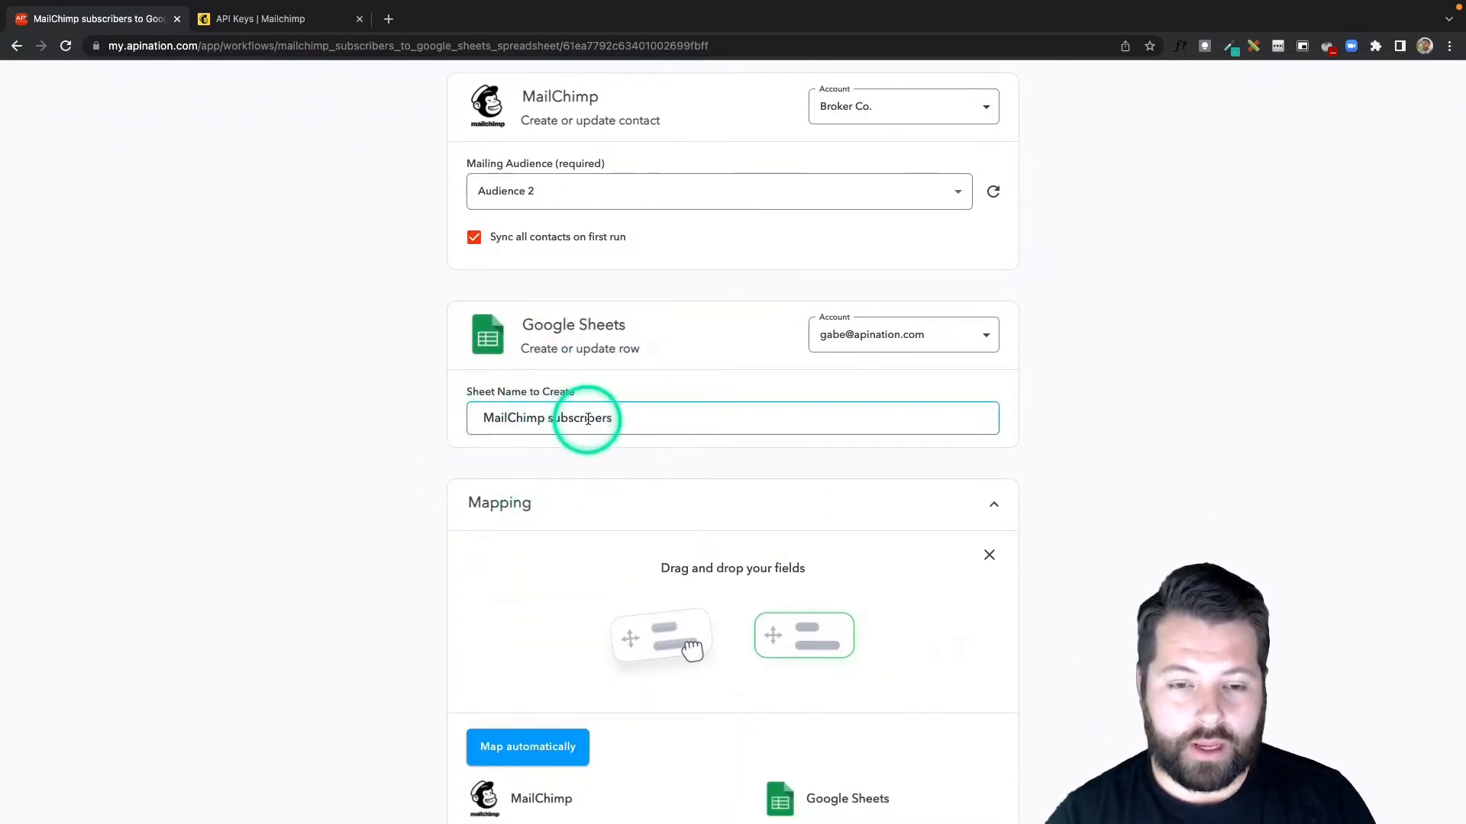
- Rename the sheet to create to 'MailChimp Audience 2' and review the automatic field mapping
{"action": "type", "text": "MailChimp Audience 2"}
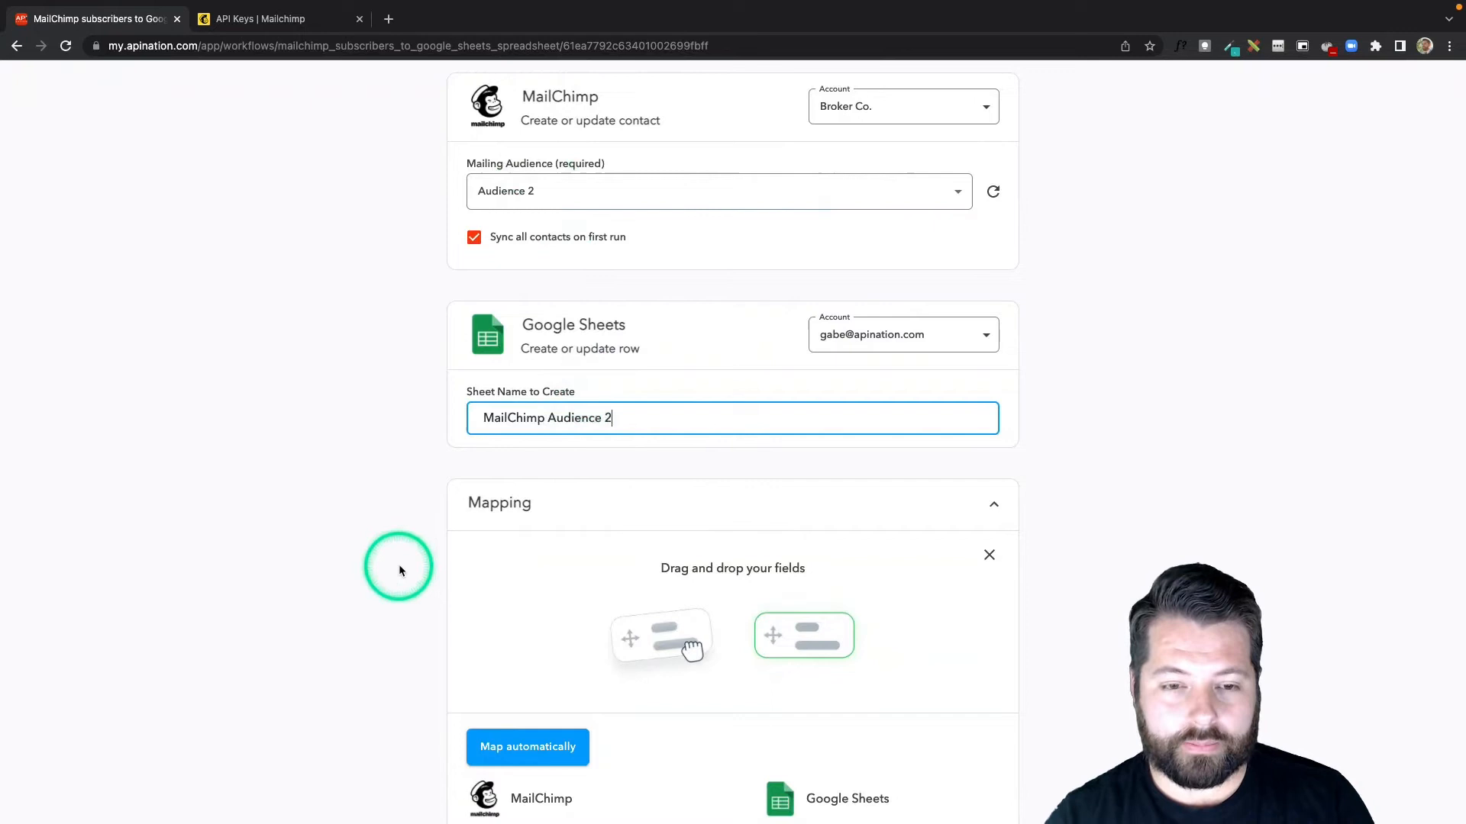
{"action": "scroll", "scroll_direction": "down", "scroll_amount": 3}
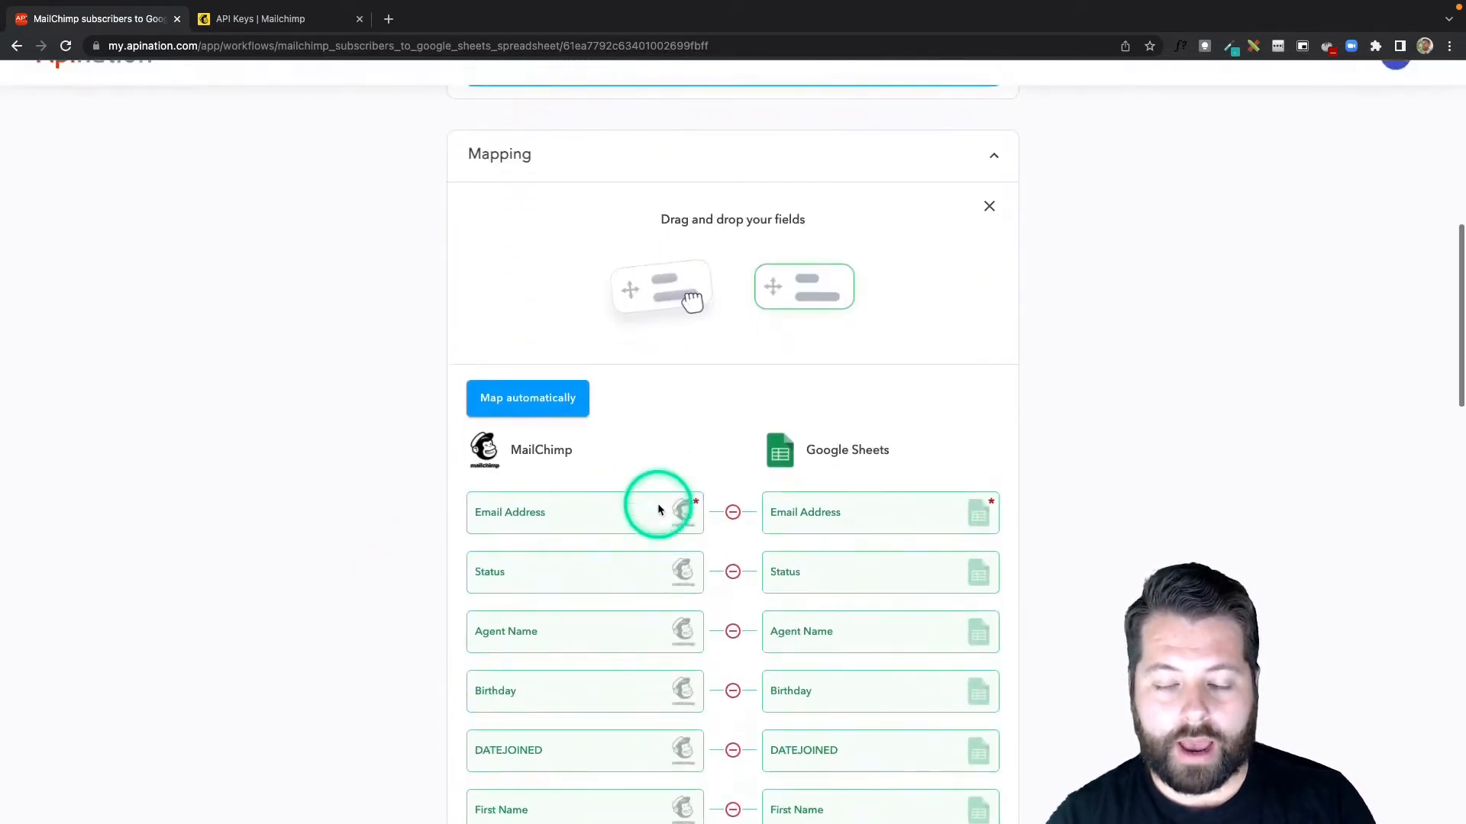
{"action": "scroll", "scroll_direction": "down", "scroll_amount": 3}
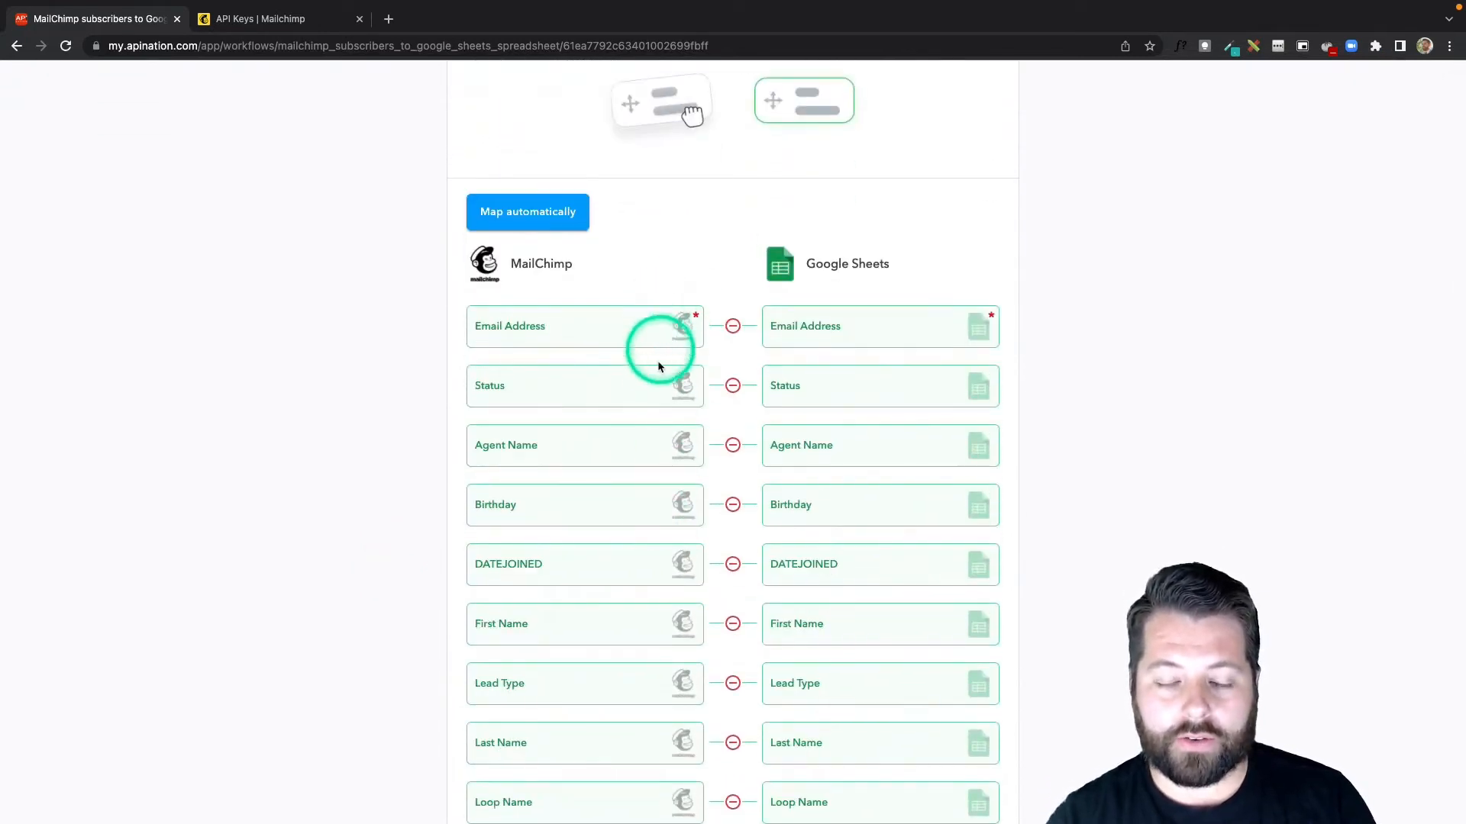
{"action": "scroll", "scroll_direction": "down", "scroll_amount": 3}
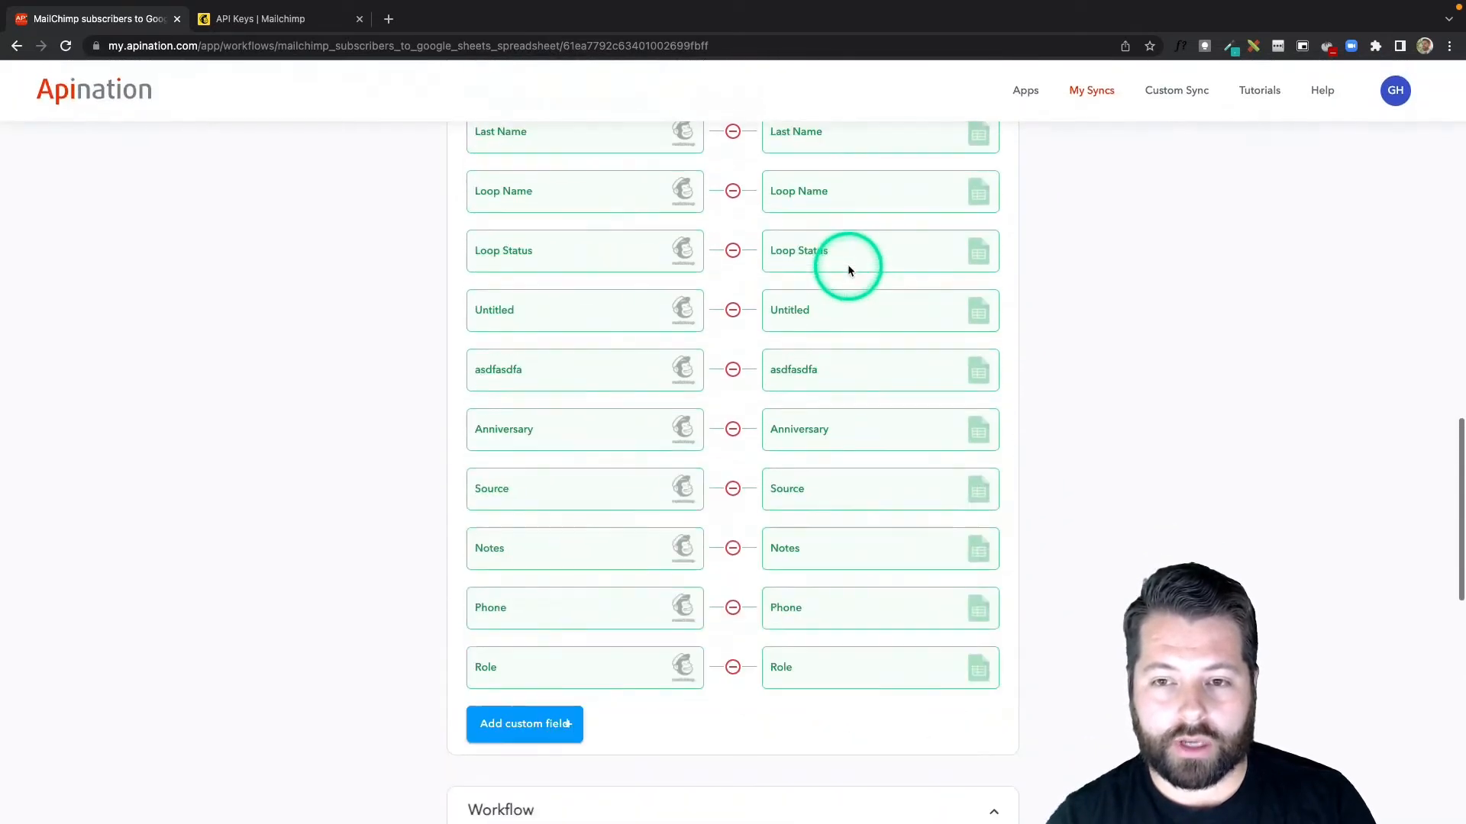
{"action": "scroll", "scroll_direction": "up", "scroll_amount": 3}
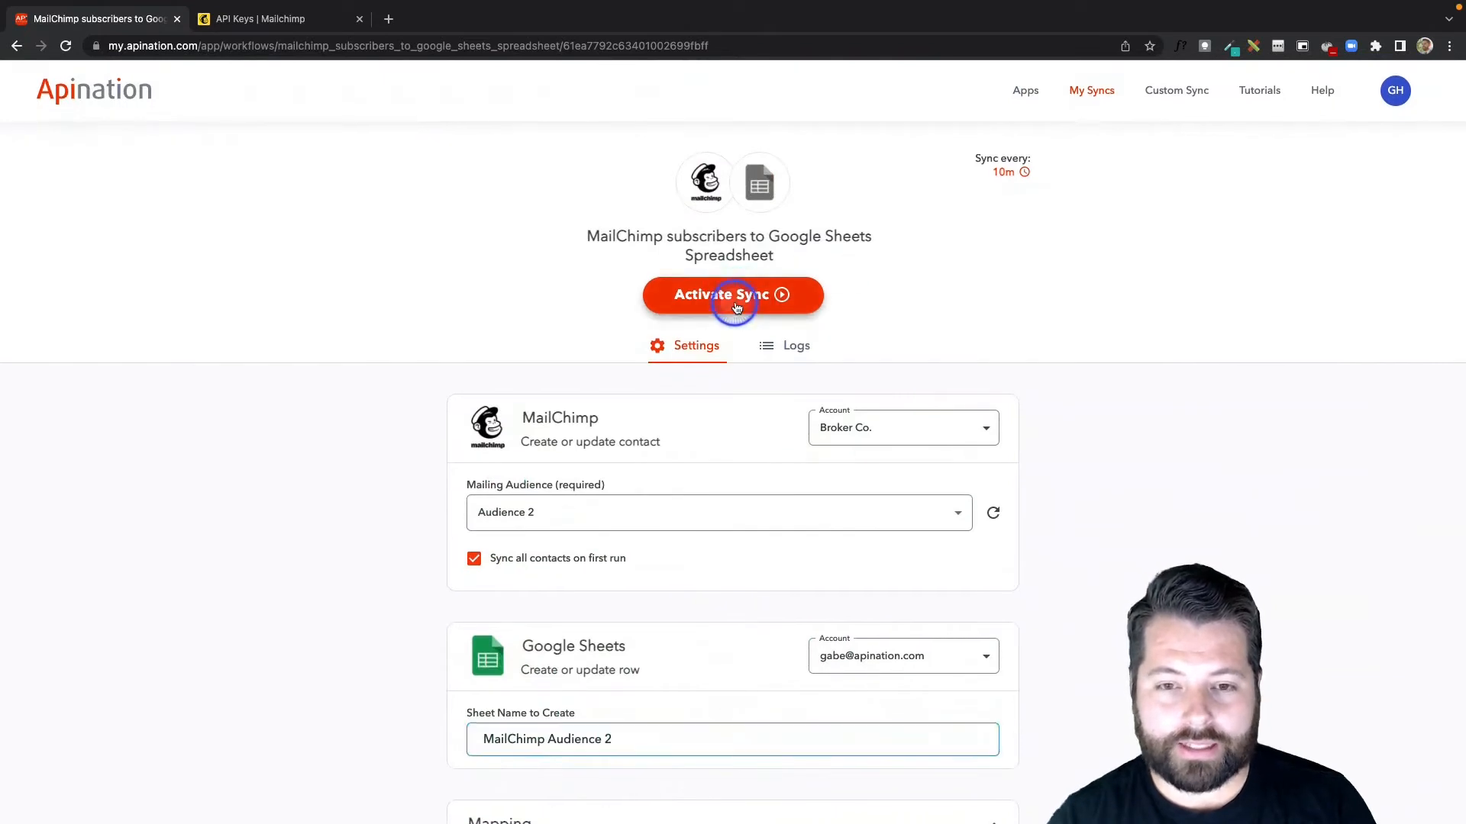
- Activate the sync so the logs show 'Sync is running'
{"action": "left_click", "coordinate": [733, 294]}
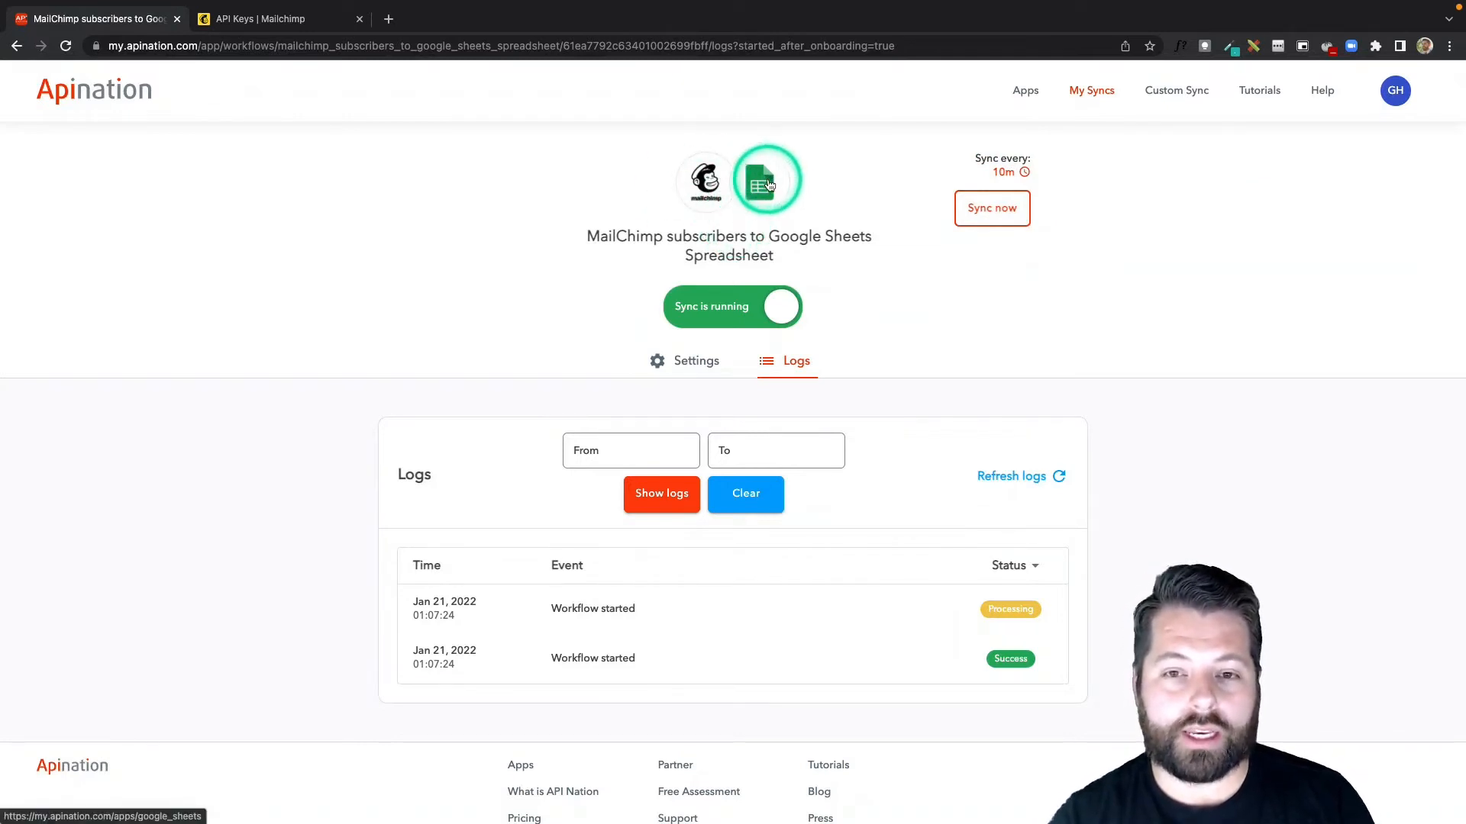
{"action": "mouse_move", "coordinate": [766, 184]}
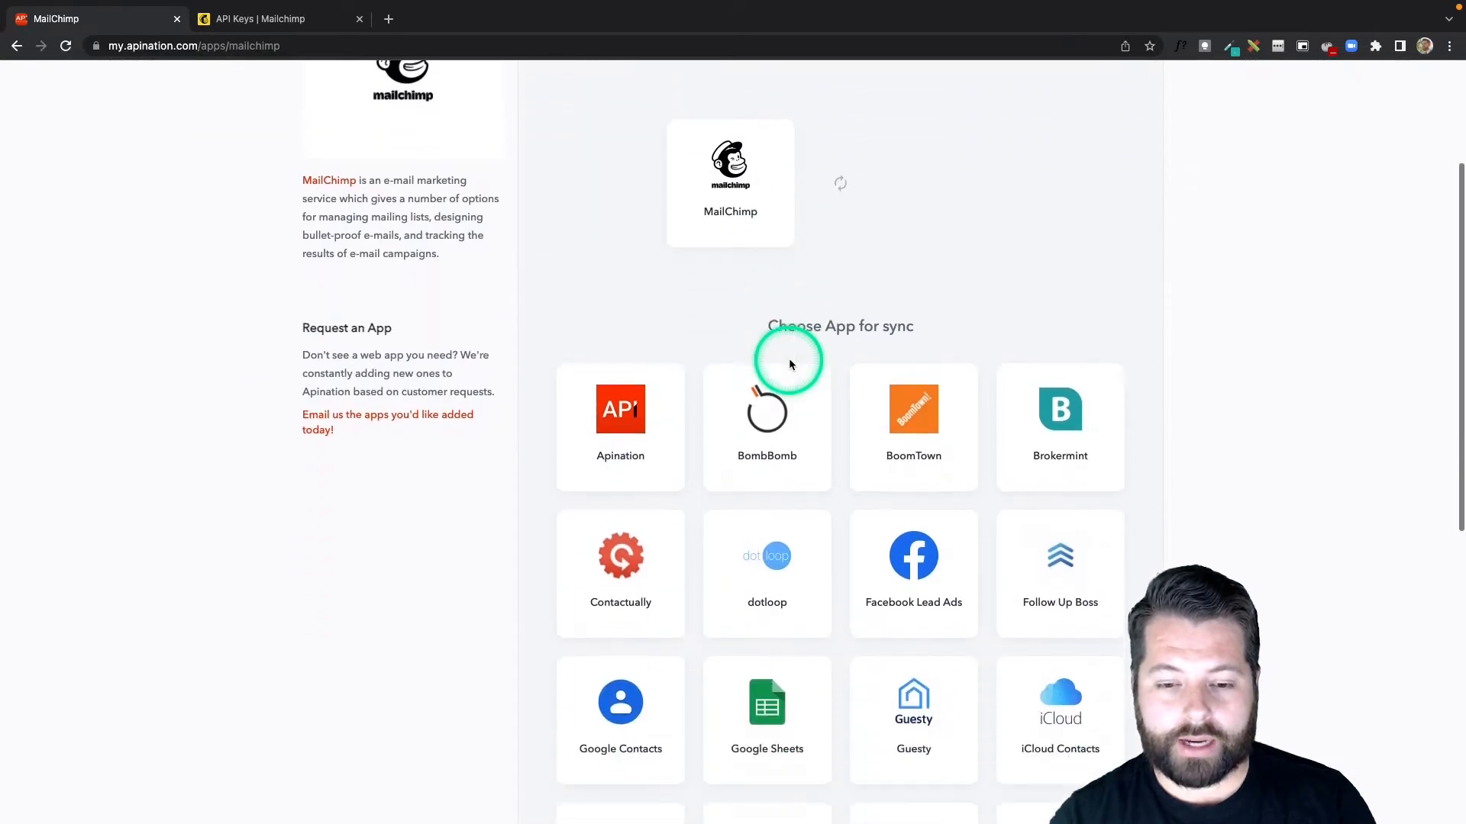
- Pair MailChimp with Google Sheets again and activate 'Google Sheets Spreadsheet to MailChimp subscribers'
{"action": "left_click", "coordinate": [767, 608]}
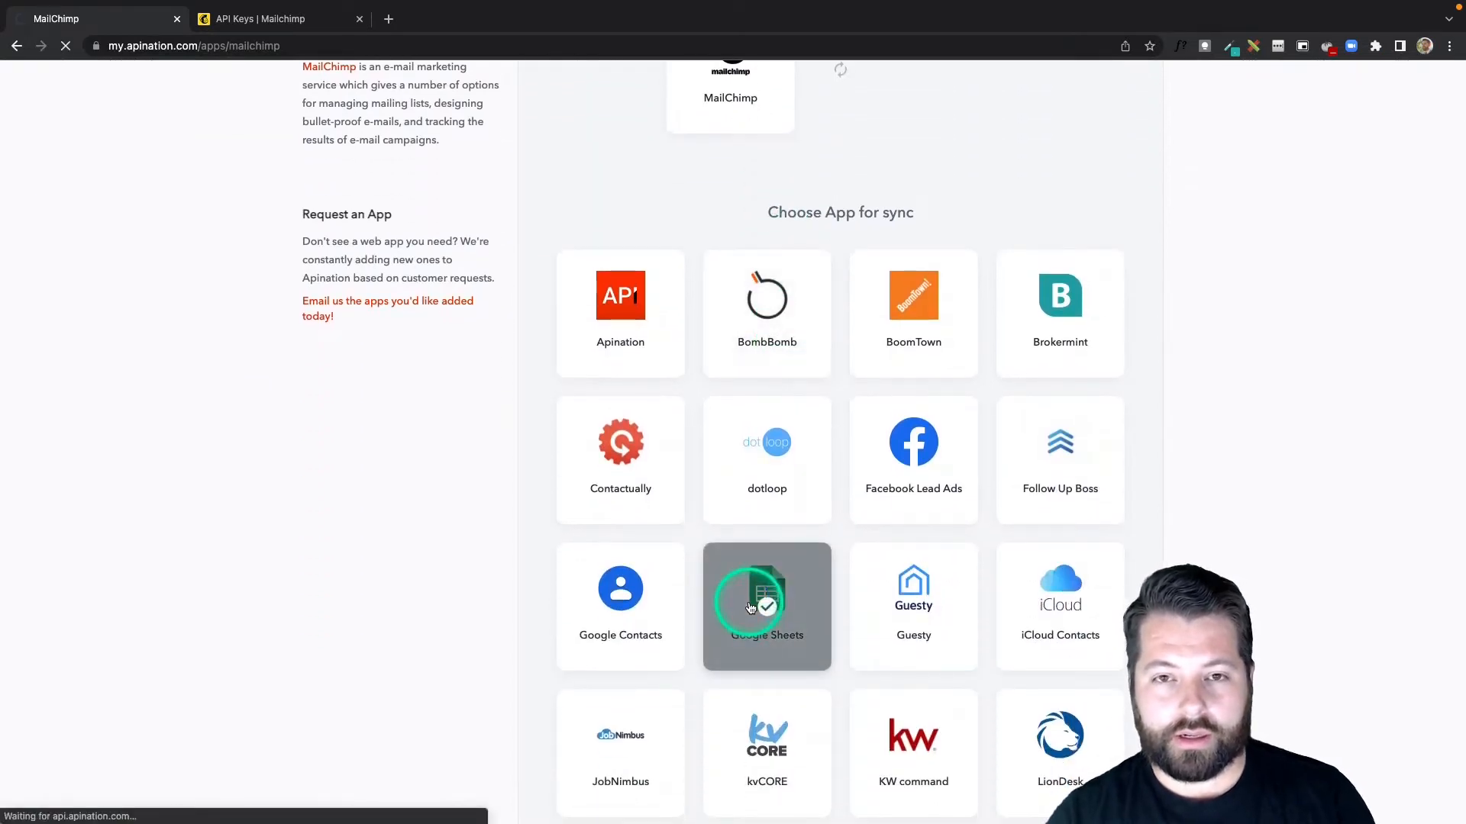
{"action": "left_click", "coordinate": [766, 594]}
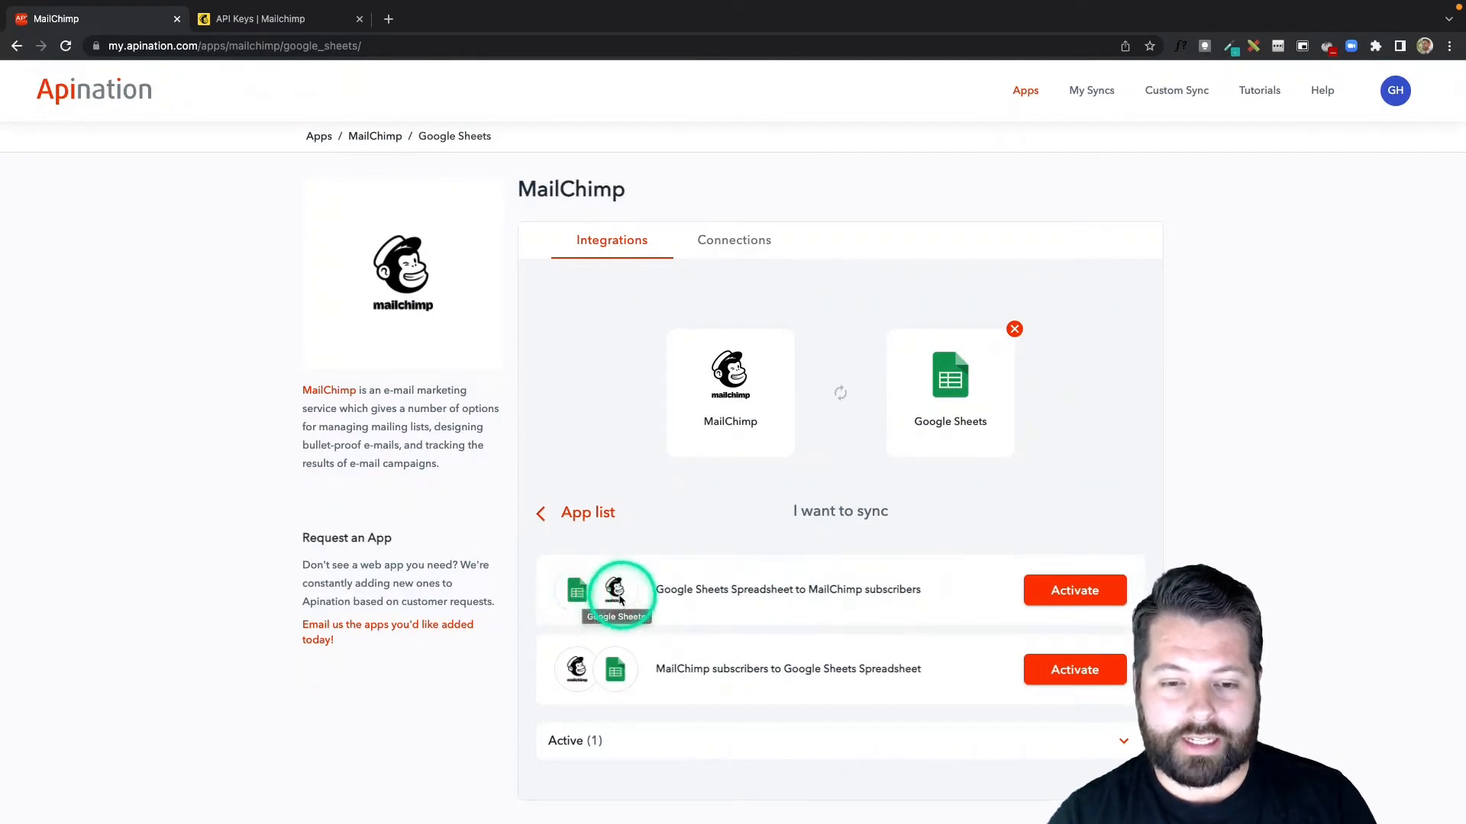
{"action": "scroll", "scroll_direction": "down", "scroll_amount": 3}
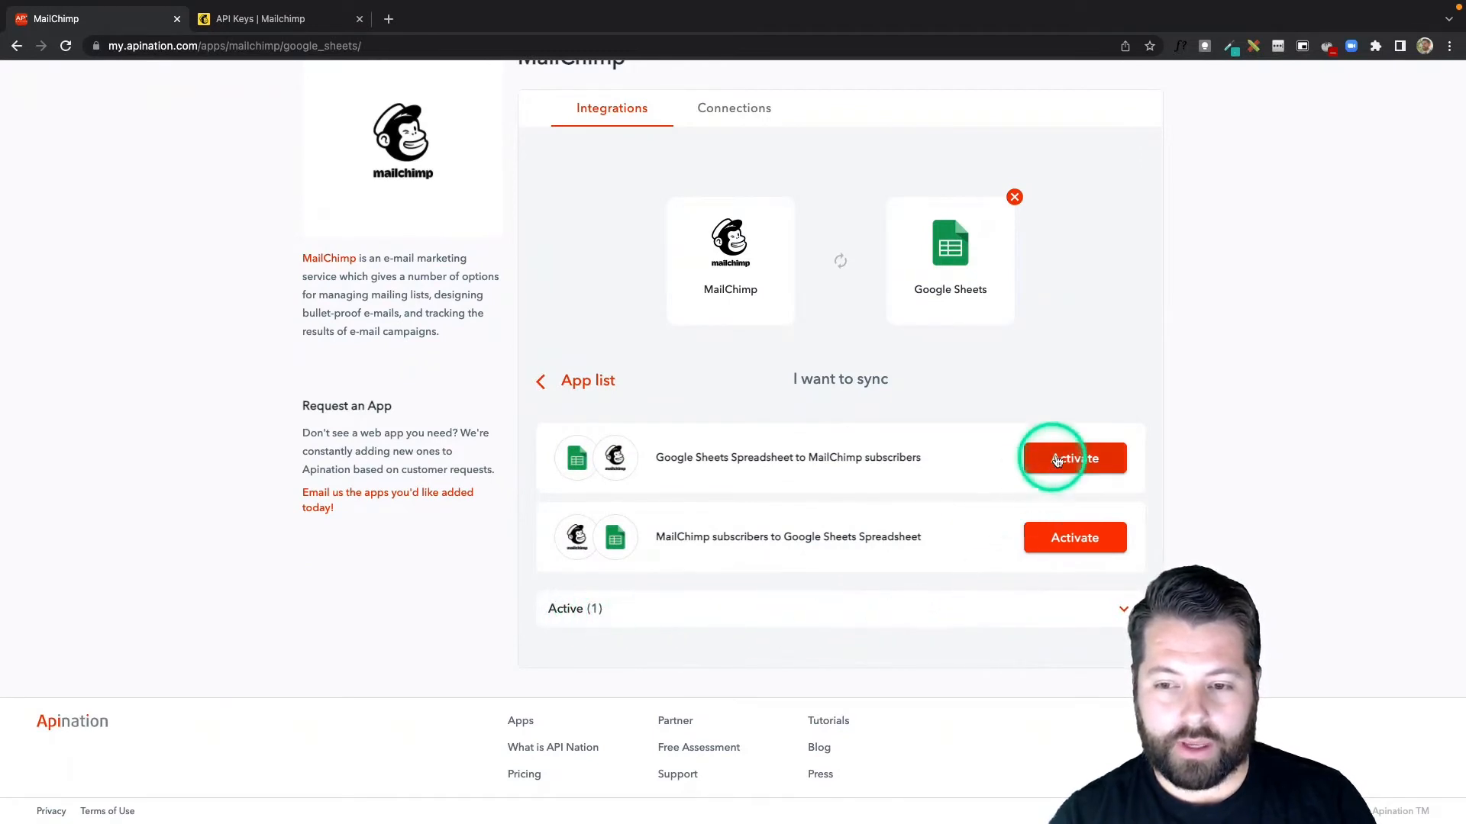
{"action": "left_click", "coordinate": [1073, 458]}
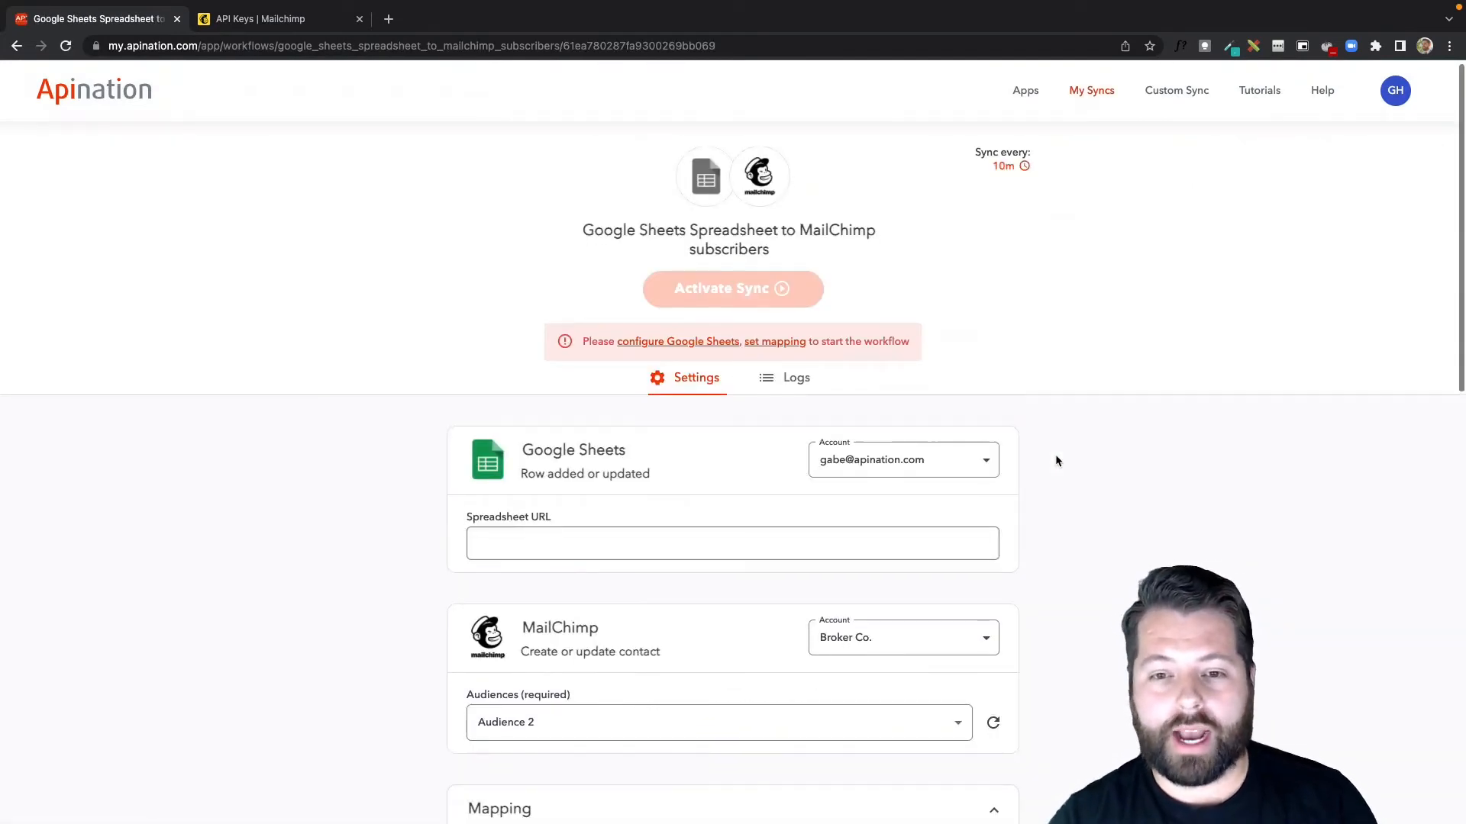
{"action": "scroll", "scroll_direction": "down", "scroll_amount": 3}
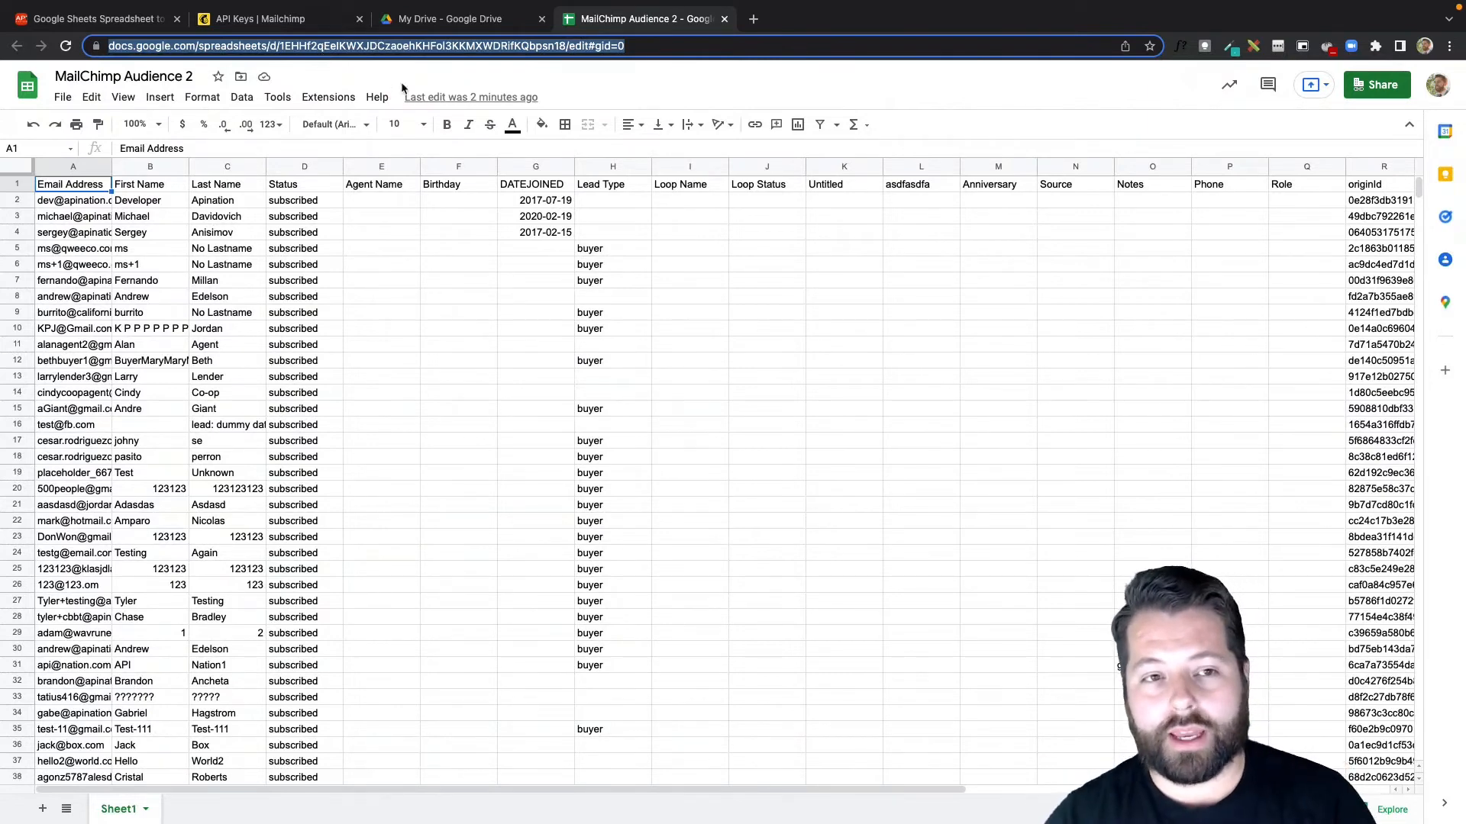
- Copy the MailChimp Audience 2 spreadsheet URL from the address bar and return to the Apination sync
{"action": "left_click", "coordinate": [485, 45]}
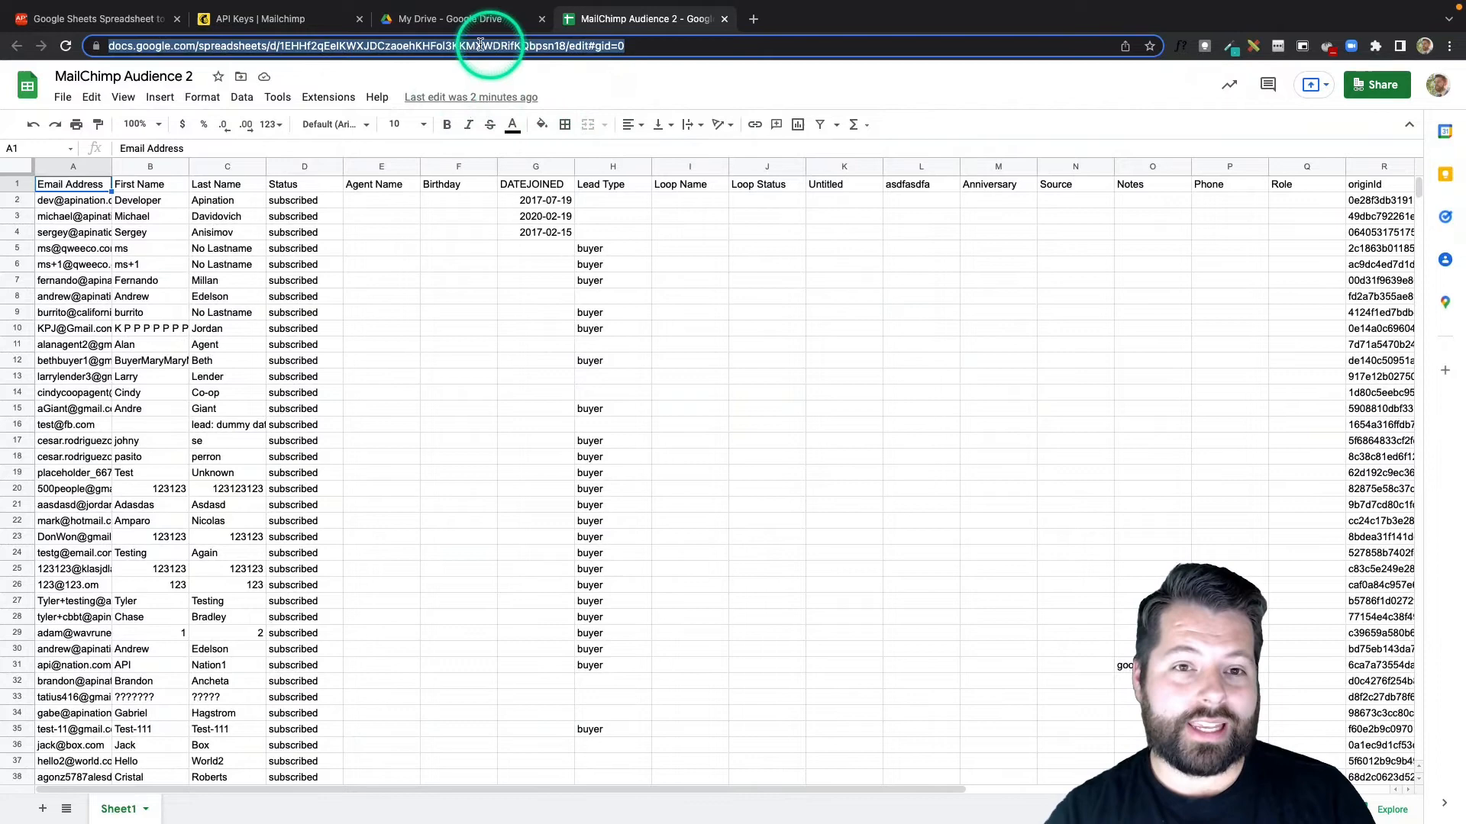
{"action": "mouse_move", "coordinate": [687, 124]}
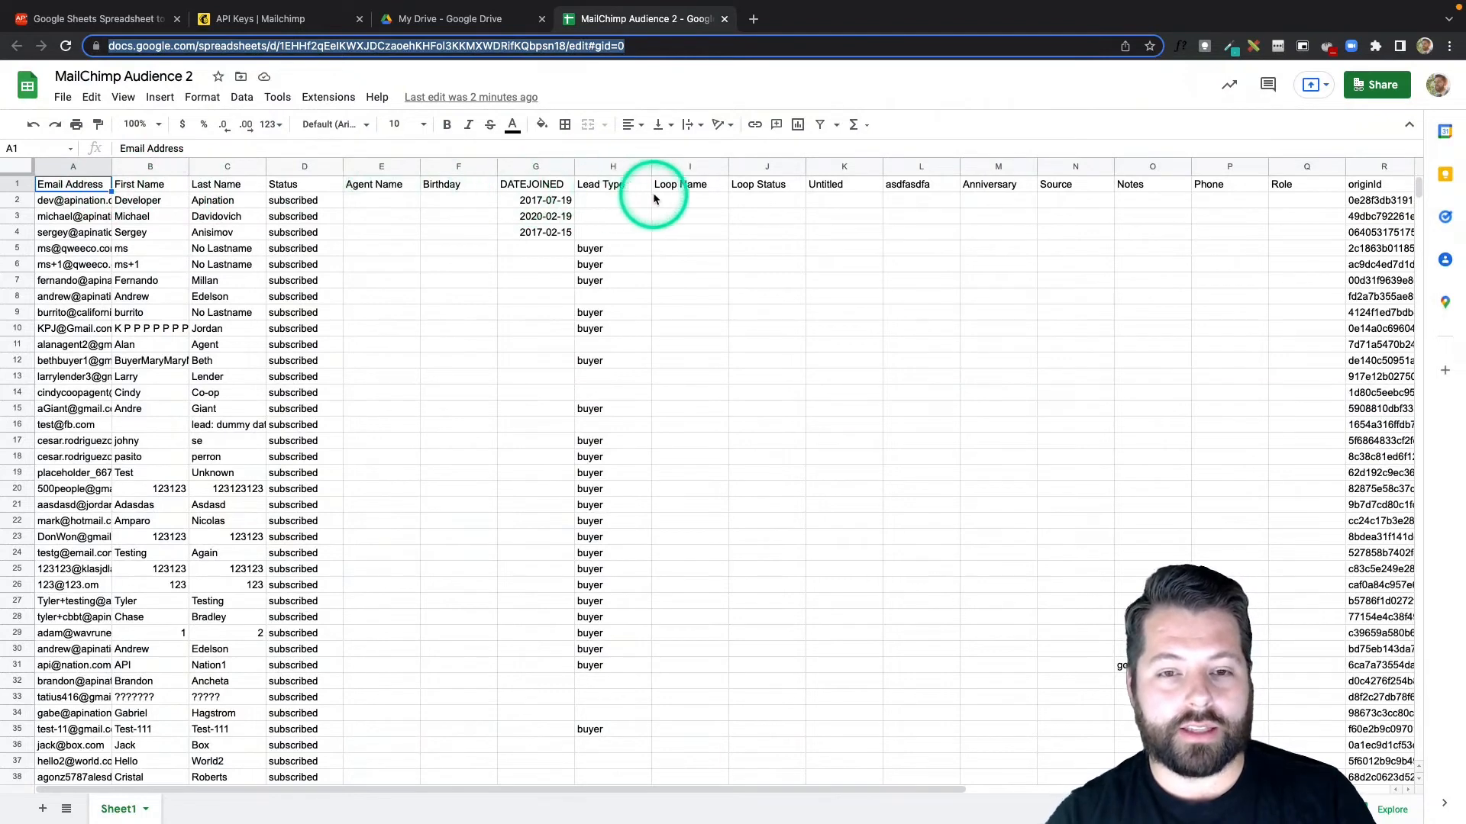
{"action": "mouse_move", "coordinate": [281, 19]}
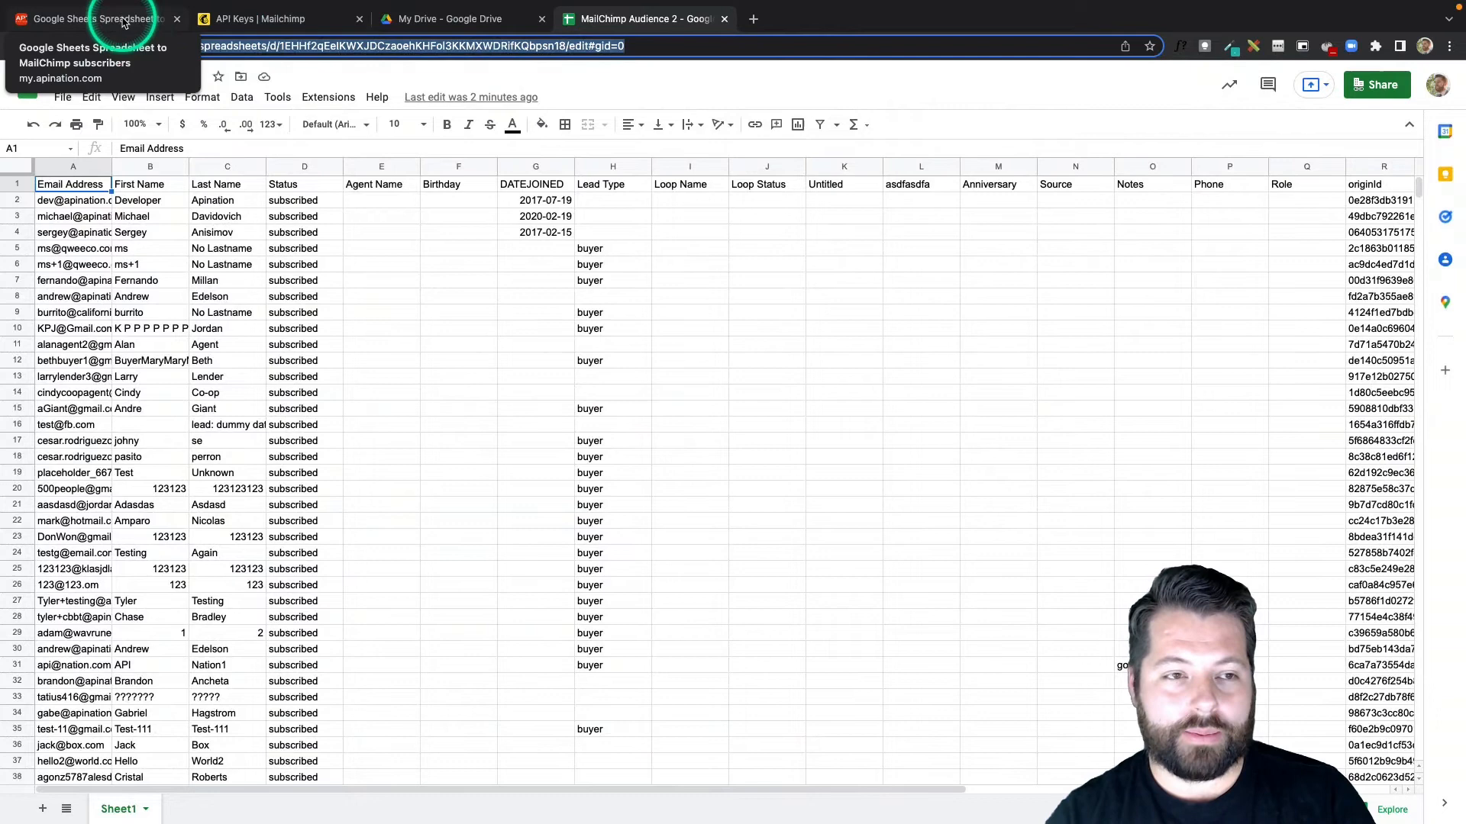
{"action": "left_click", "coordinate": [89, 18]}
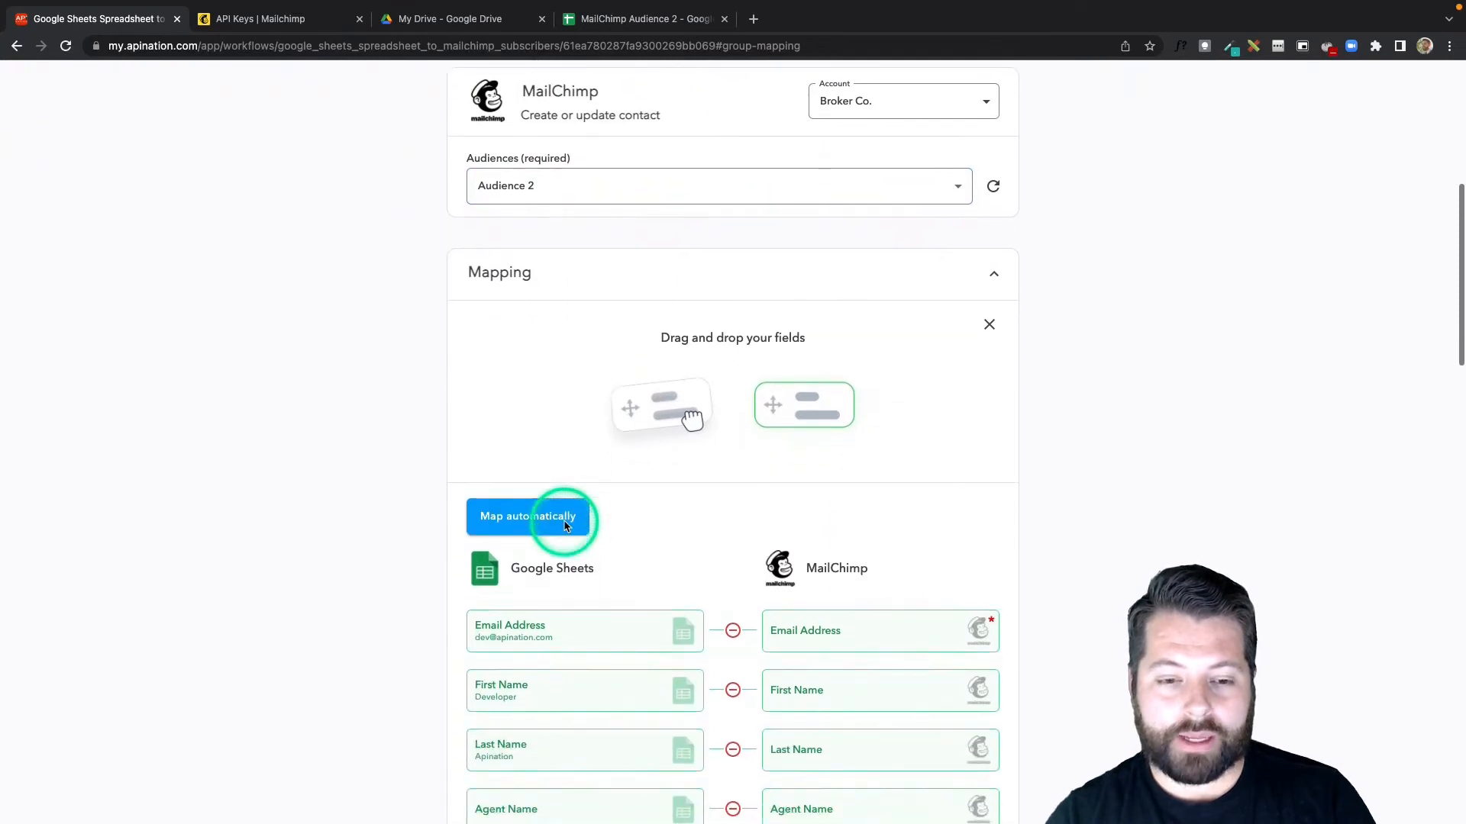
- Review the auto-mapped columns down through DATEJOINED, Lead Type and Loop Status for Audience 2
{"action": "scroll", "scroll_direction": "down", "scroll_amount": 3}
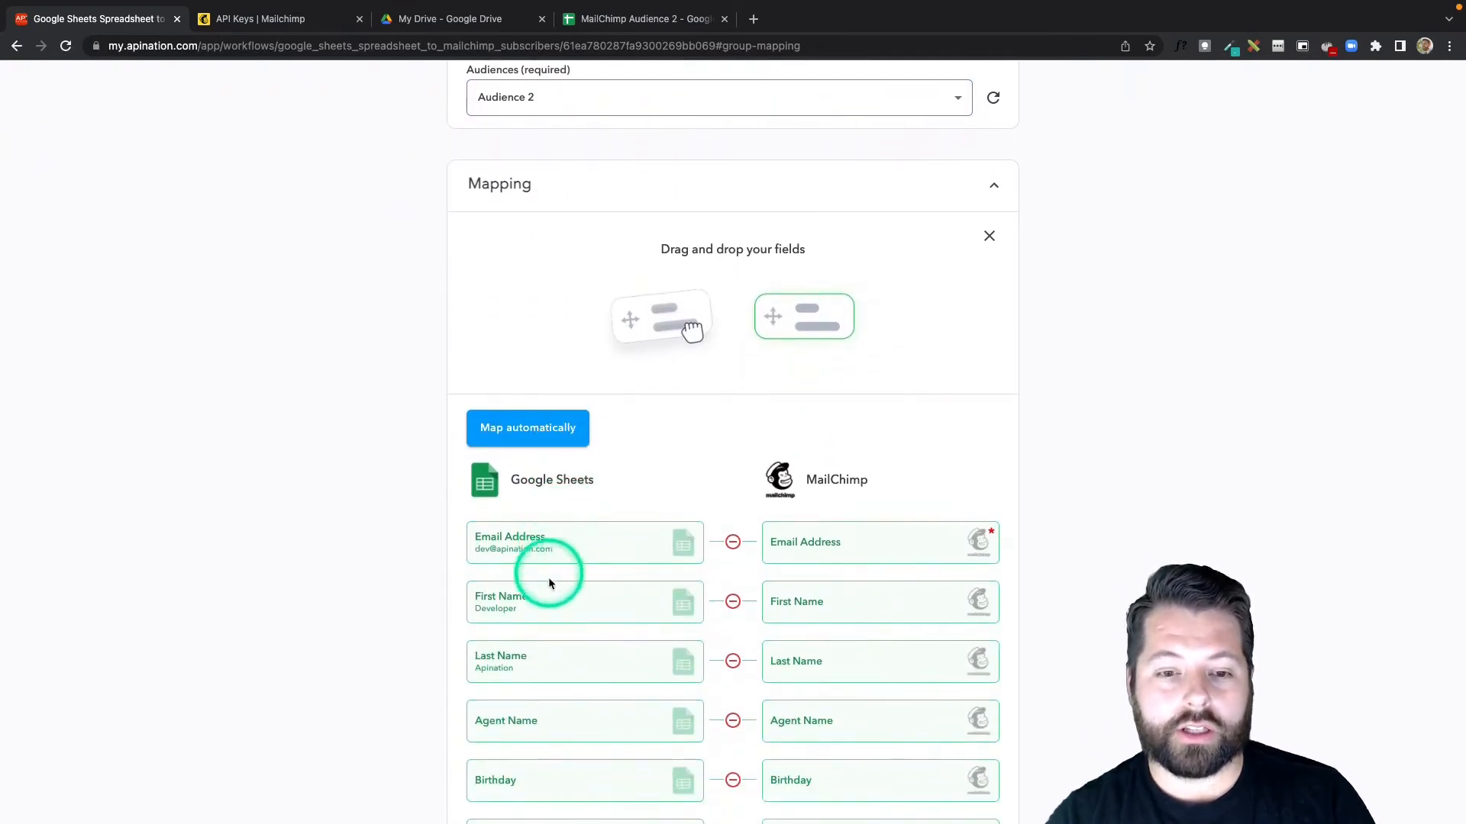
{"action": "mouse_move", "coordinate": [534, 794]}
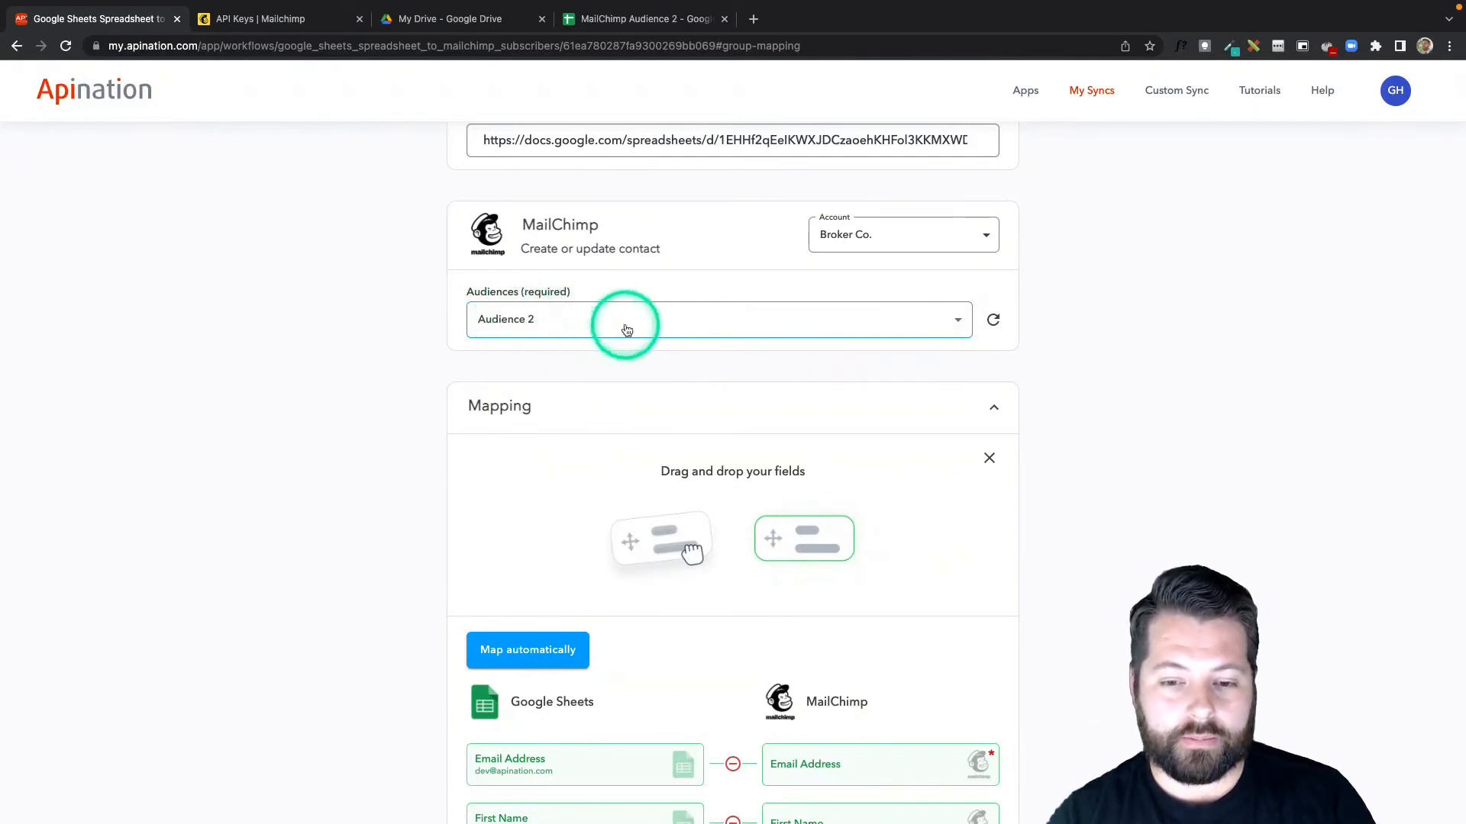
{"action": "scroll", "scroll_direction": "down", "scroll_amount": 3}
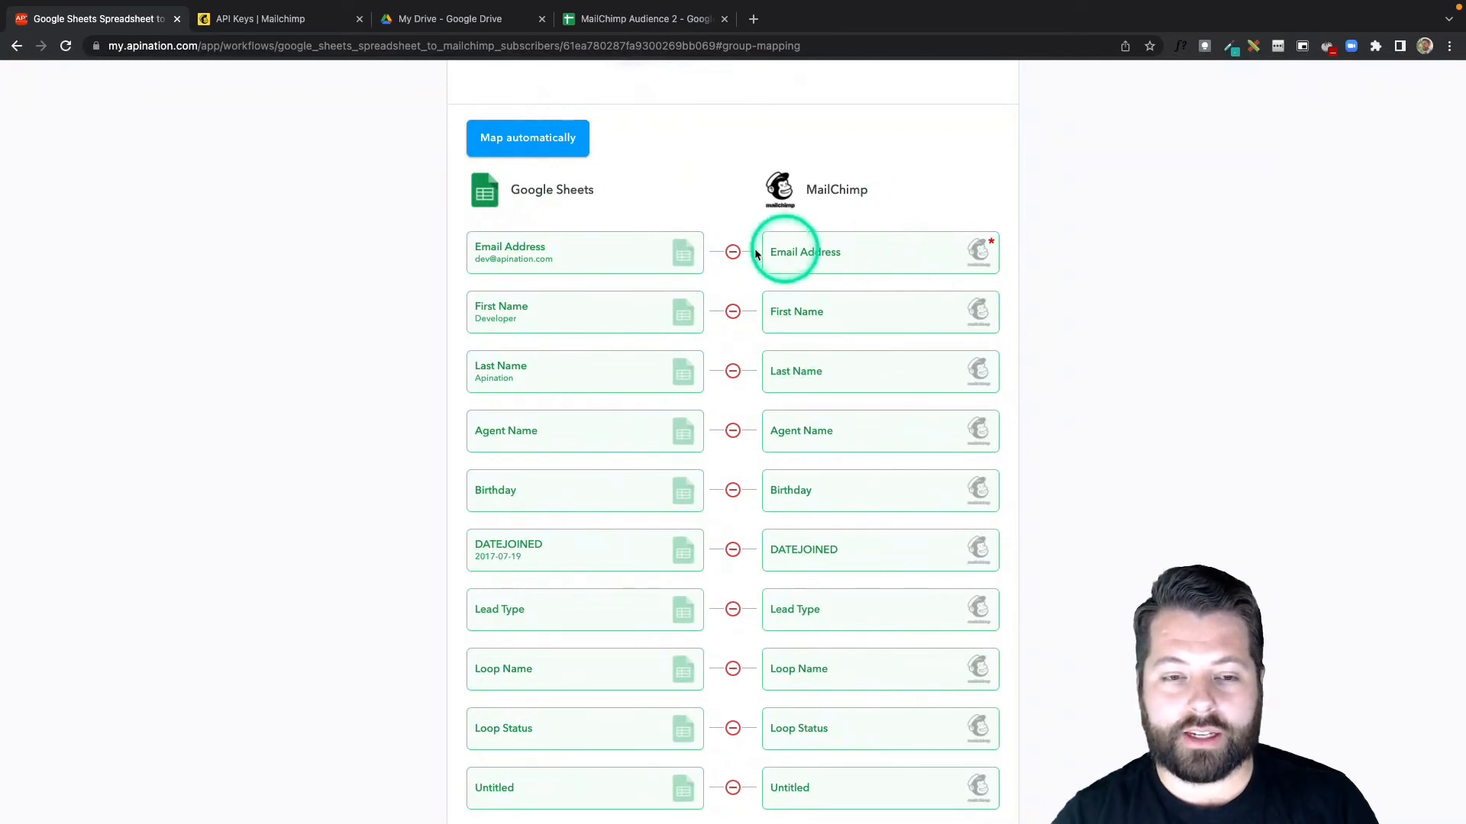
{"action": "mouse_move", "coordinate": [655, 329]}
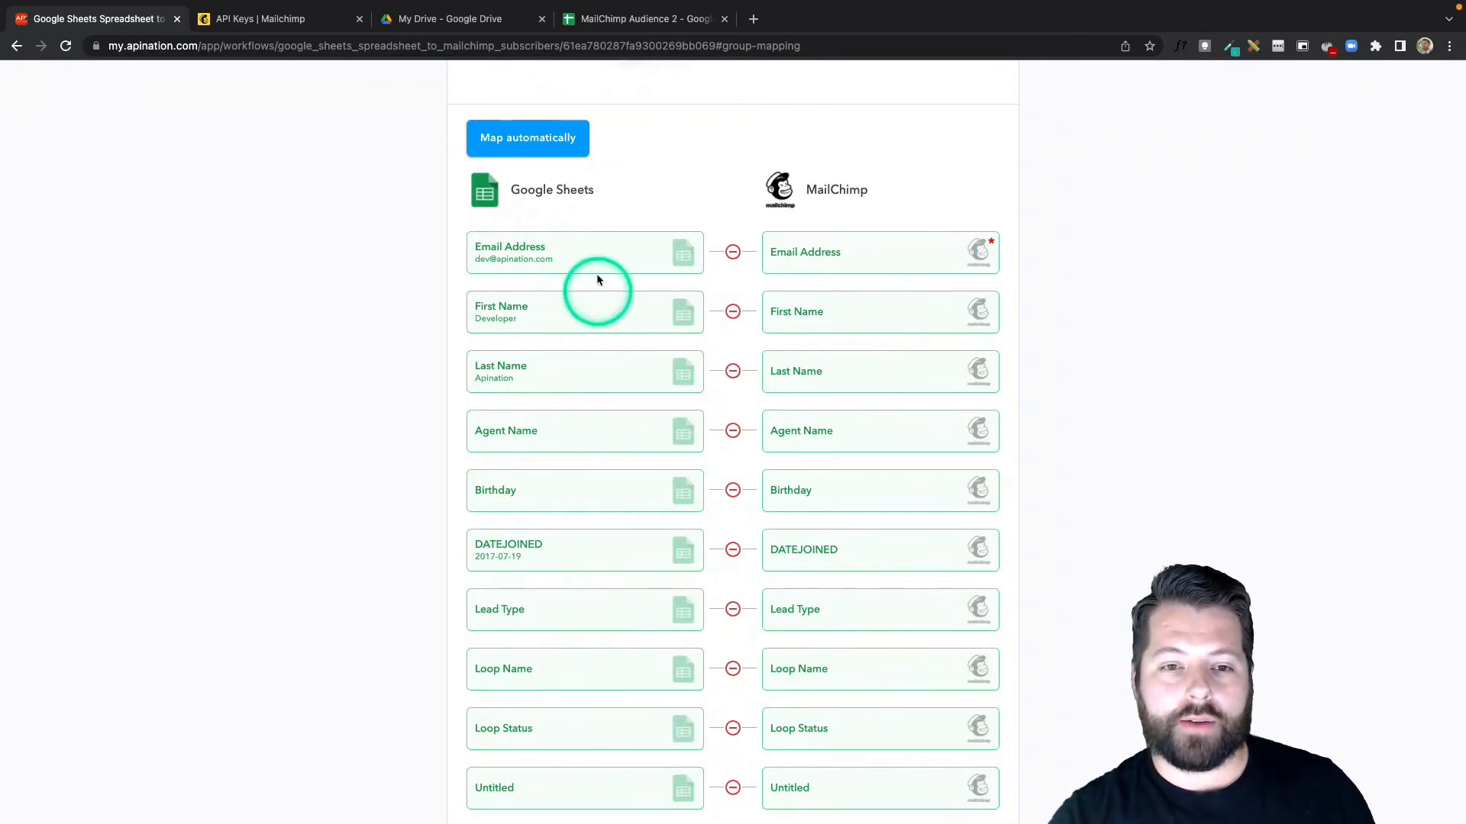
{"action": "mouse_move", "coordinate": [850, 275]}
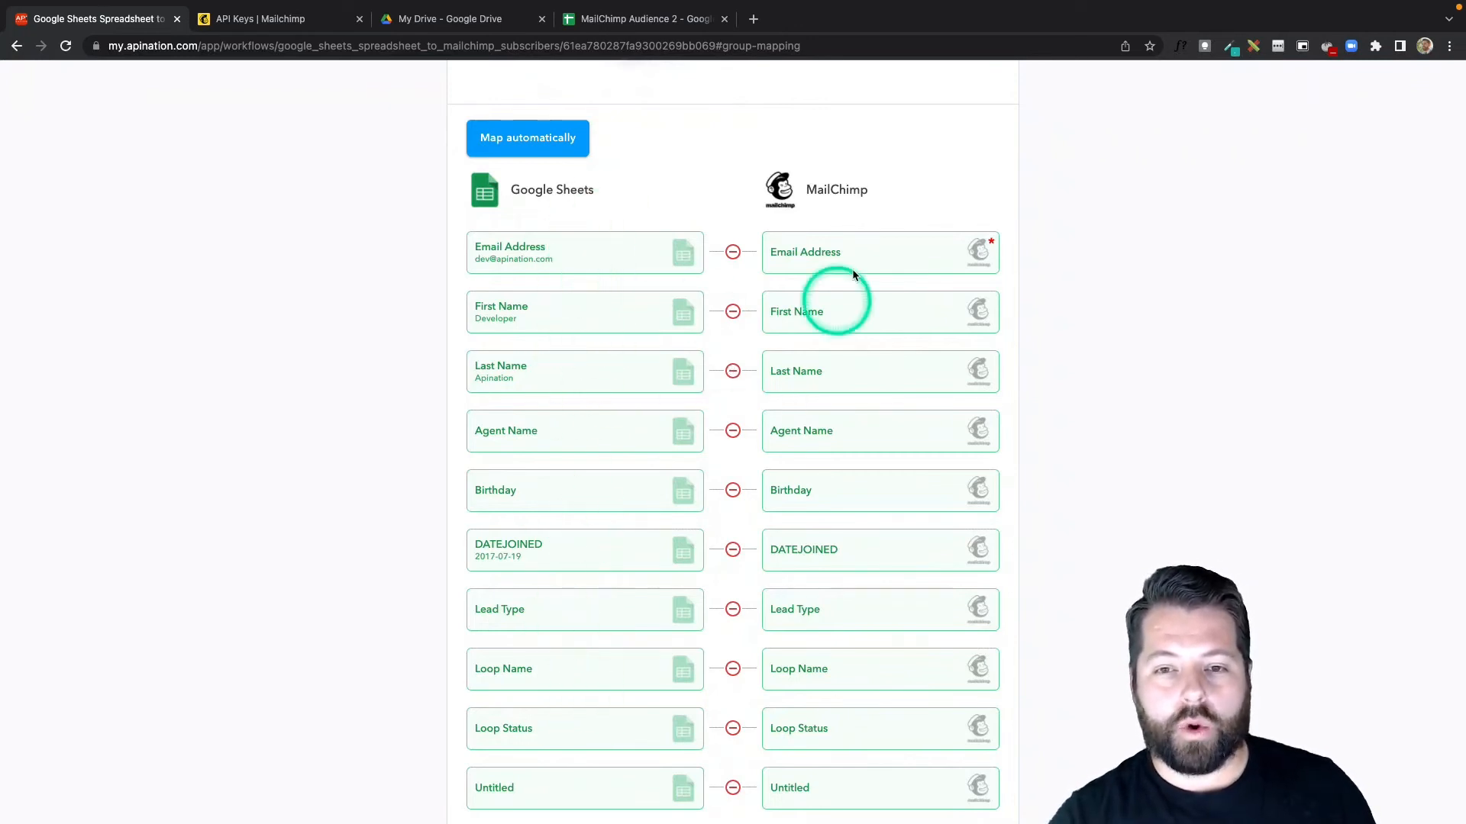
{"action": "mouse_move", "coordinate": [827, 420]}
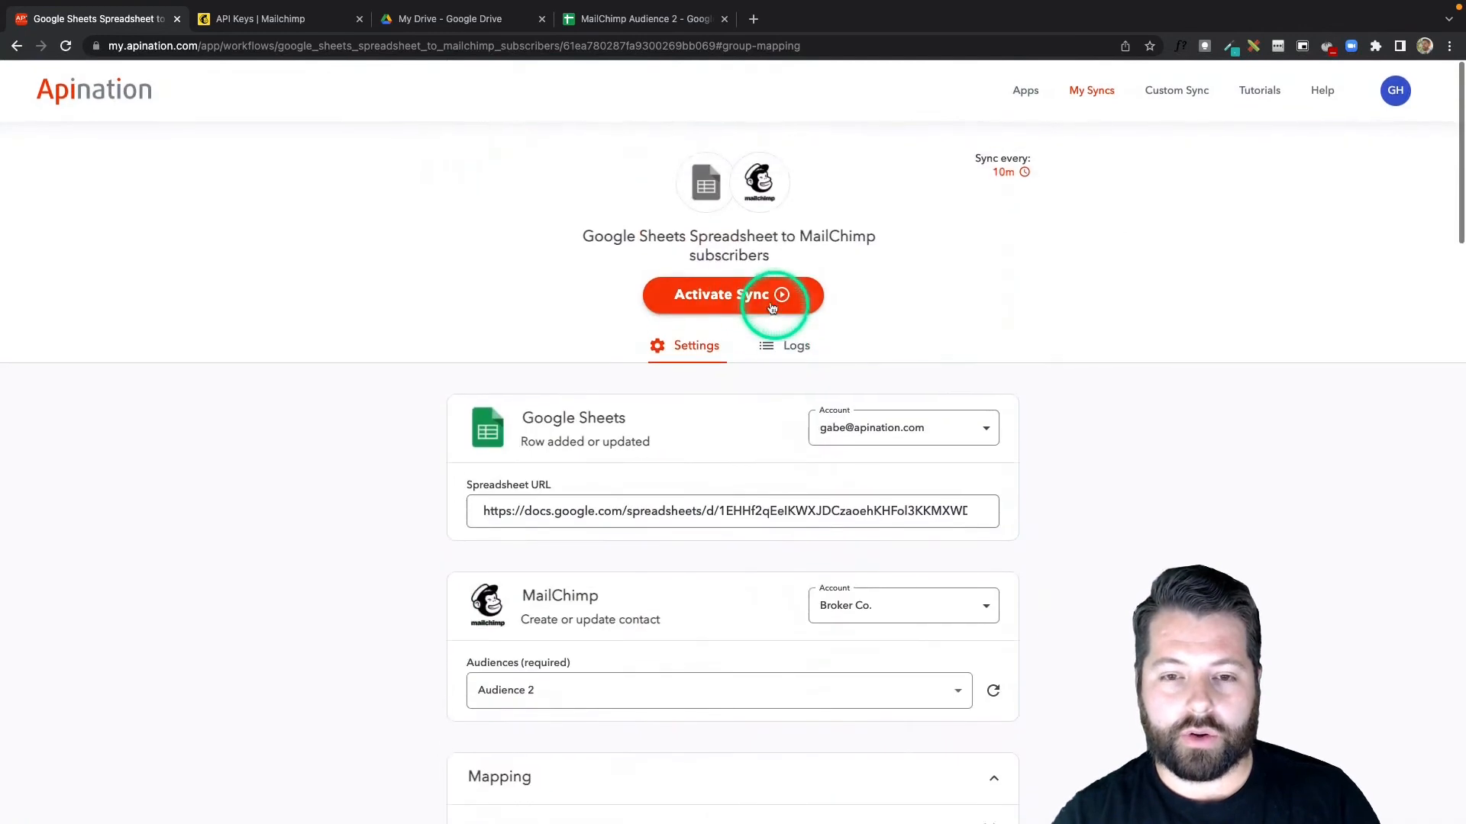
- Activate the Google Sheets Spreadsheet to MailChimp subscribers sync so all listed syncs are Active
{"action": "left_click", "coordinate": [732, 295]}
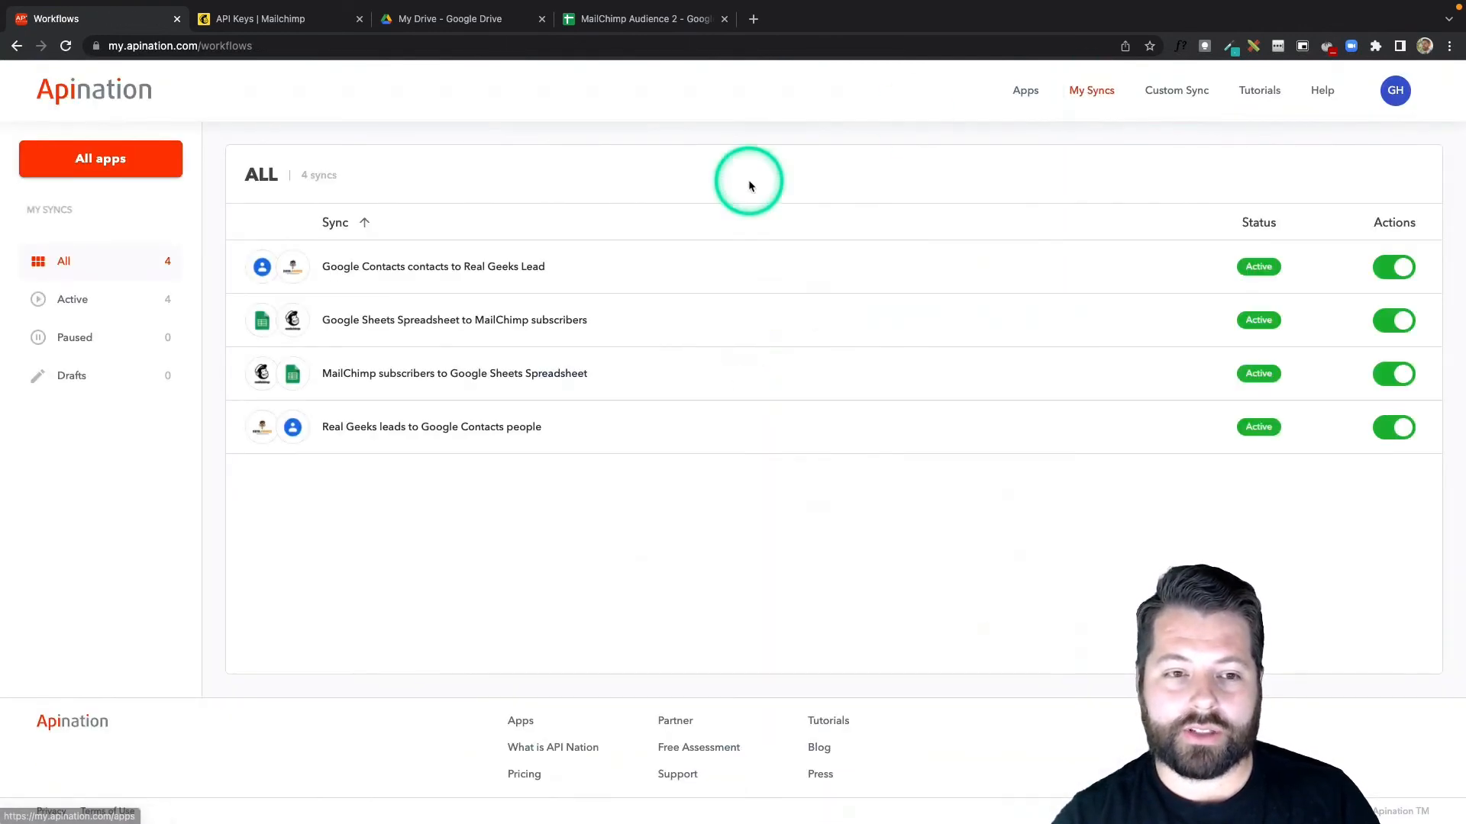
{"action": "mouse_move", "coordinate": [317, 327]}
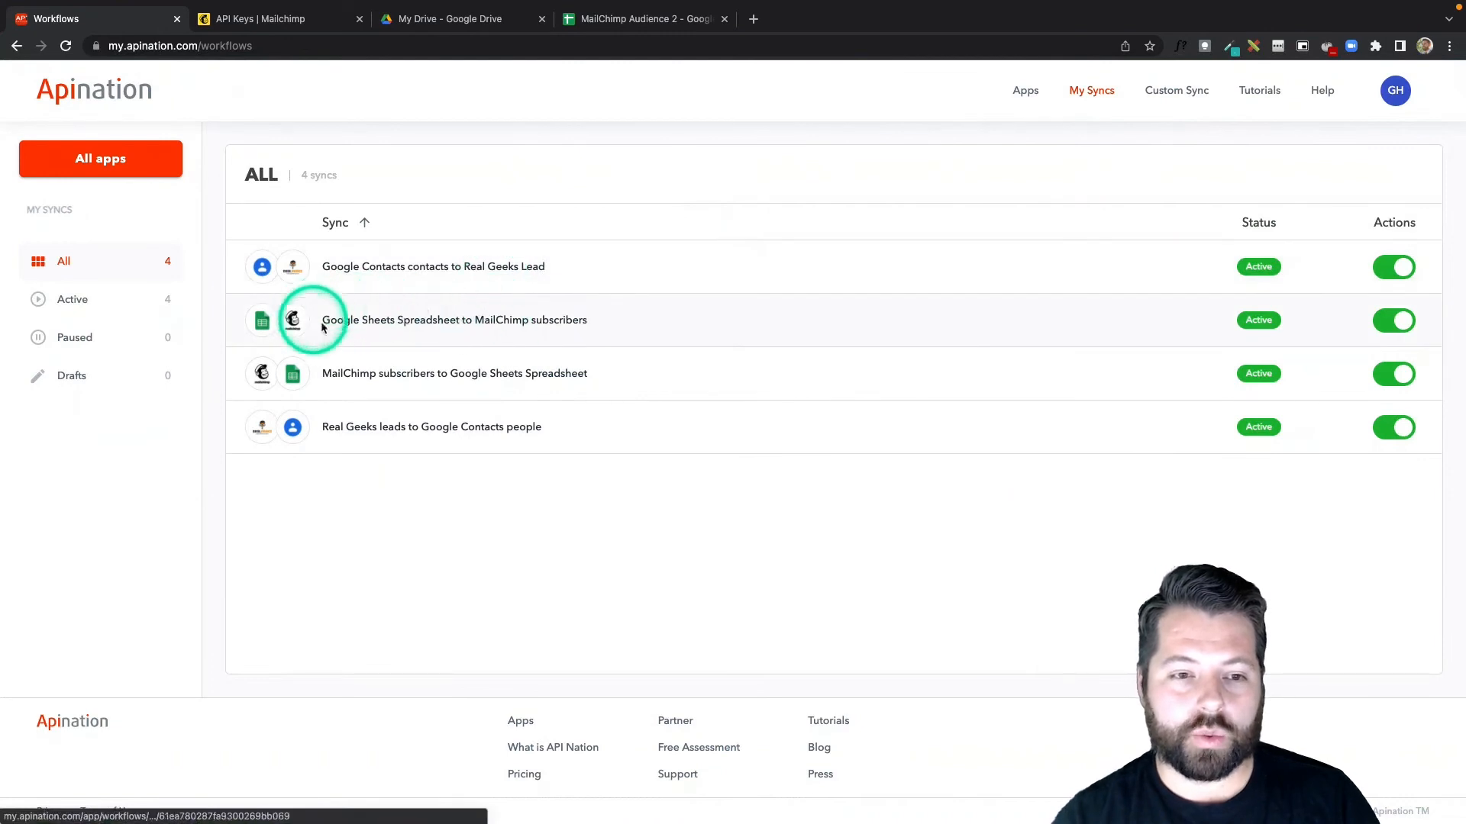